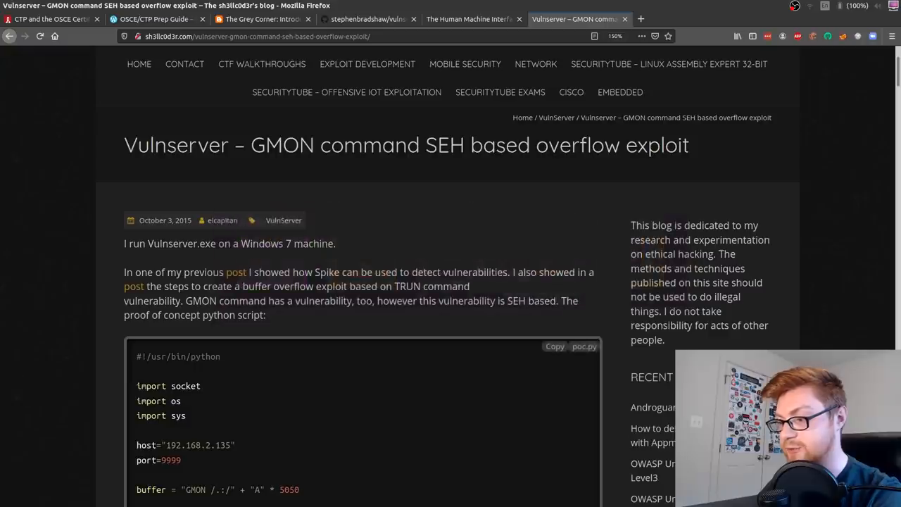
# Step: Switch Firefox to the 'CTP and the OSCE Certification' tab
pyautogui.click(49, 19)
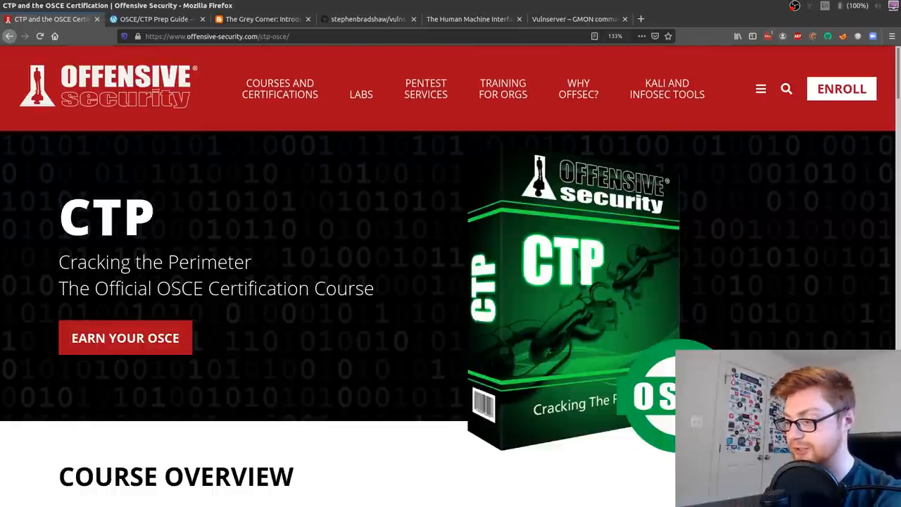
# Step: Scroll past Course Overview, Certification Process and Real-World Benefits to the student testimonials
pyautogui.scroll(-3)
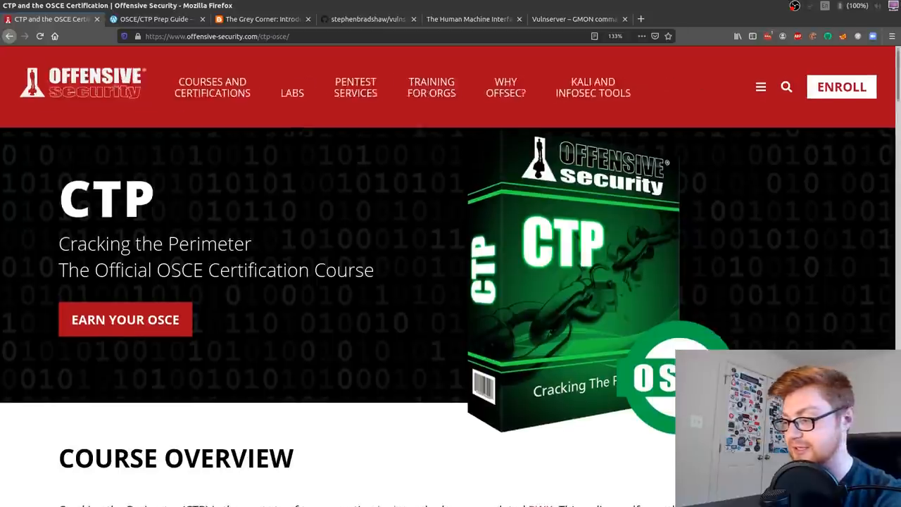
pyautogui.scroll(-3)
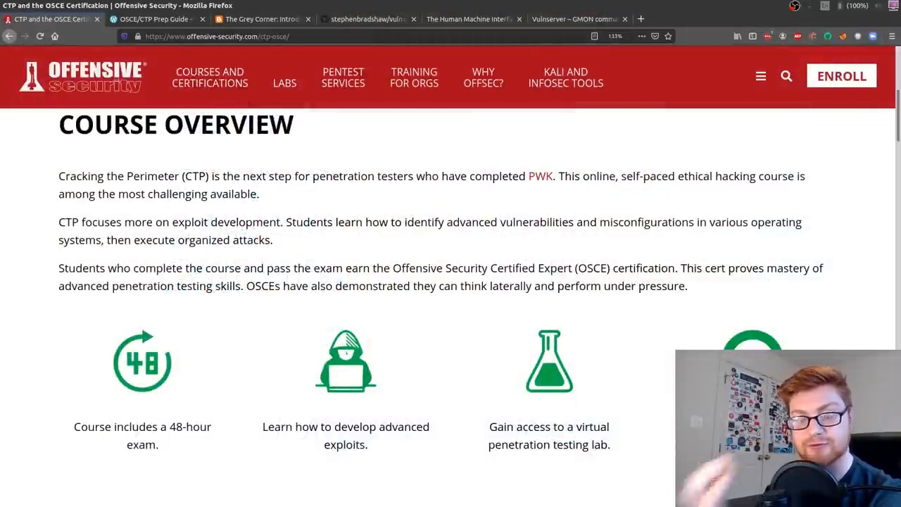
pyautogui.scroll(-3)
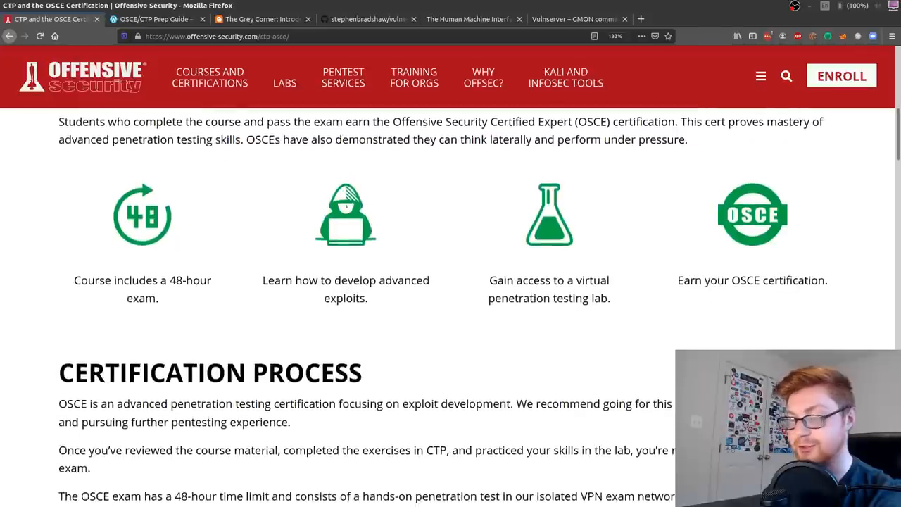
pyautogui.scroll(-3)
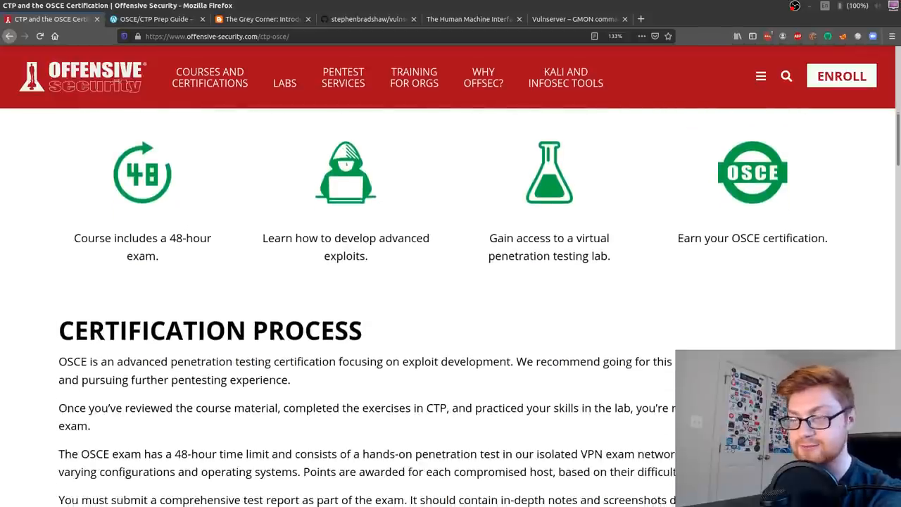
pyautogui.scroll(-3)
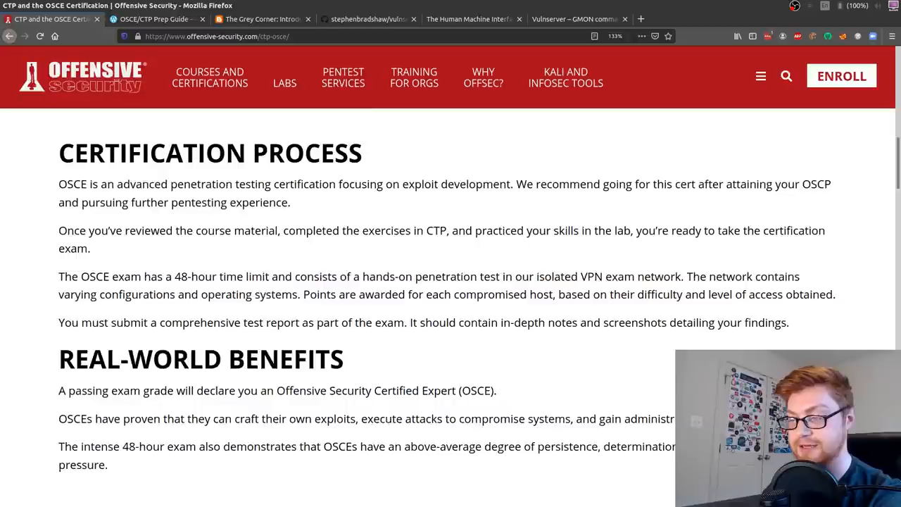
pyautogui.scroll(-3)
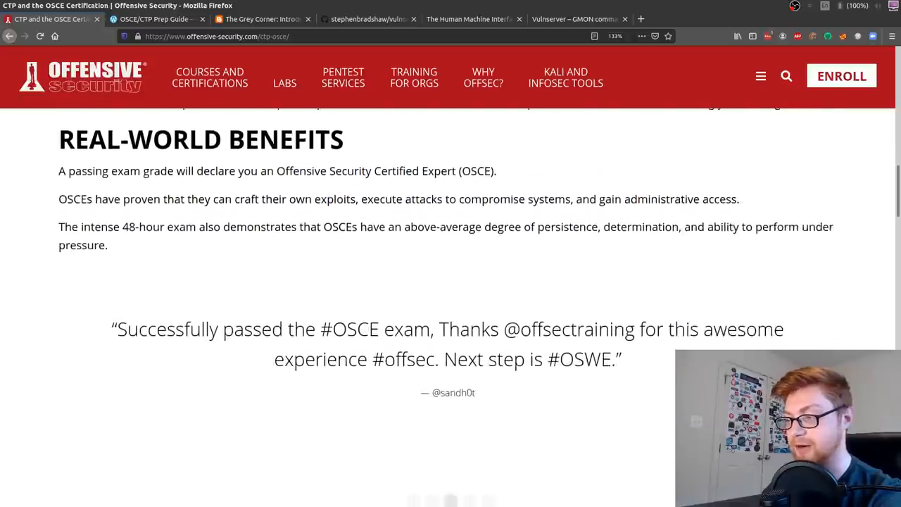
pyautogui.scroll(-3)
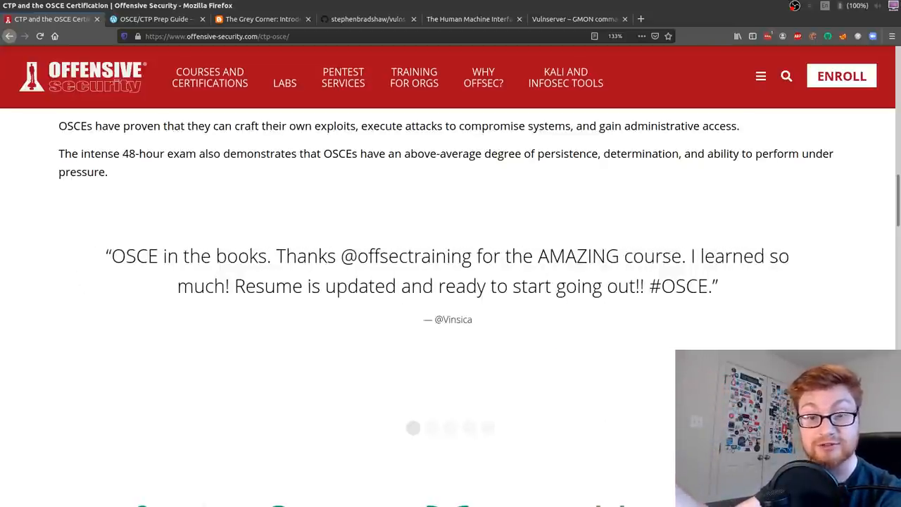
# Step: Scroll through Course Details and the syllabus, clearing an accidental text selection
pyautogui.scroll(-3)
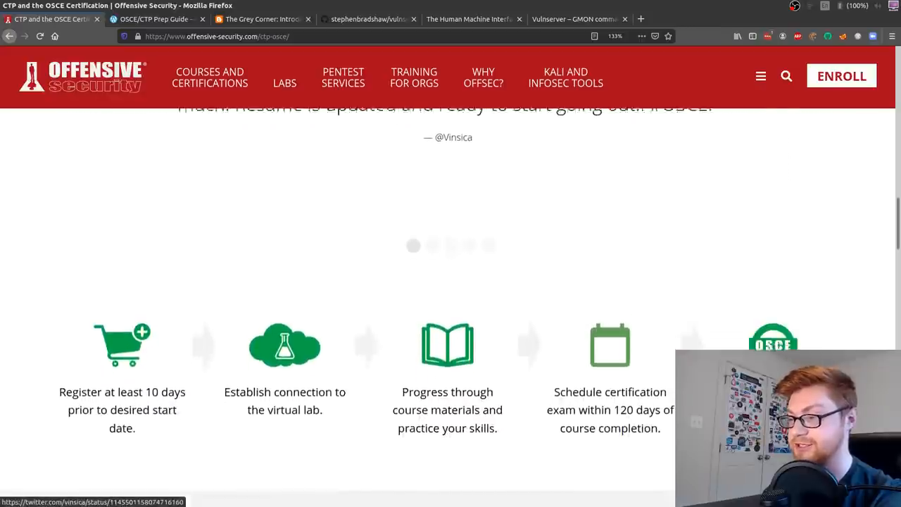
pyautogui.scroll(-3)
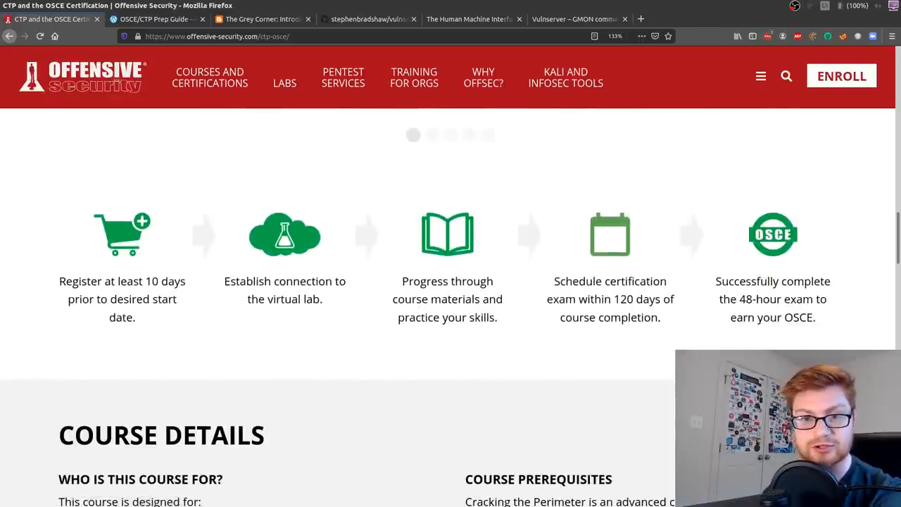
pyautogui.scroll(-3)
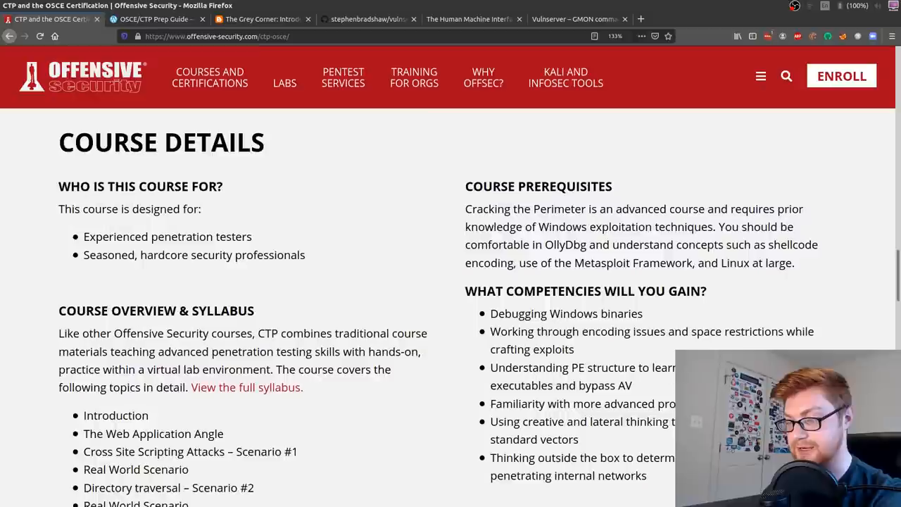
pyautogui.scroll(-3)
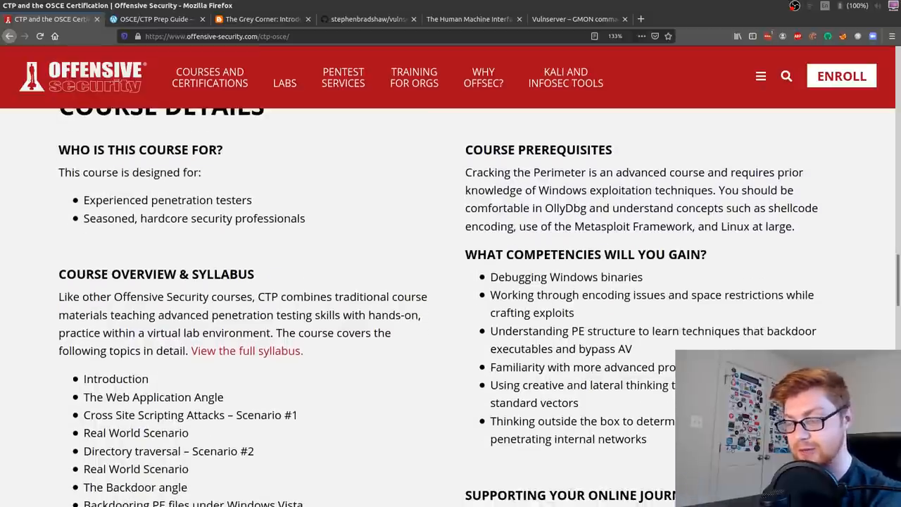
pyautogui.scroll(-3)
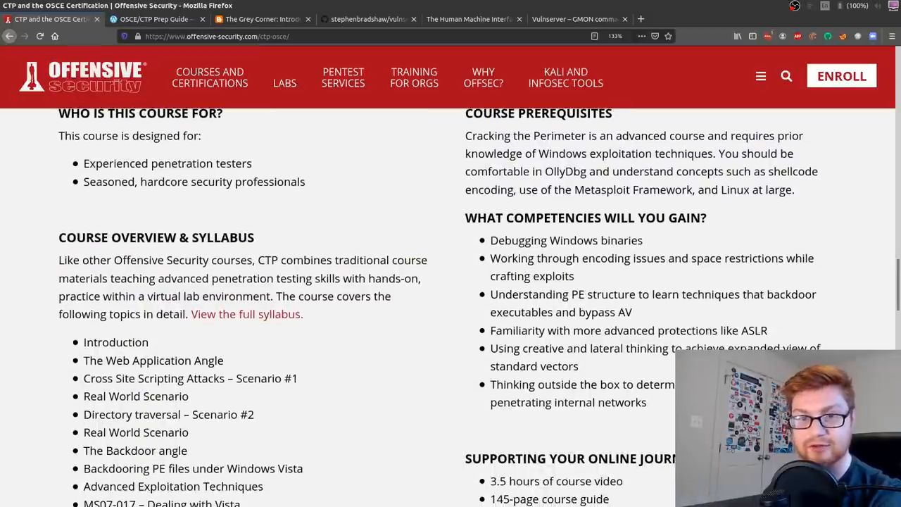
pyautogui.scroll(-3)
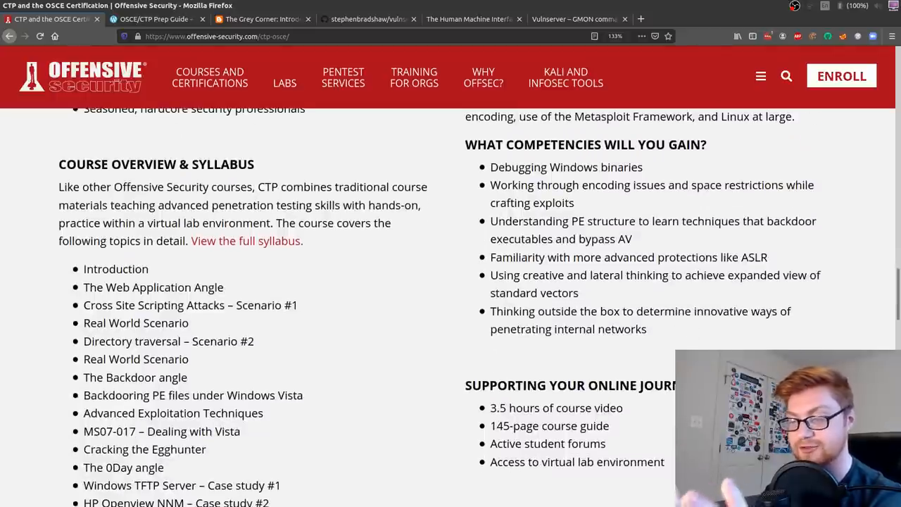
pyautogui.scroll(-3)
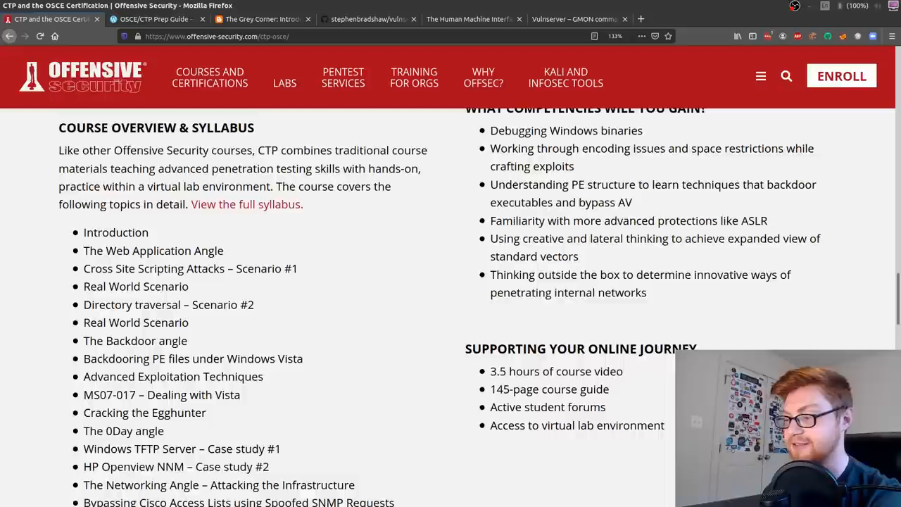
pyautogui.scroll(-3)
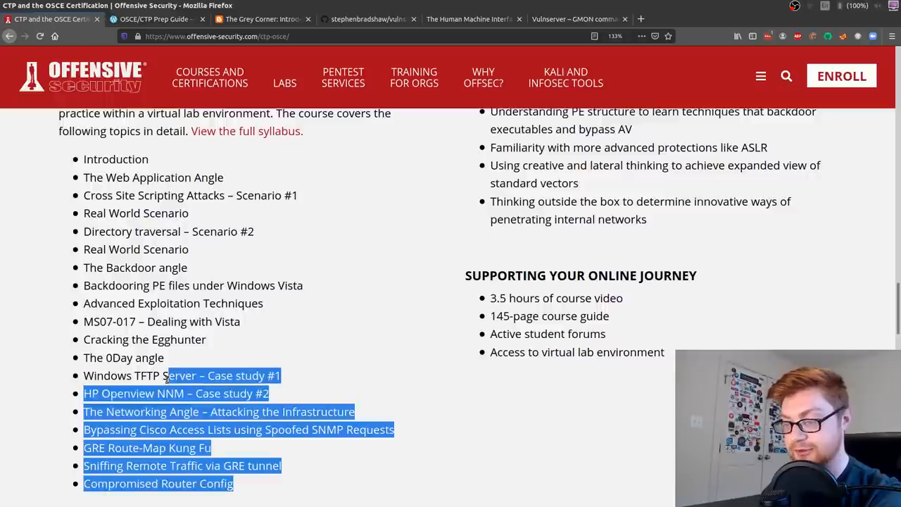
pyautogui.click(315, 302)
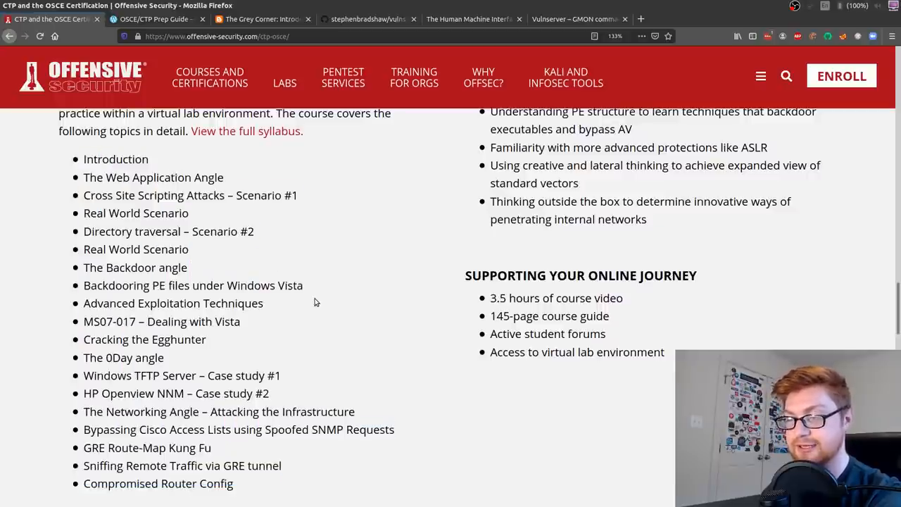
# Step: Scroll on to the Course Reviews and Course Pricing sections
pyautogui.scroll(-3)
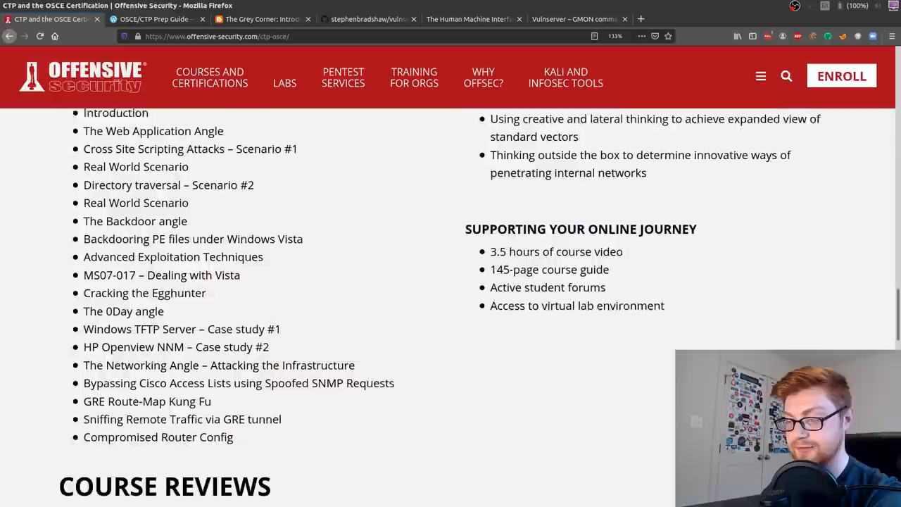
pyautogui.scroll(-3)
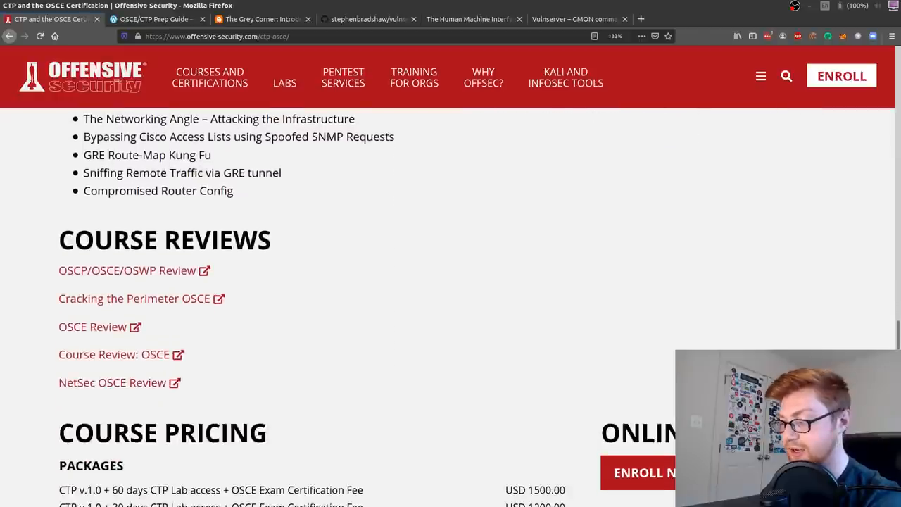
pyautogui.scroll(-3)
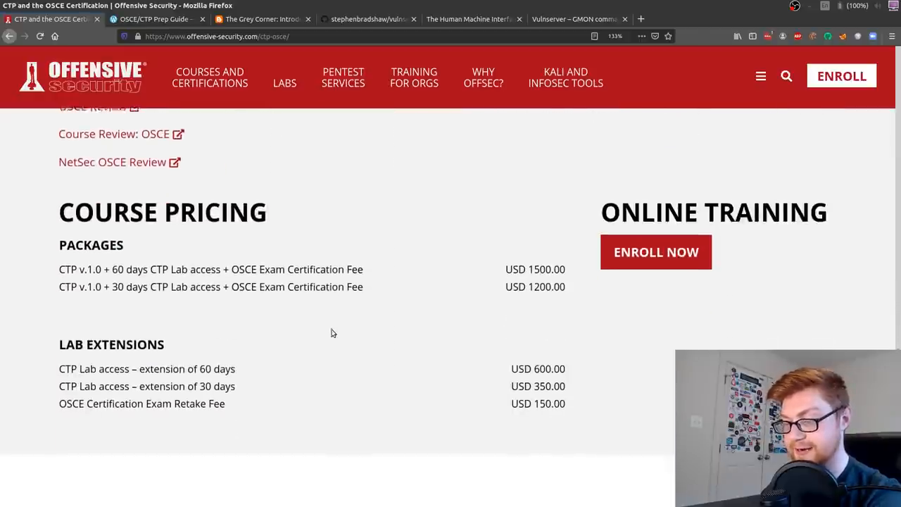
pyautogui.scroll(3)
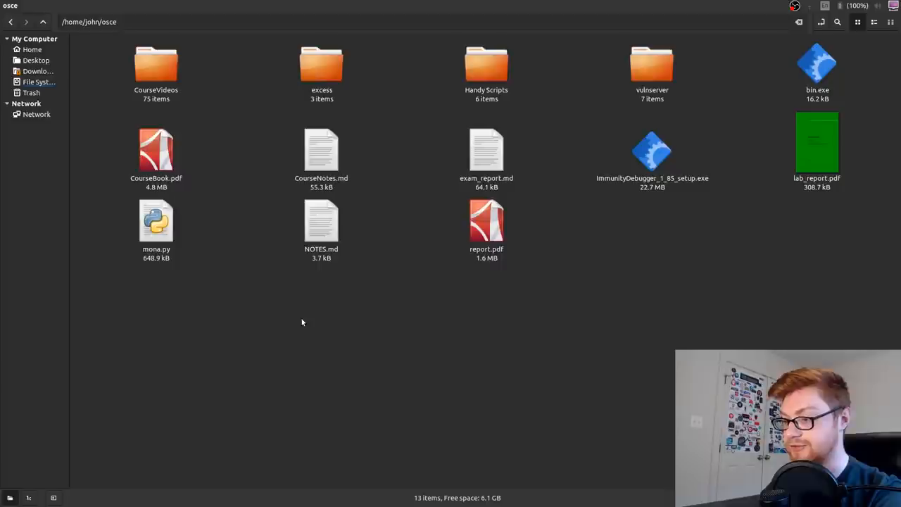
pyautogui.moveTo(419, 263)
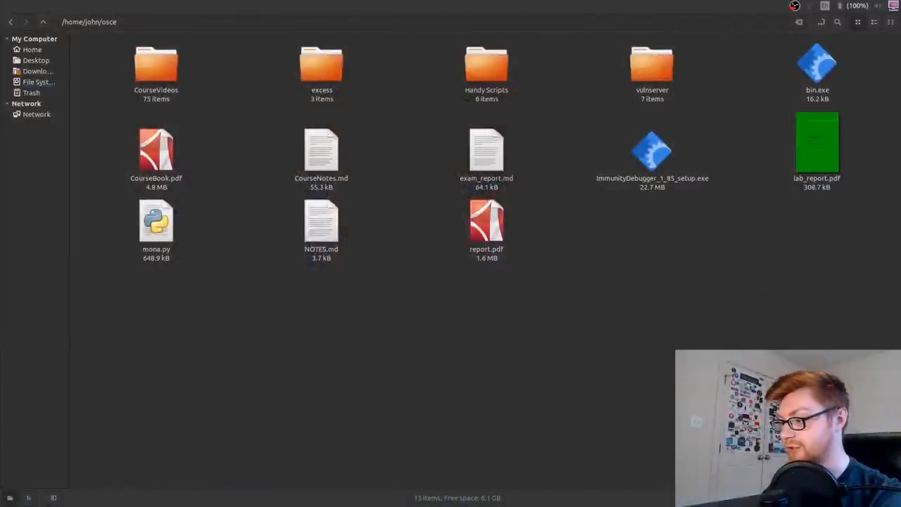
# Step: Open the osce folder's NOTES.md file in Sublime Text
pyautogui.doubleClick(321, 226)
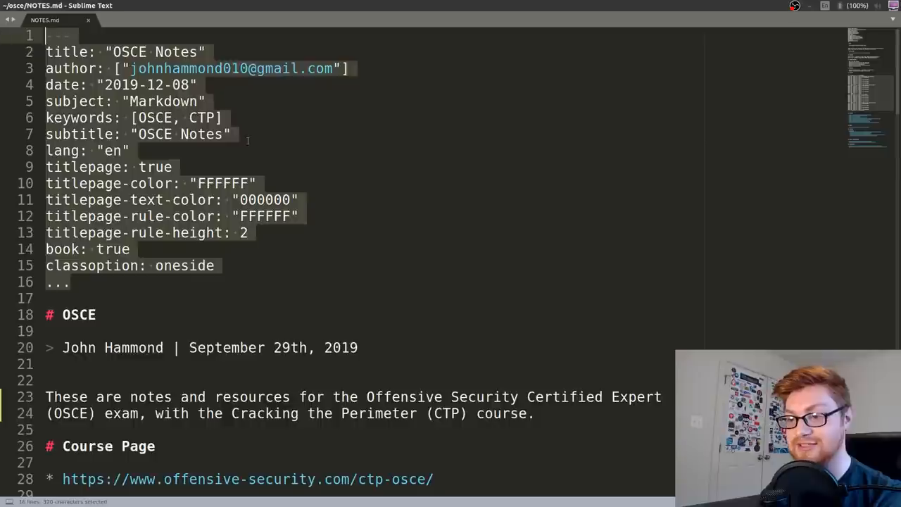
# Step: Clear the front-matter selection and view the course link and Timeline dates
pyautogui.click(340, 276)
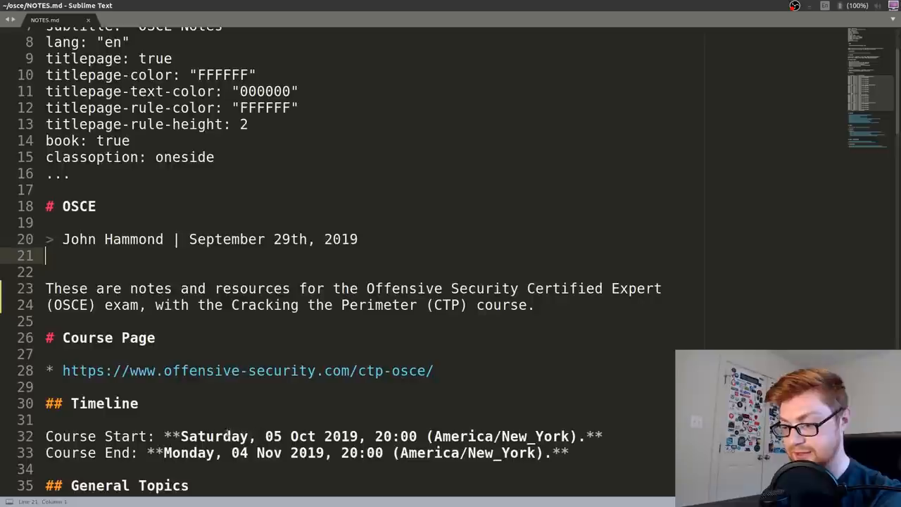
pyautogui.click(199, 452)
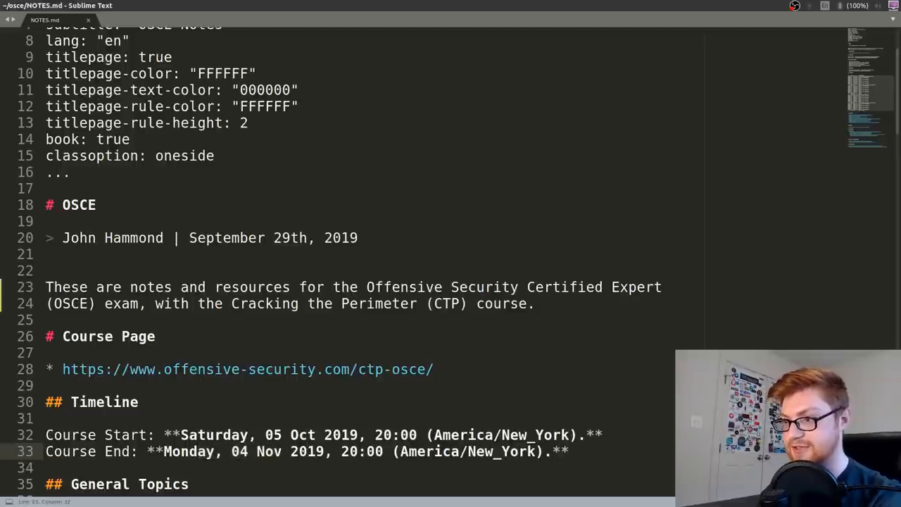
# Step: Scroll NOTES.md to the General Topics list, debugger Gimmicks and exam Schedule
pyautogui.scroll(-3)
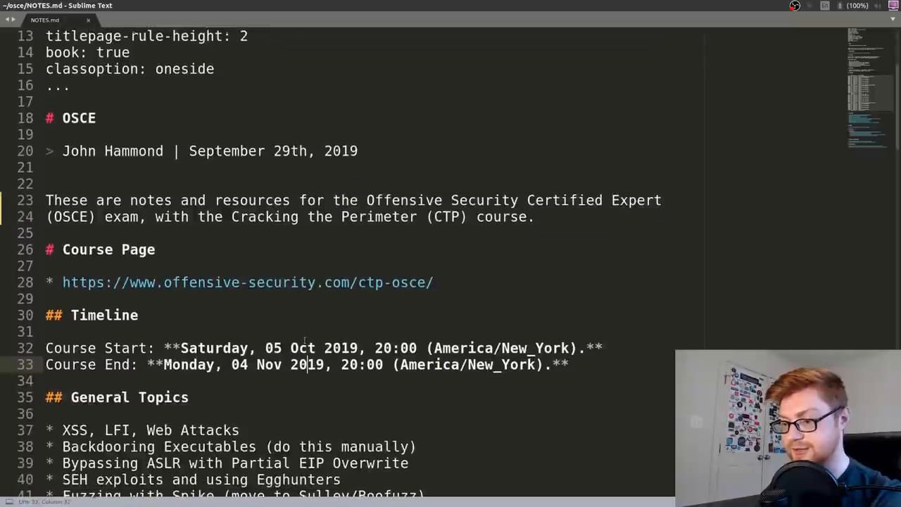
pyautogui.scroll(-3)
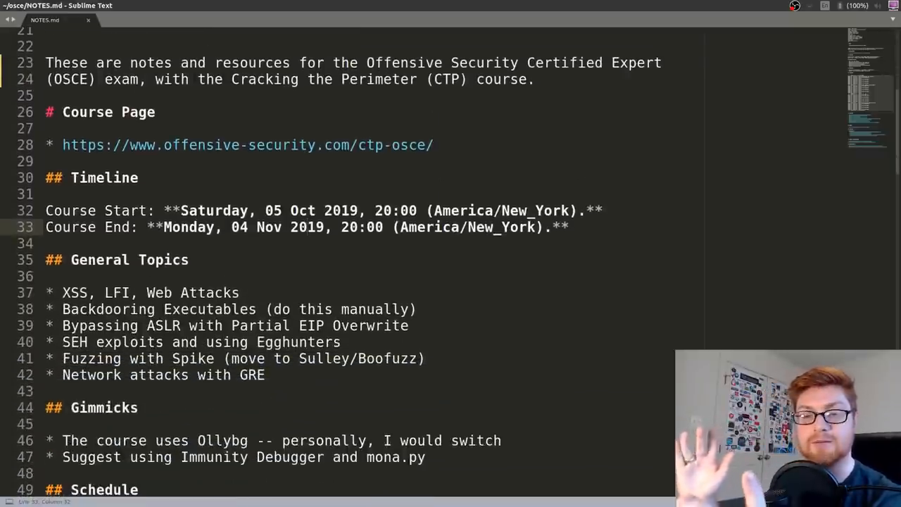
pyautogui.click(241, 293)
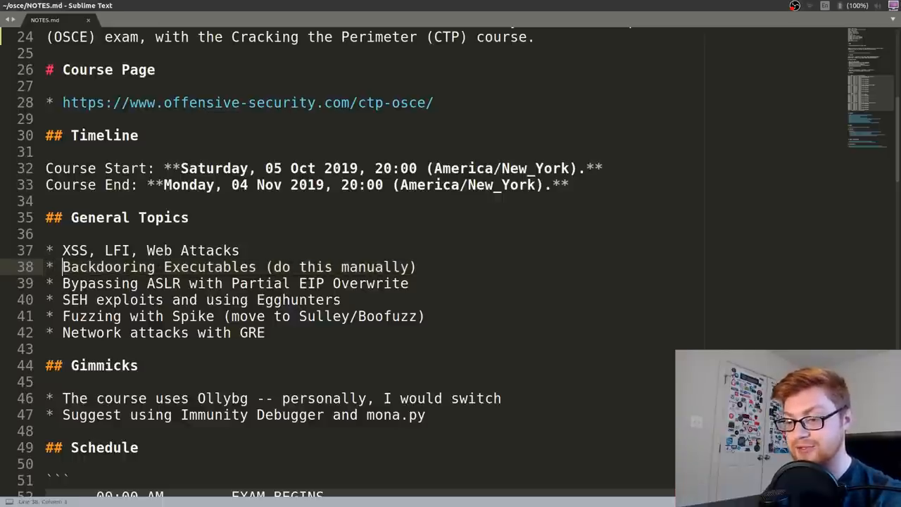
pyautogui.scroll(-3)
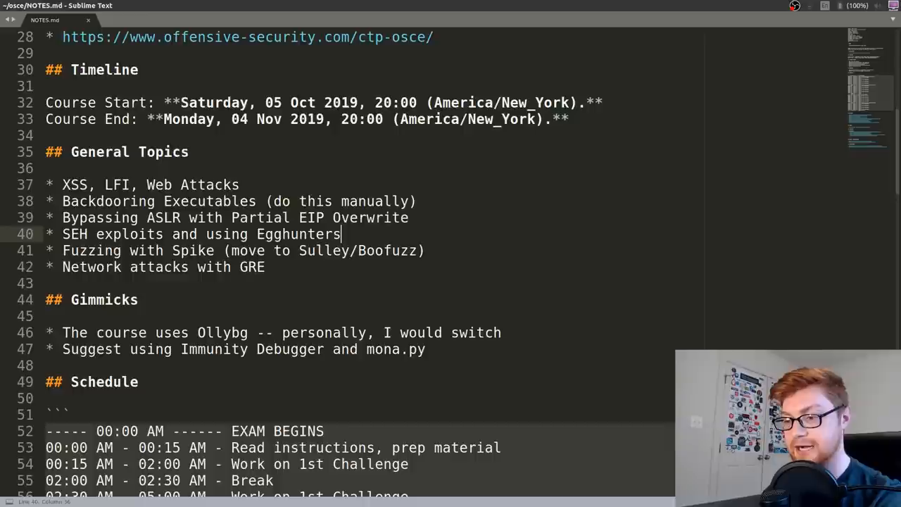
pyautogui.tripleClick(201, 233)
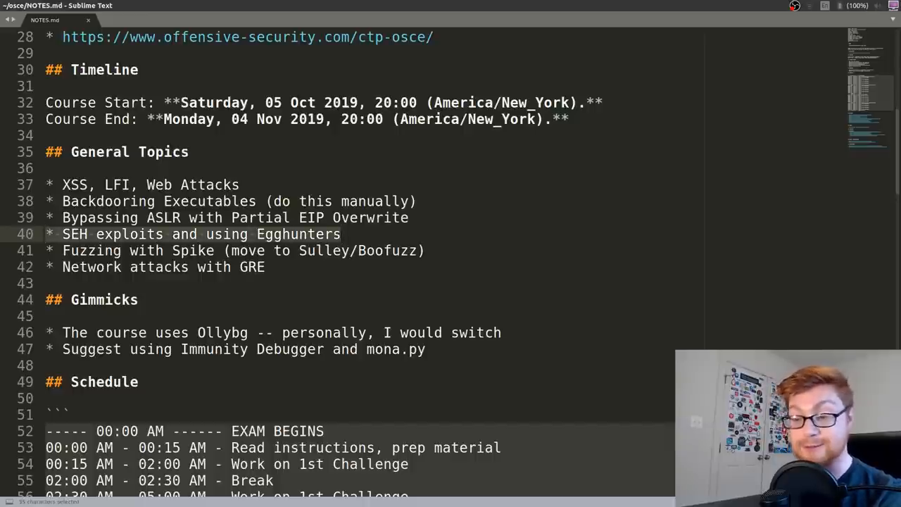
pyautogui.scroll(-3)
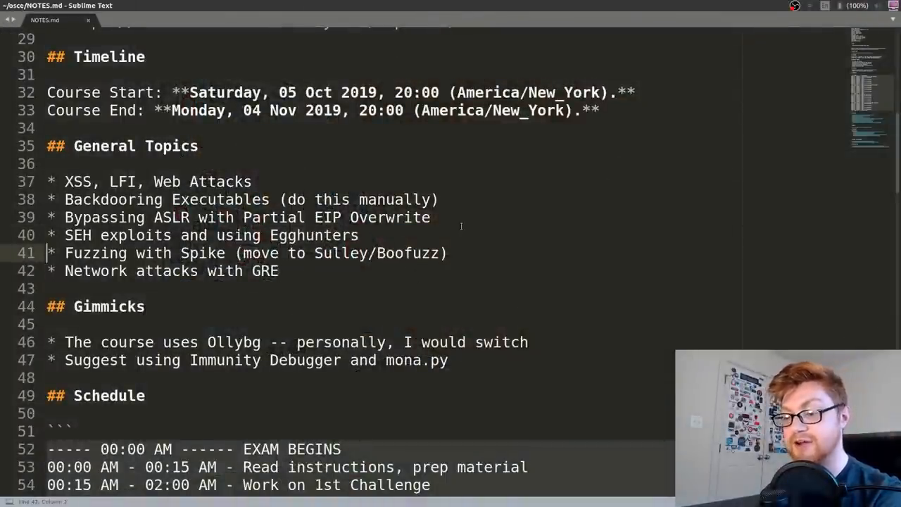
pyautogui.tripleClick(246, 253)
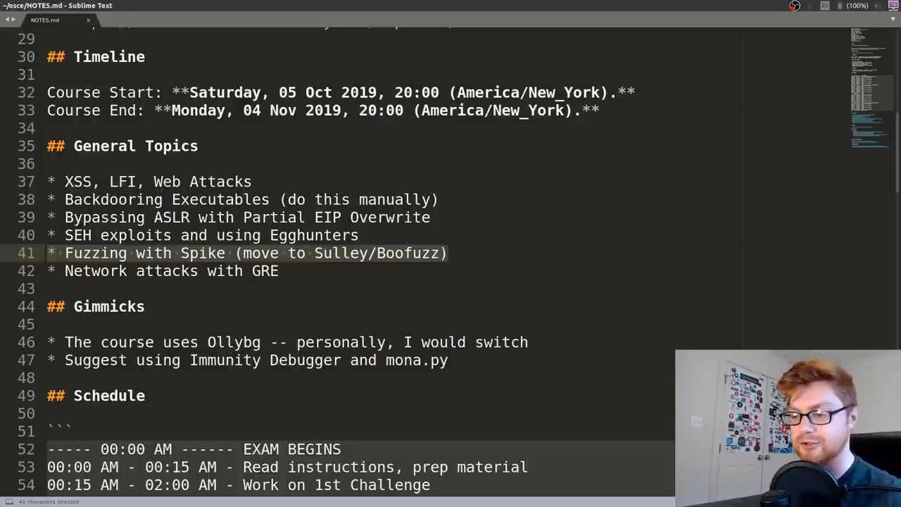
pyautogui.click(448, 254)
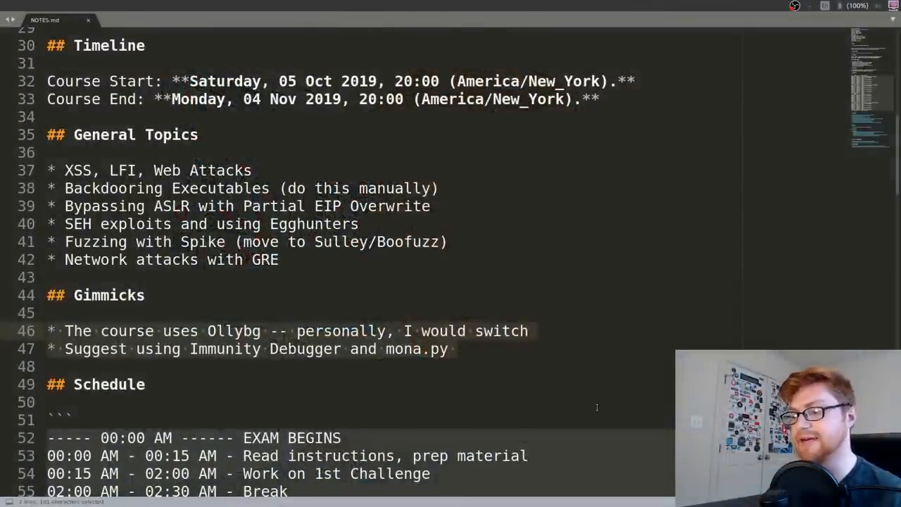
pyautogui.click(306, 349)
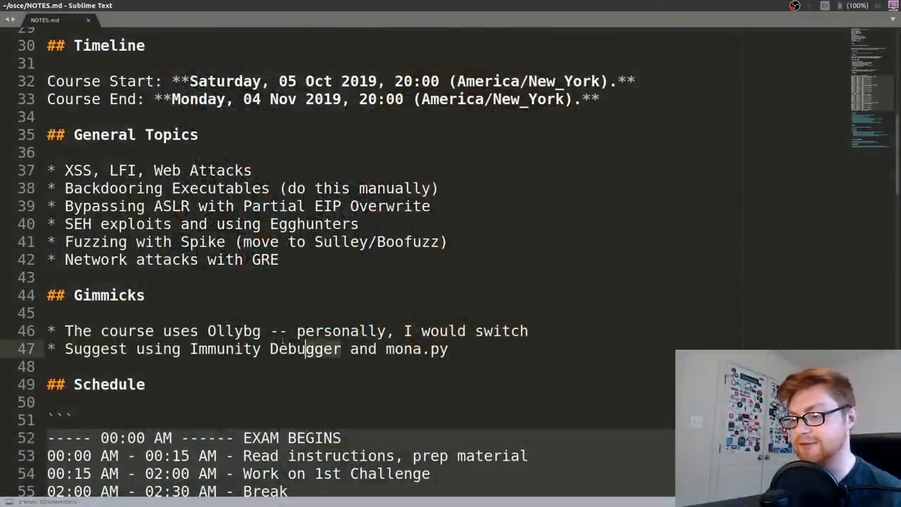
pyautogui.moveTo(189, 348); pyautogui.dragTo(339, 348)
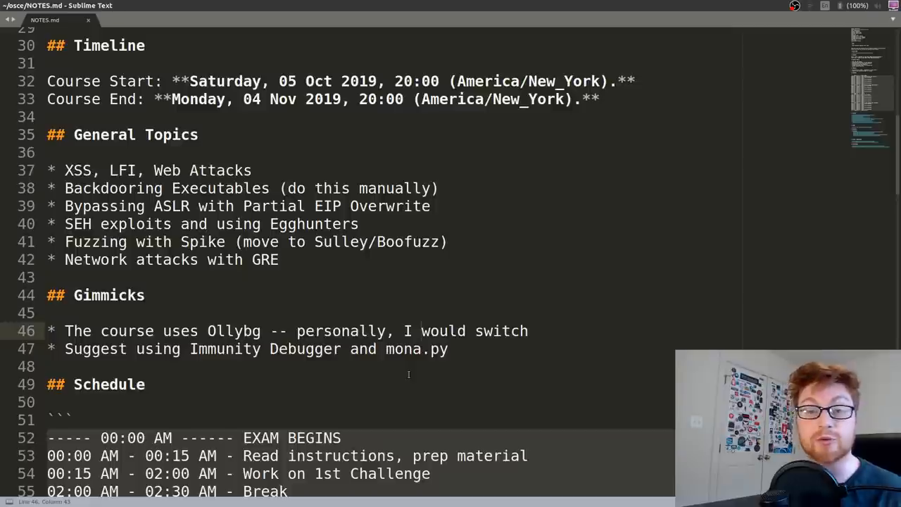
pyautogui.scroll(-3)
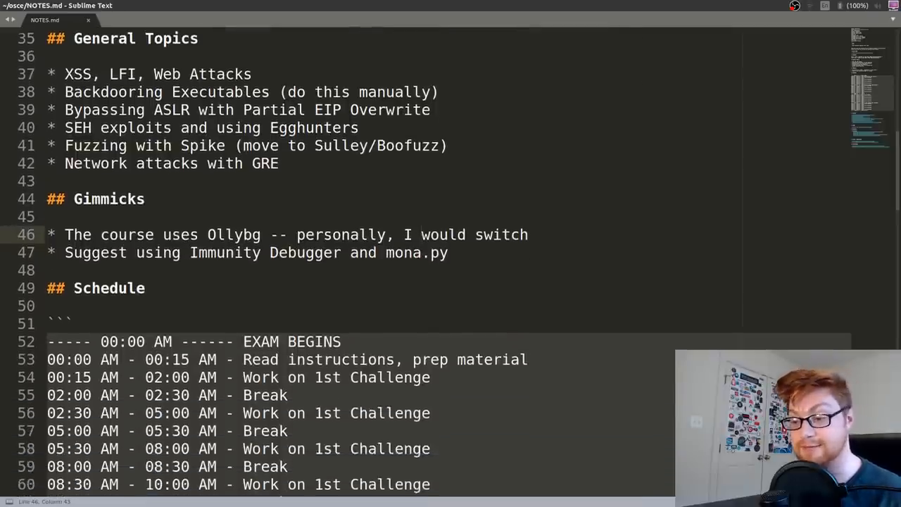
pyautogui.scroll(-3)
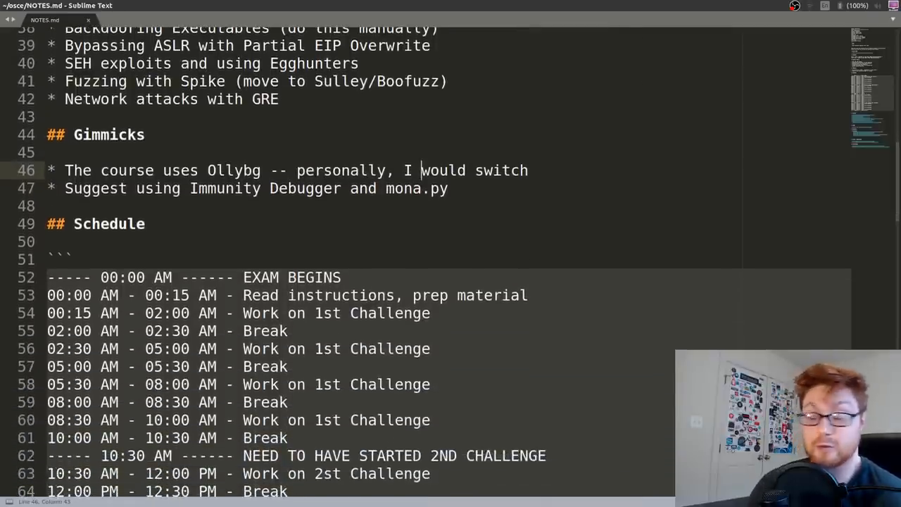
pyautogui.scroll(-3)
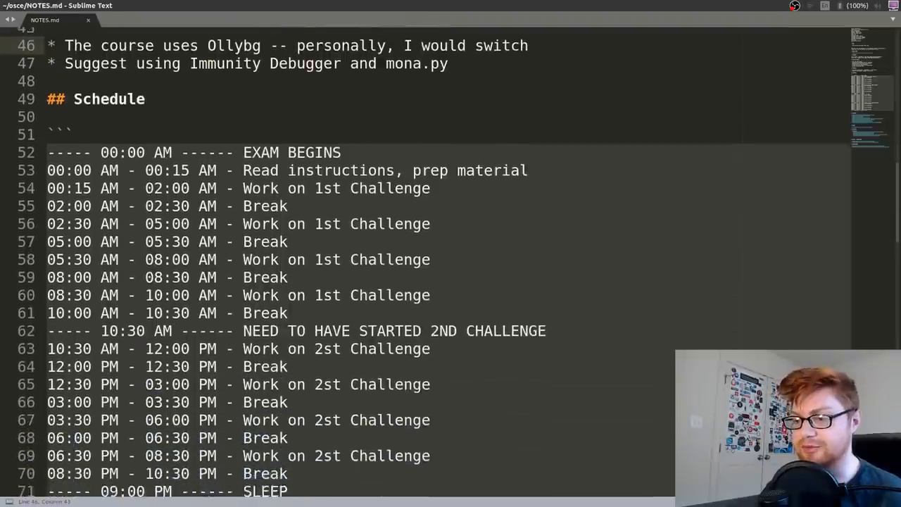
pyautogui.scroll(-3)
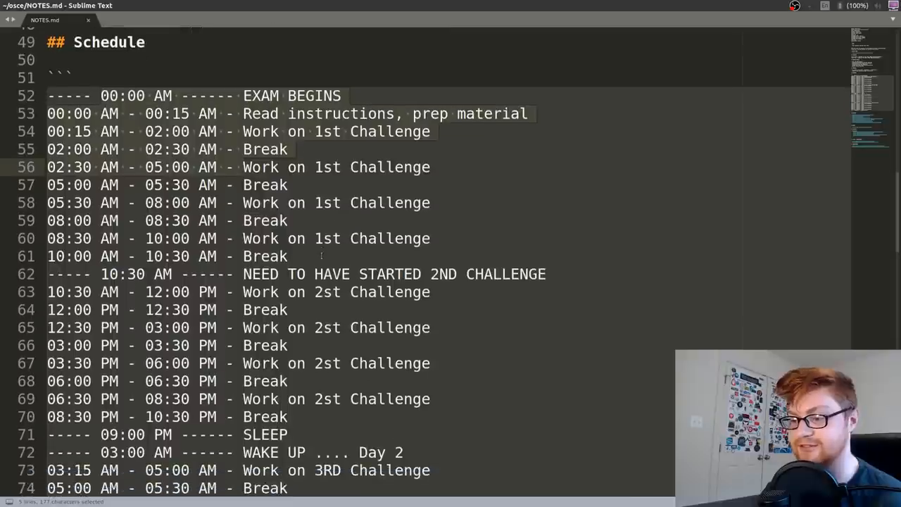
pyautogui.click(305, 238)
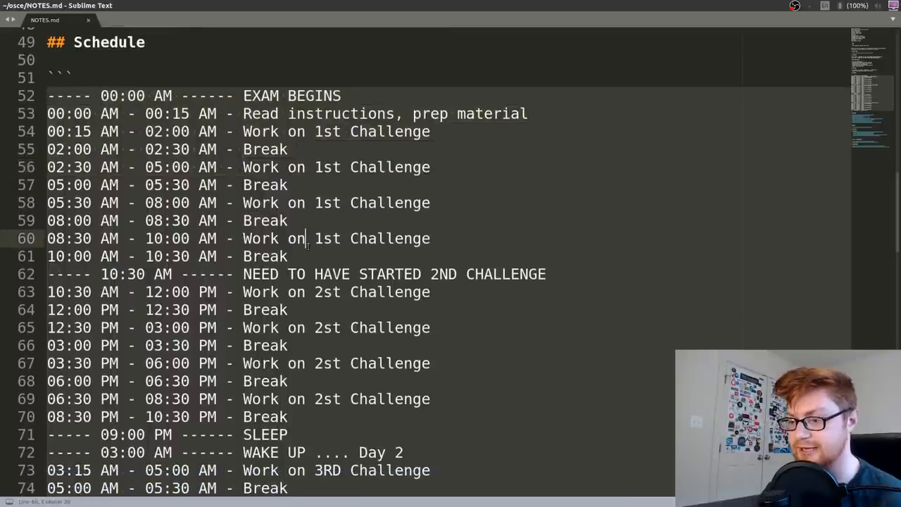
pyautogui.scroll(-3)
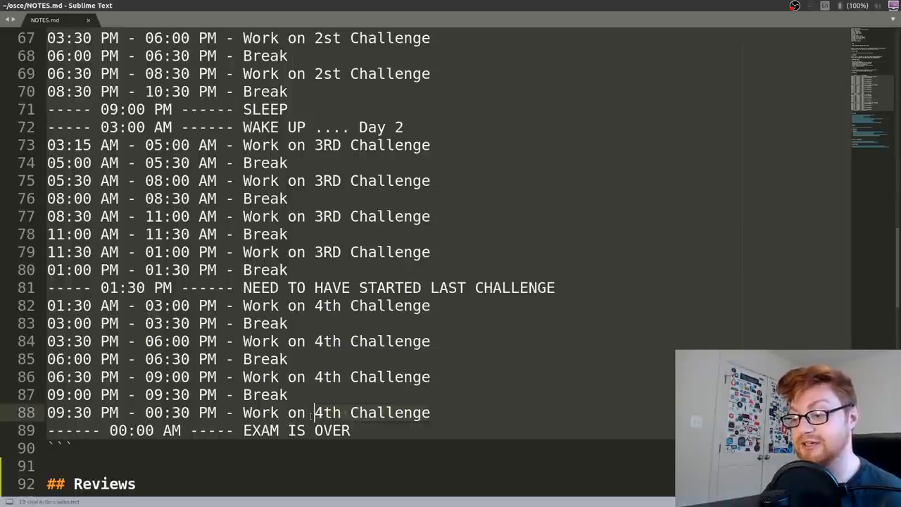
pyautogui.doubleClick(325, 412)
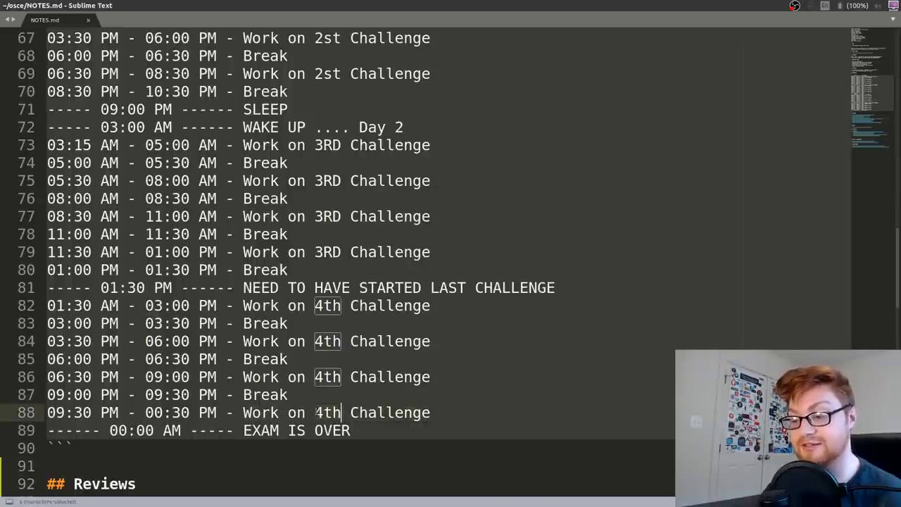
pyautogui.scroll(-3)
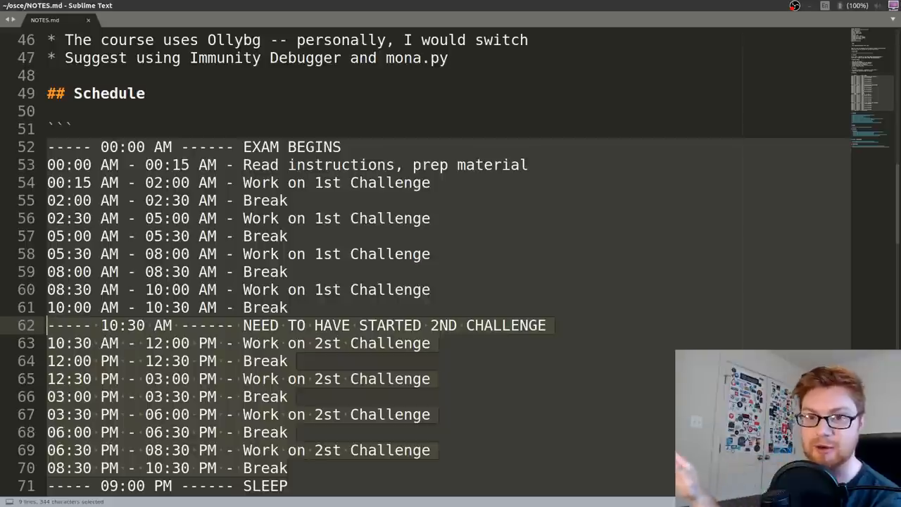
pyautogui.scroll(-3)
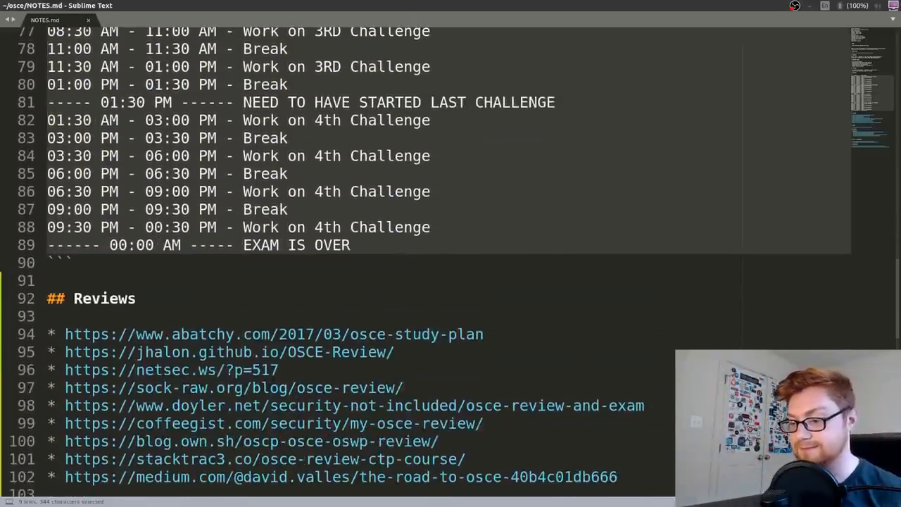
pyautogui.scroll(-3)
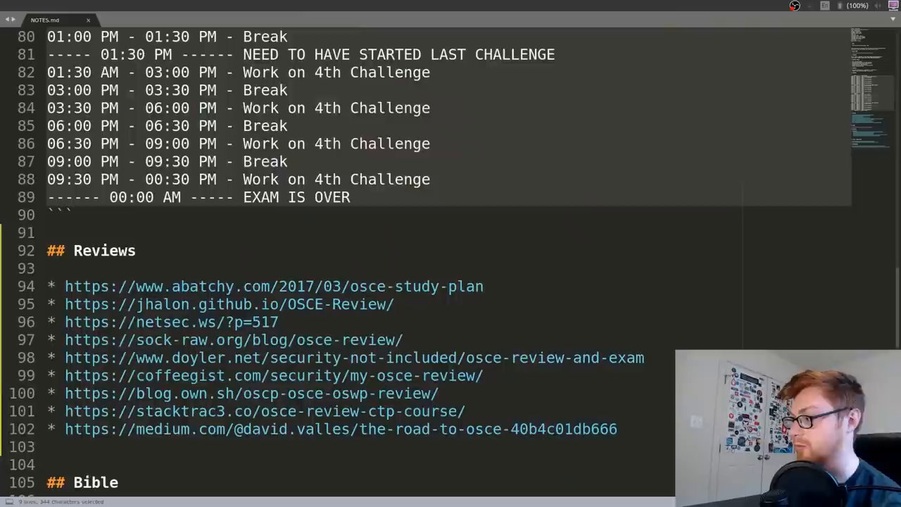
pyautogui.scroll(-3)
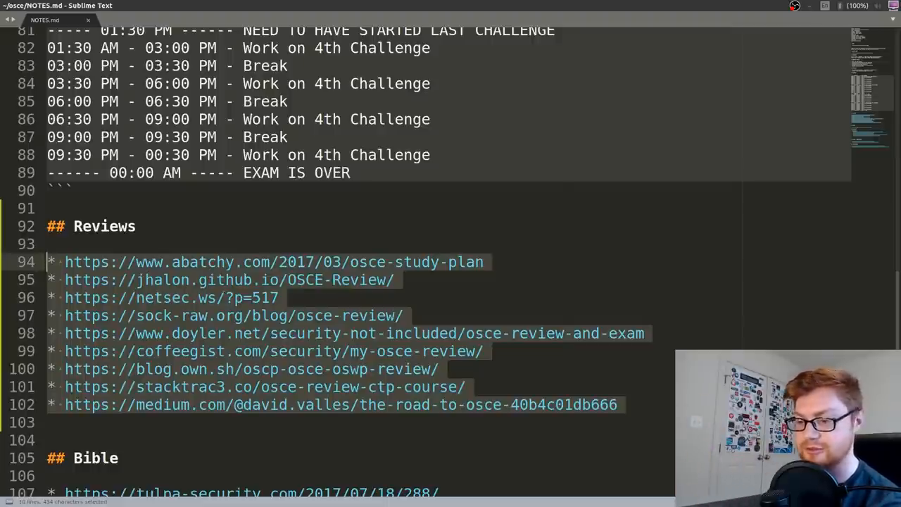
pyautogui.scroll(-3)
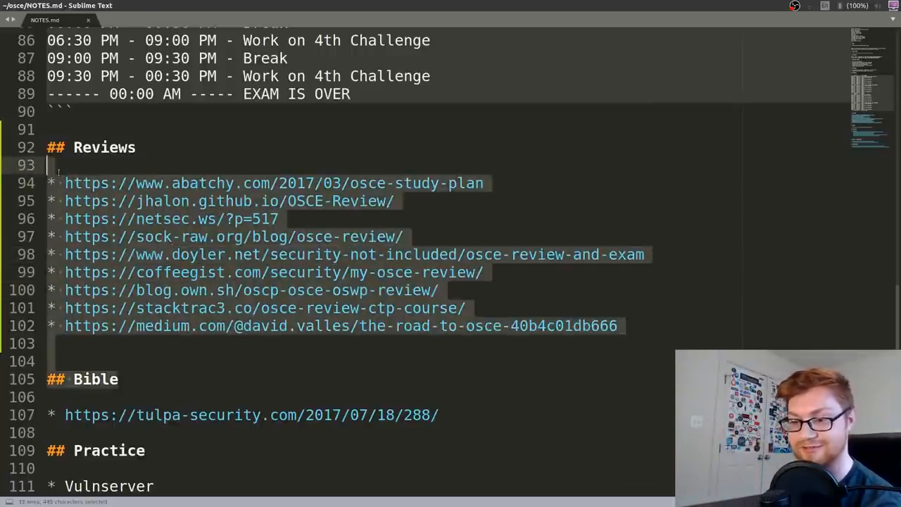
pyautogui.scroll(-3)
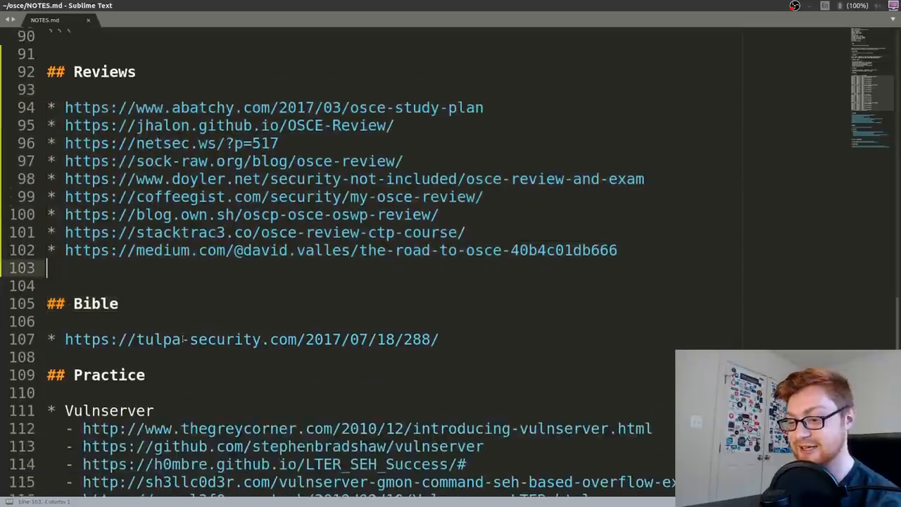
# Step: Read the Tulpa OSCE/CTP prep guide through Lesson 0's lab setup advice
pyautogui.scroll(-3)
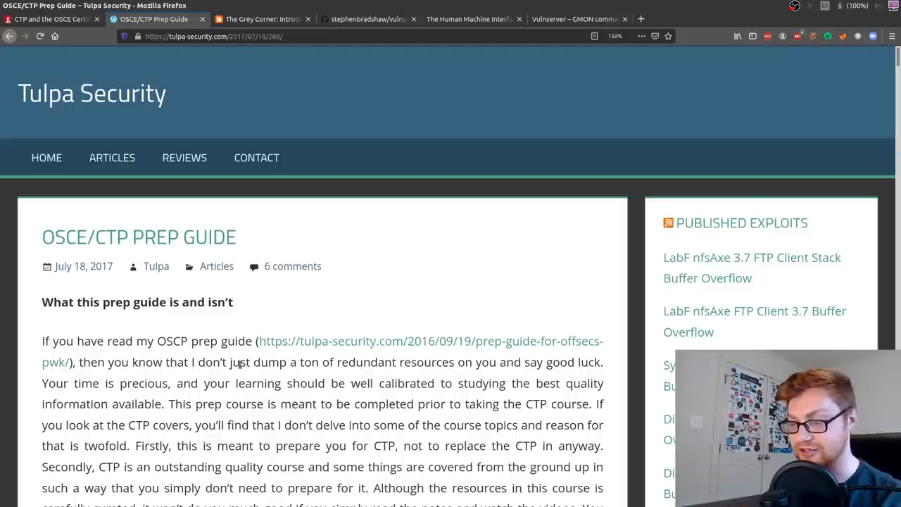
pyautogui.scroll(-3)
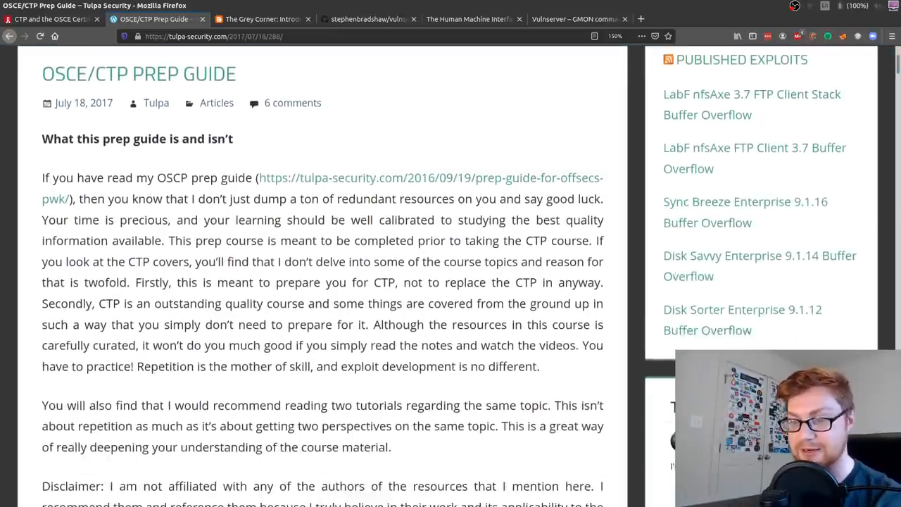
pyautogui.scroll(-3)
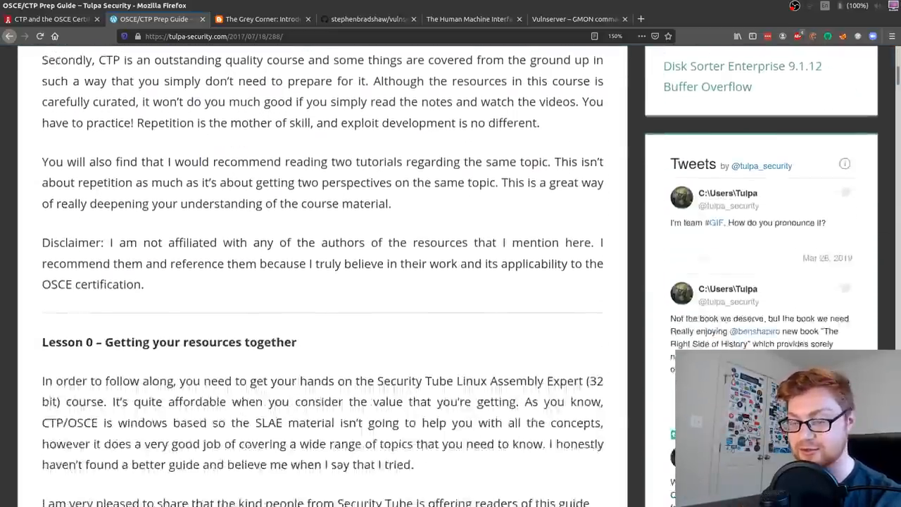
pyautogui.scroll(-3)
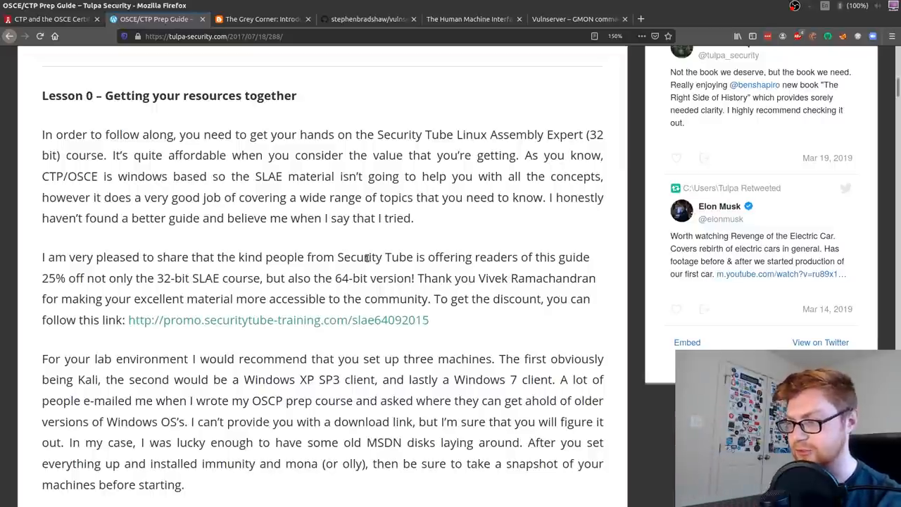
# Step: Bring up Oracle VM VirtualBox Manager showing the VM snapshots
pyautogui.doubleClick(360, 257)
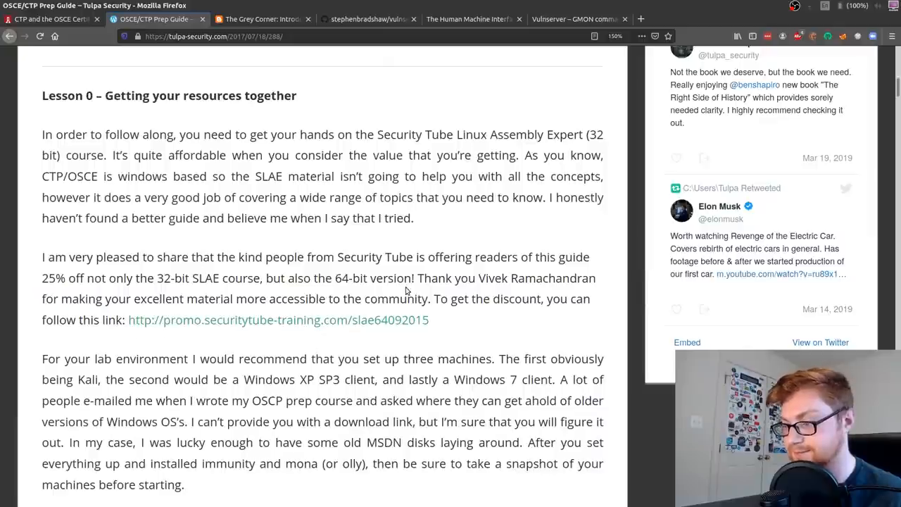
pyautogui.doubleClick(205, 278)
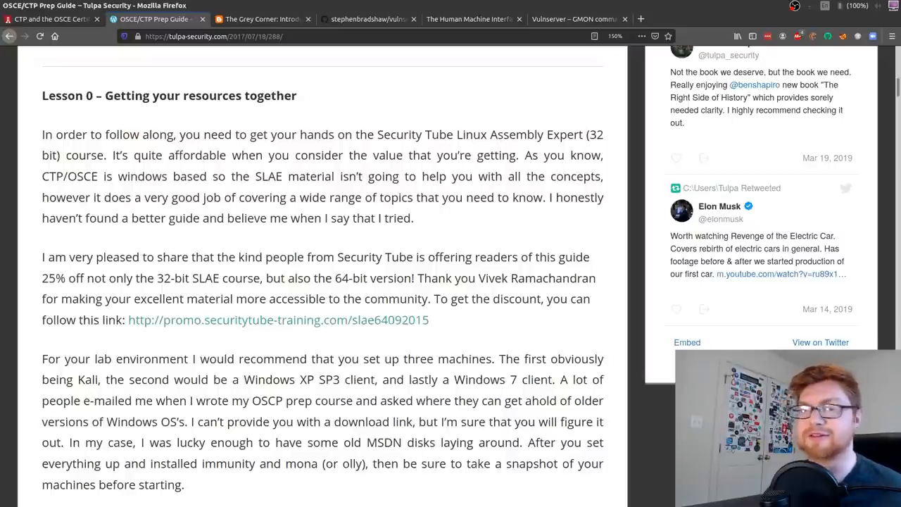
pyautogui.scroll(-3)
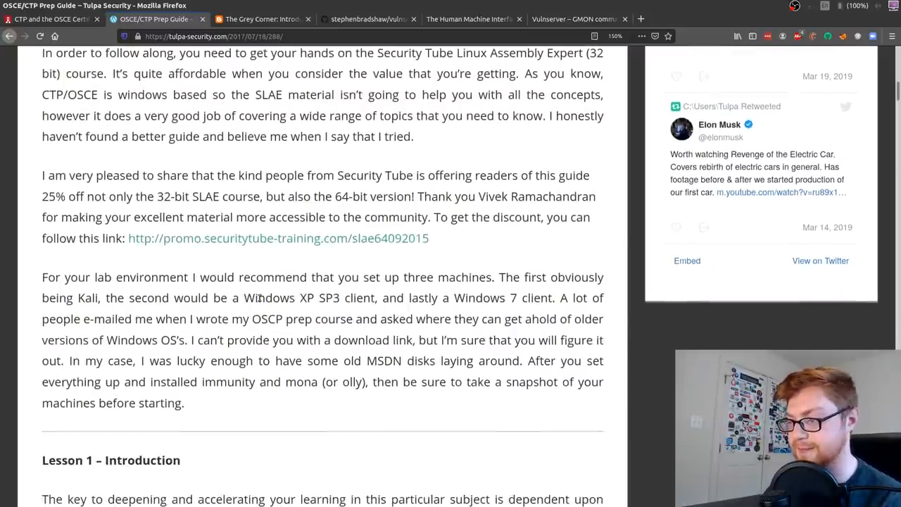
pyautogui.scroll(-3)
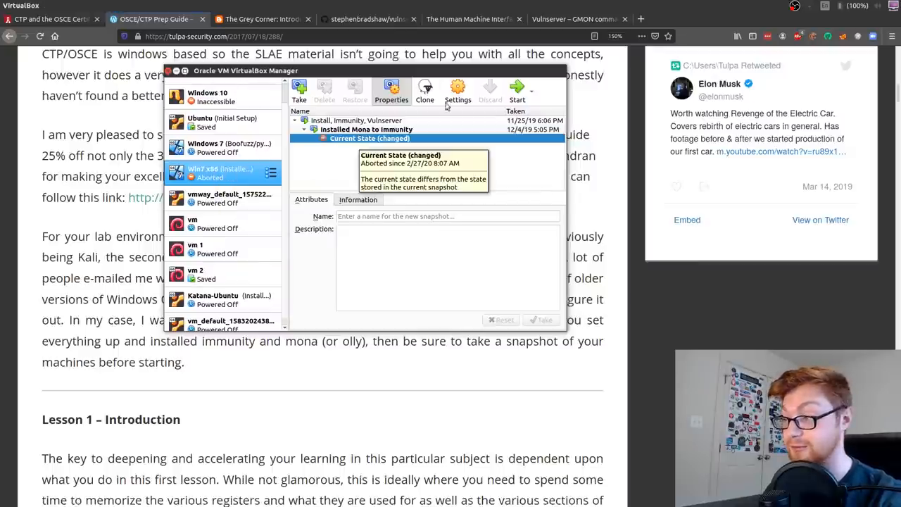
pyautogui.click(517, 91)
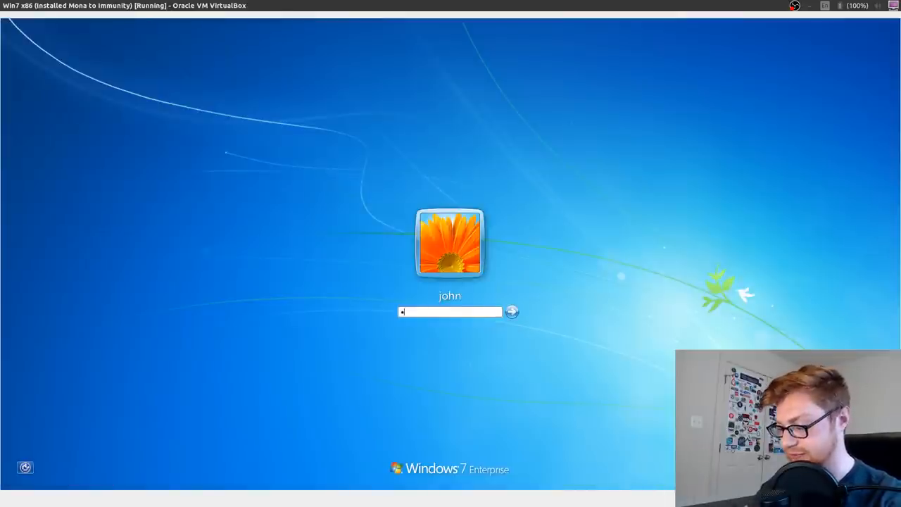
# Step: Log in to the Win7 guest, dismiss Windows Activation and launch LordPE
pyautogui.write('password')
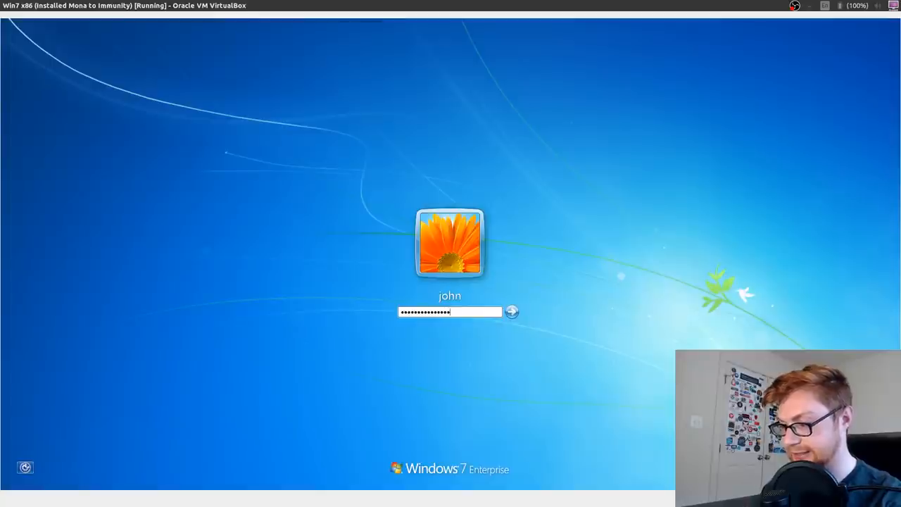
pyautogui.click(511, 311)
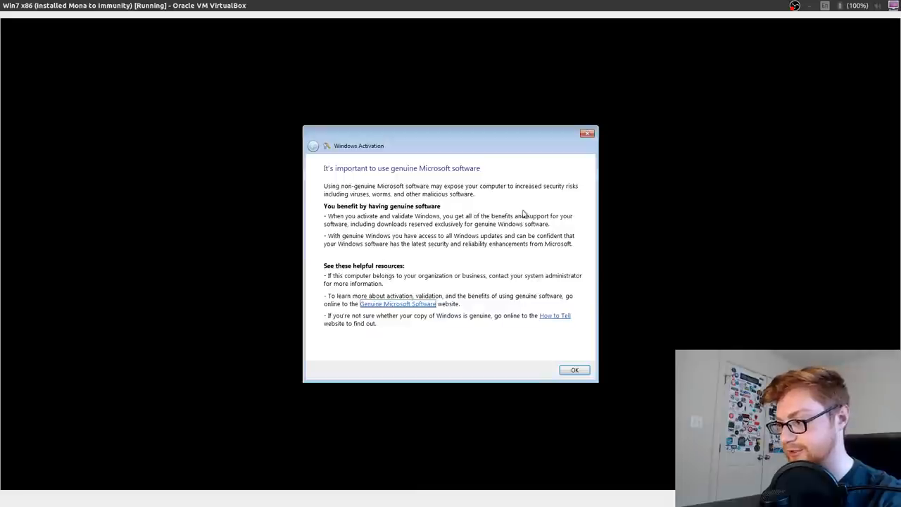
pyautogui.click(574, 370)
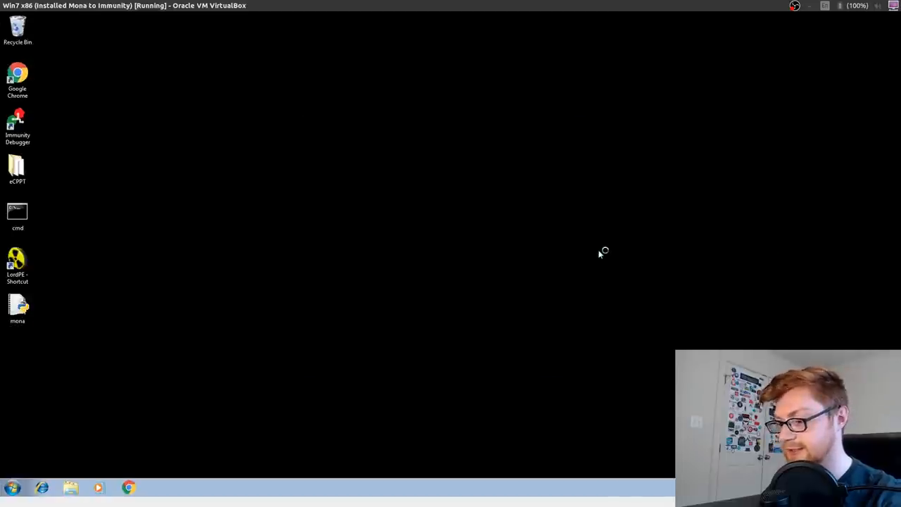
pyautogui.moveTo(194, 224)
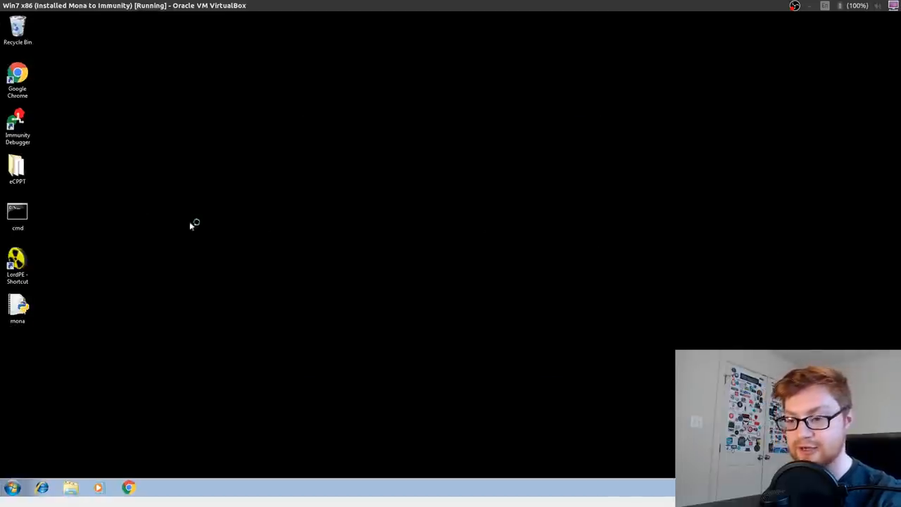
pyautogui.moveTo(46, 266)
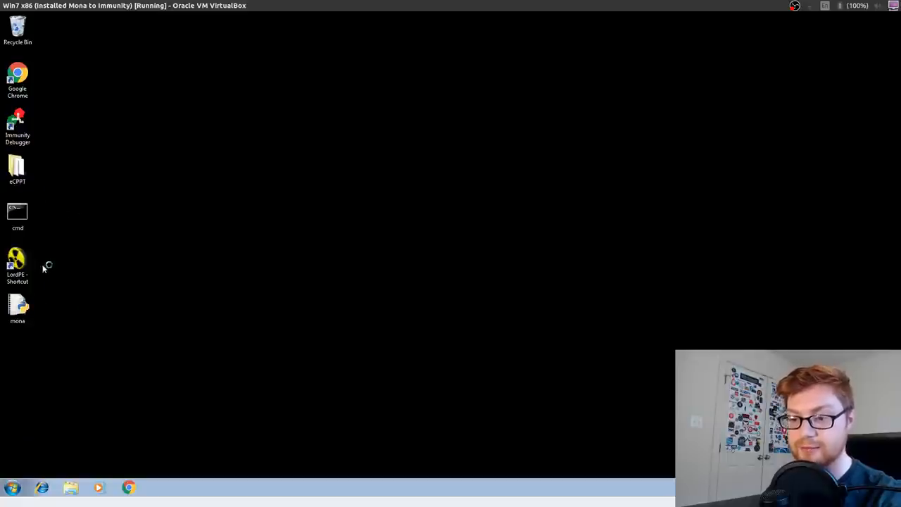
pyautogui.doubleClick(17, 264)
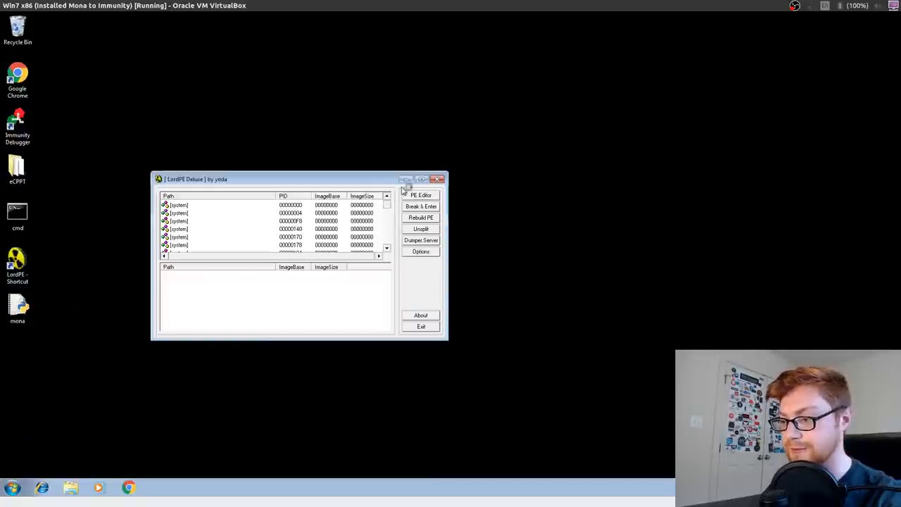
pyautogui.click(438, 179)
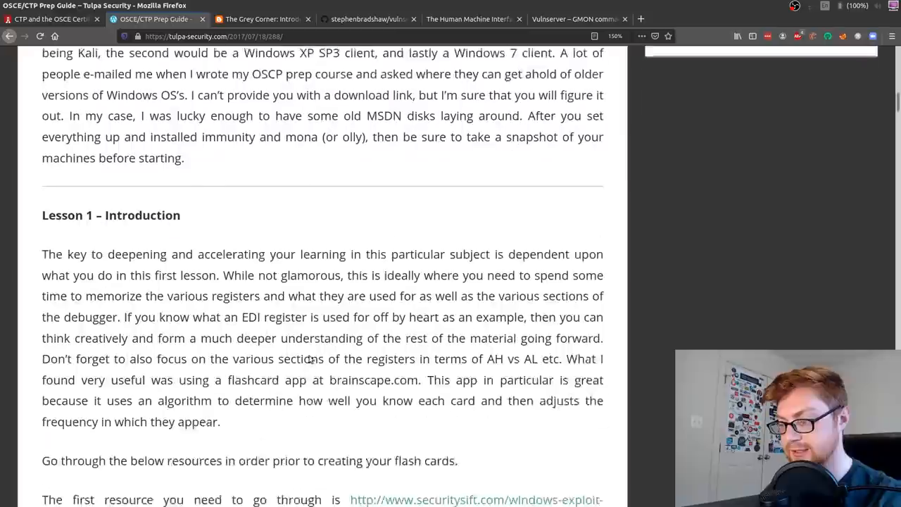
pyautogui.scroll(-3)
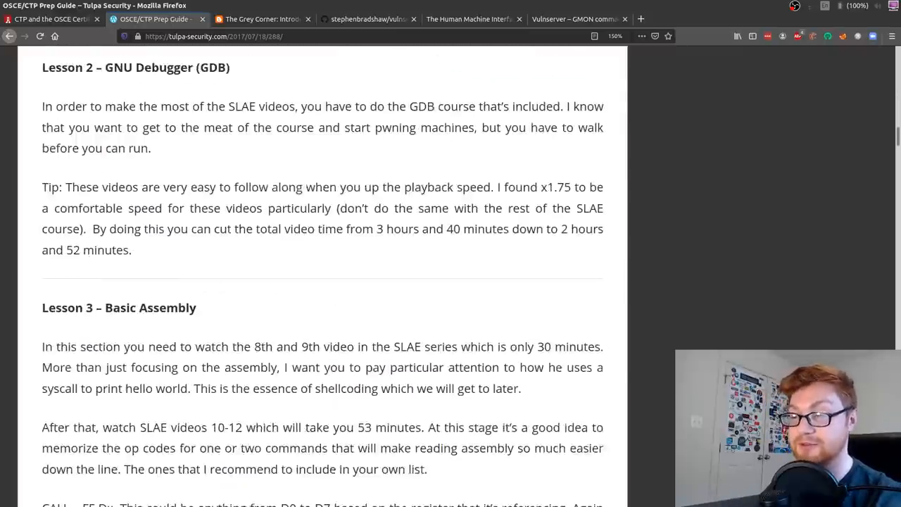
pyautogui.scroll(-3)
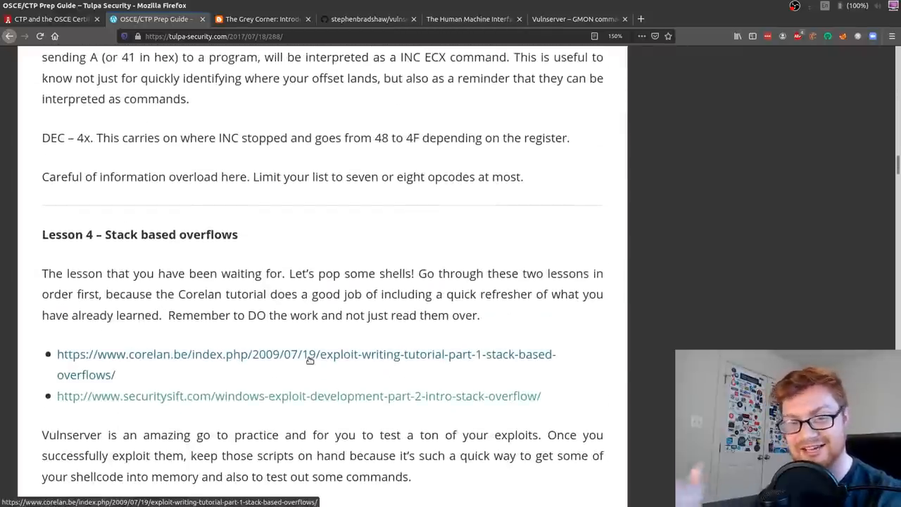
pyautogui.scroll(-3)
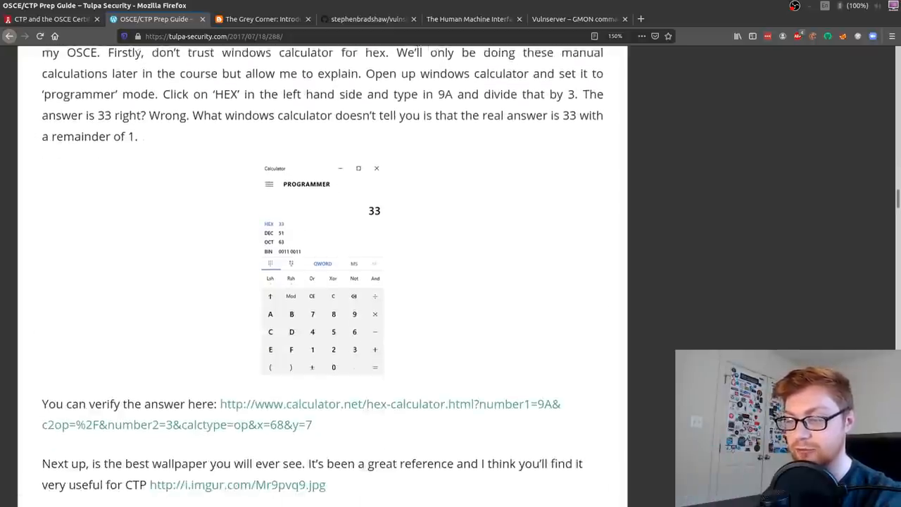
pyautogui.scroll(-3)
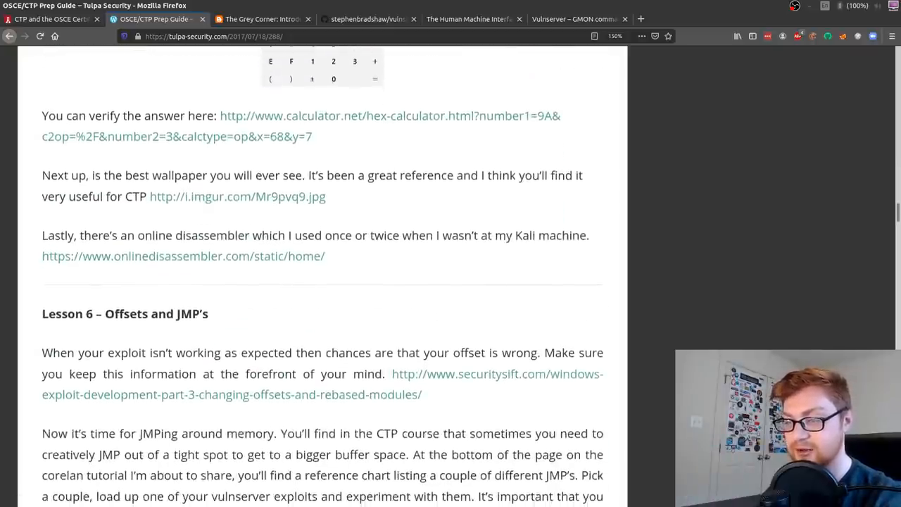
pyautogui.scroll(-3)
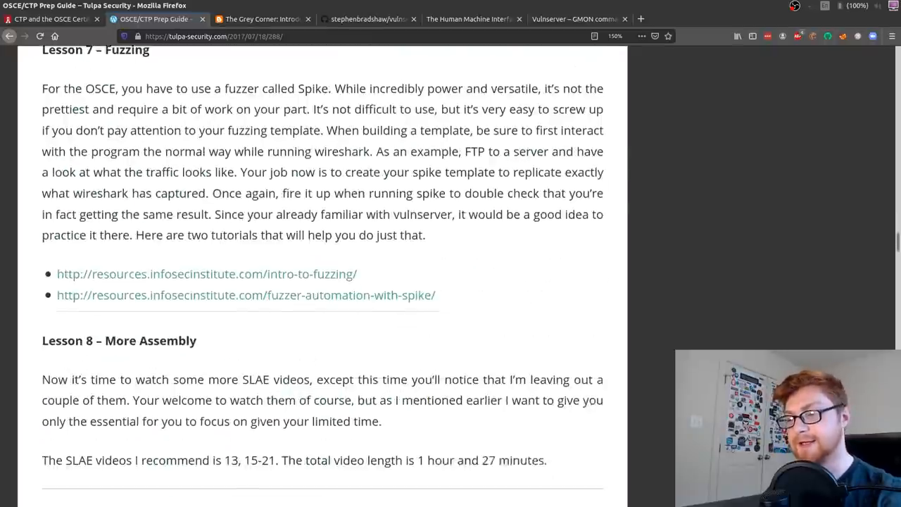
pyautogui.scroll(-3)
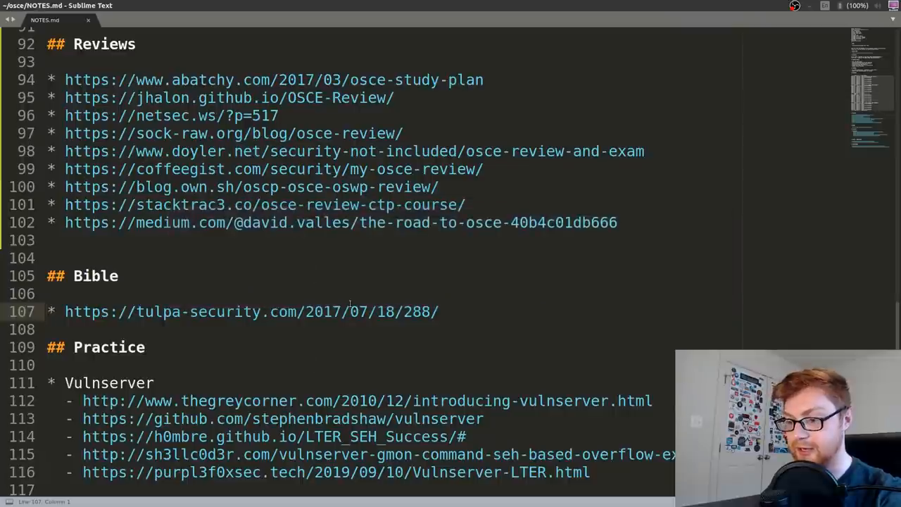
# Step: Scroll NOTES.md past the Bible and Practice links and select a line
pyautogui.scroll(-3)
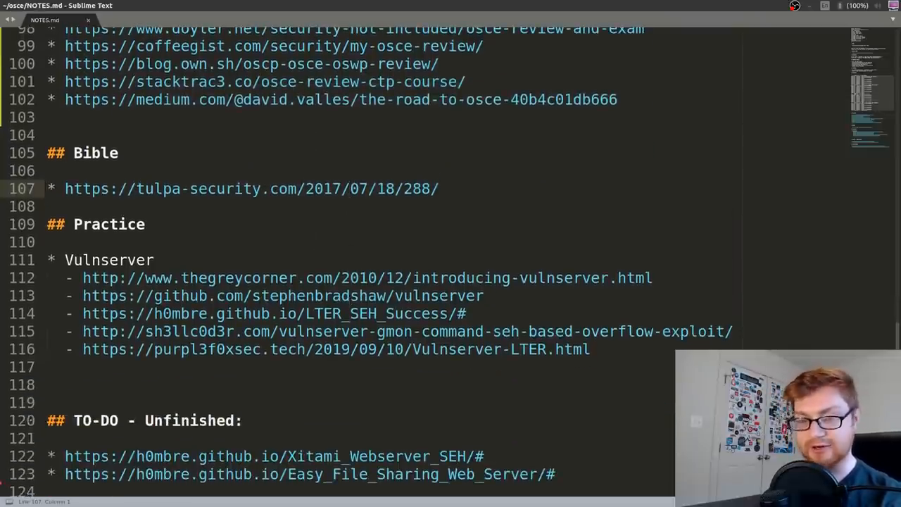
pyautogui.tripleClick(352, 277)
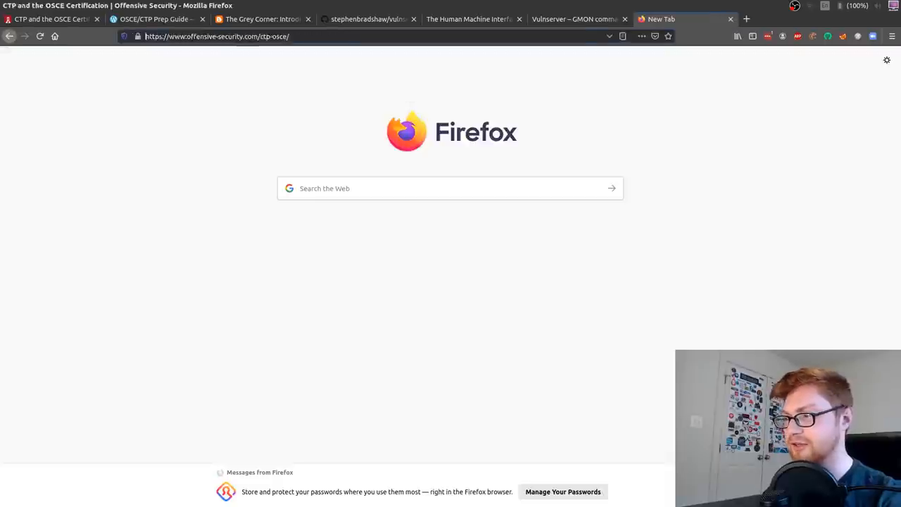
# Step: Switch to The Grey Corner tab with the Vulnserver introduction post
pyautogui.click(263, 19)
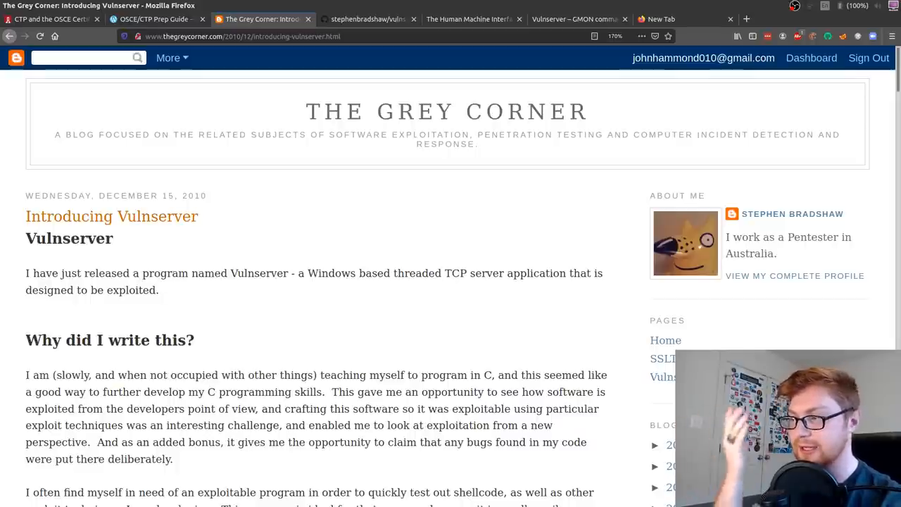
pyautogui.moveTo(367, 282)
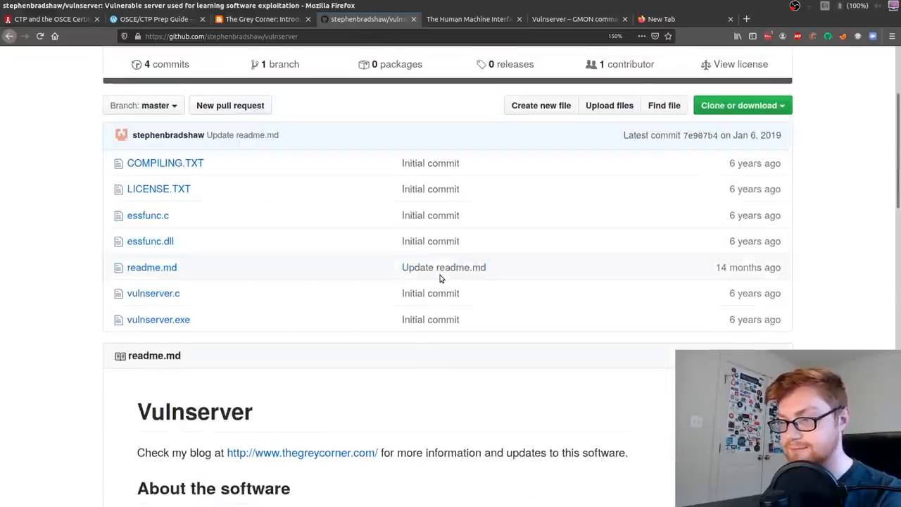
pyautogui.scroll(3)
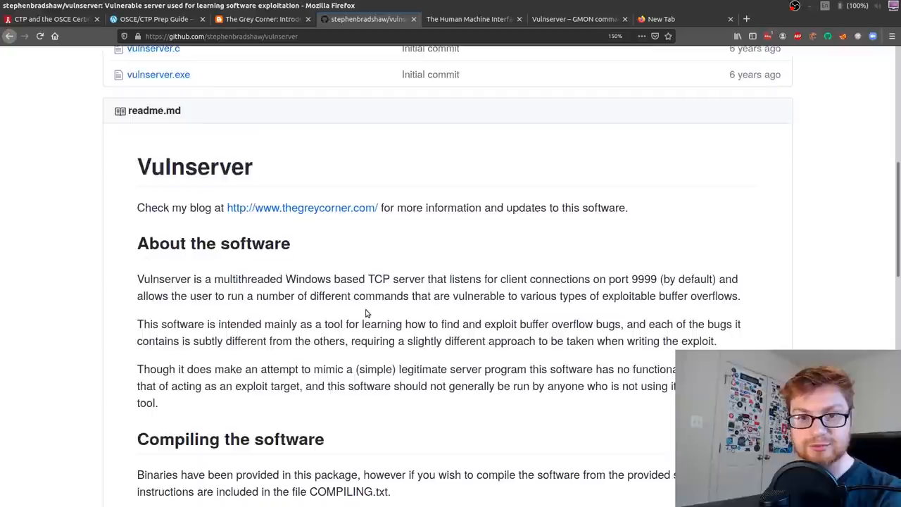
pyautogui.scroll(-3)
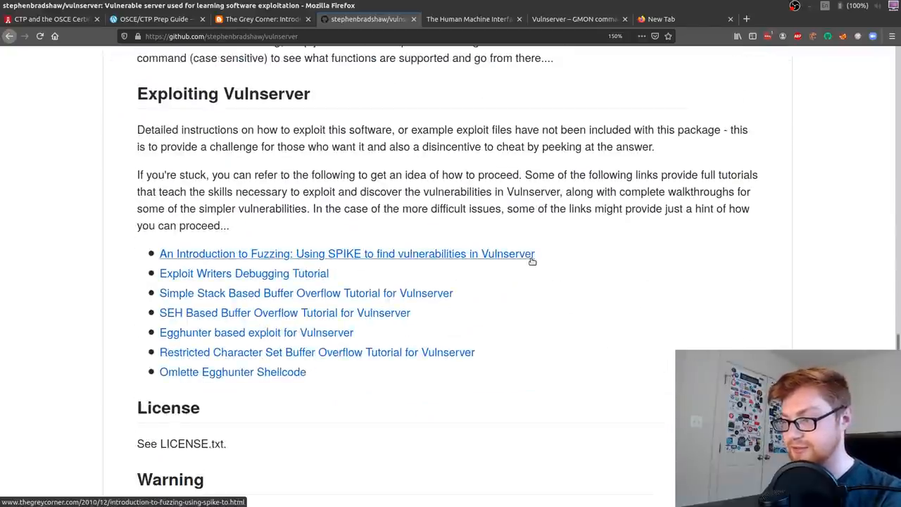
pyautogui.moveTo(284, 313)
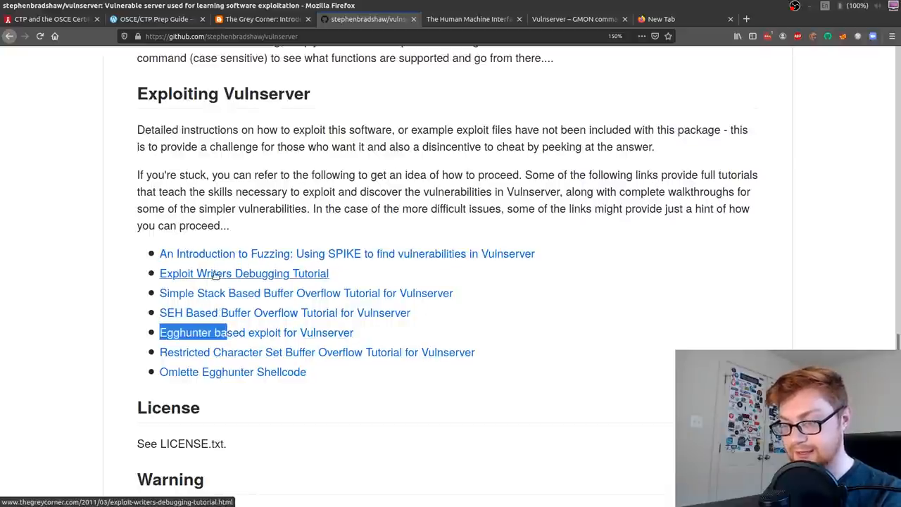
pyautogui.moveTo(667, 305)
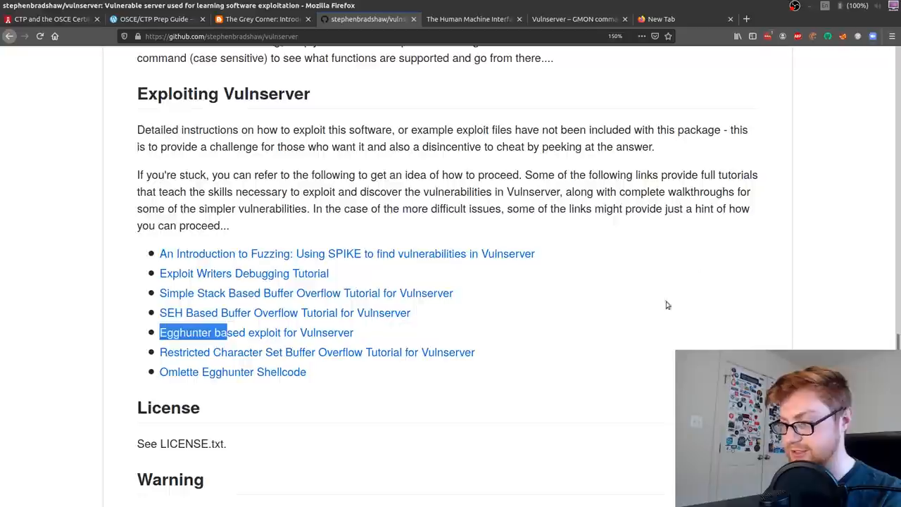
pyautogui.press('alt+Tab')
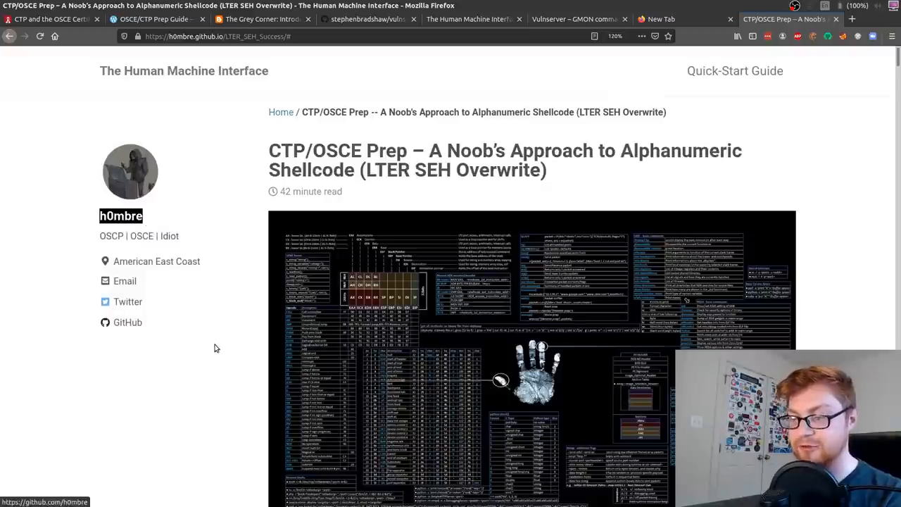
# Step: Scroll the LTER SEH post and go to page 3 of the blog's posts
pyautogui.scroll(-3)
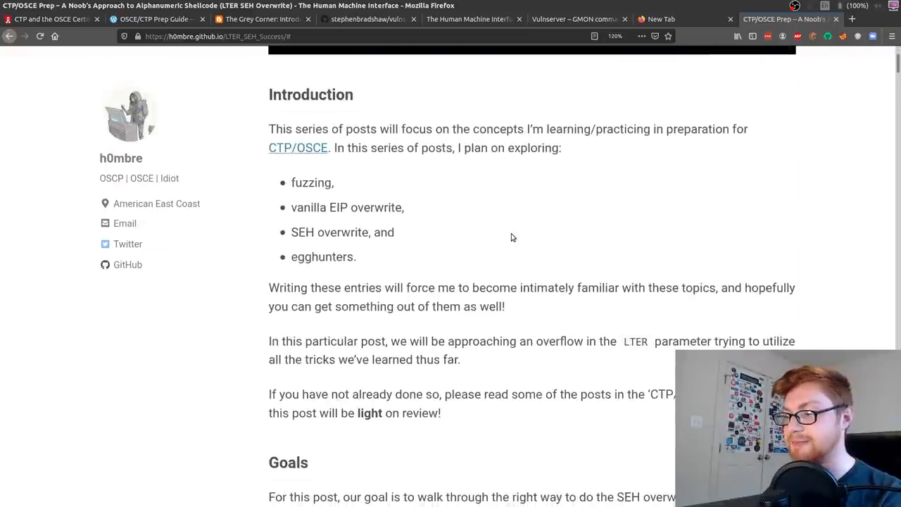
pyautogui.moveTo(449, 237)
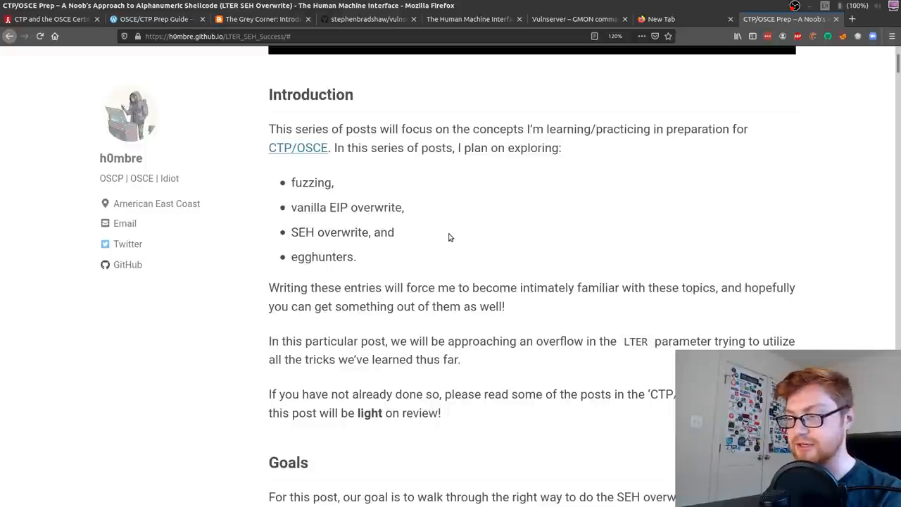
pyautogui.scroll(-3)
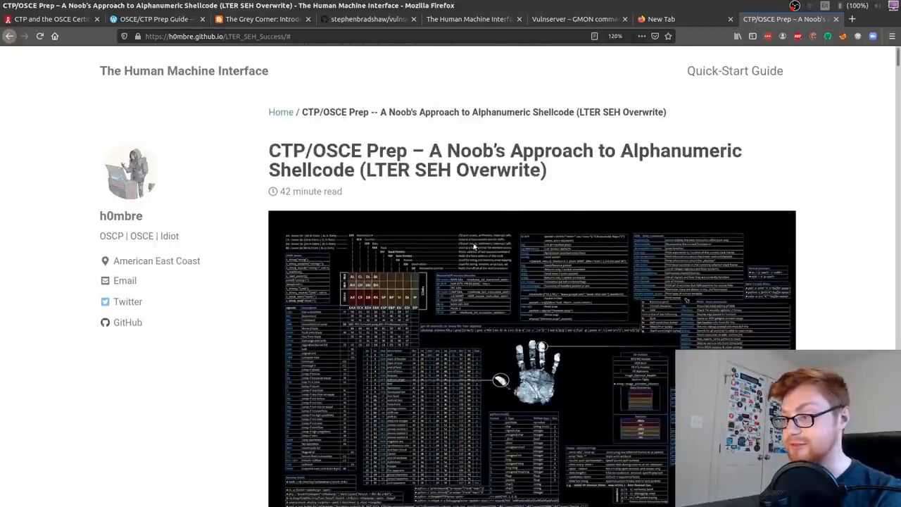
pyautogui.click(184, 70)
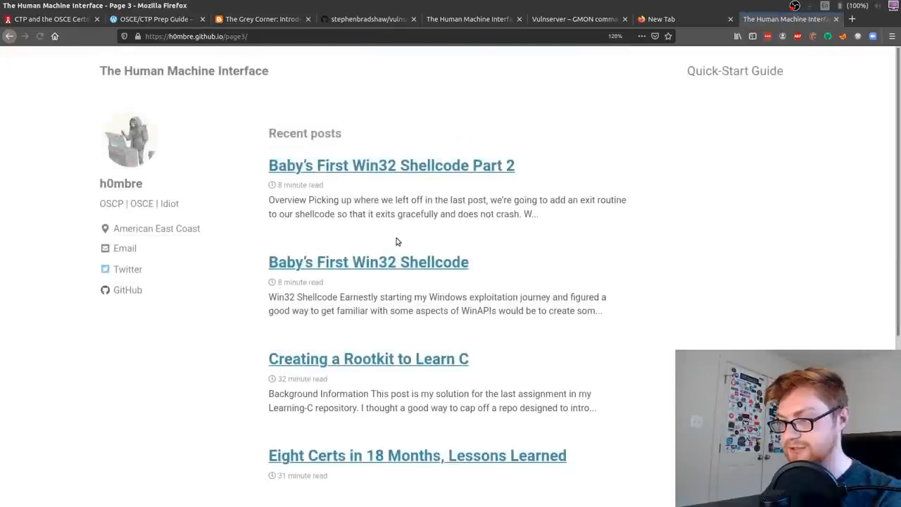
# Step: Browse blog pages 4 and 5 of CTP/OSCE prep posts, then return to NOTES.md
pyautogui.scroll(-3)
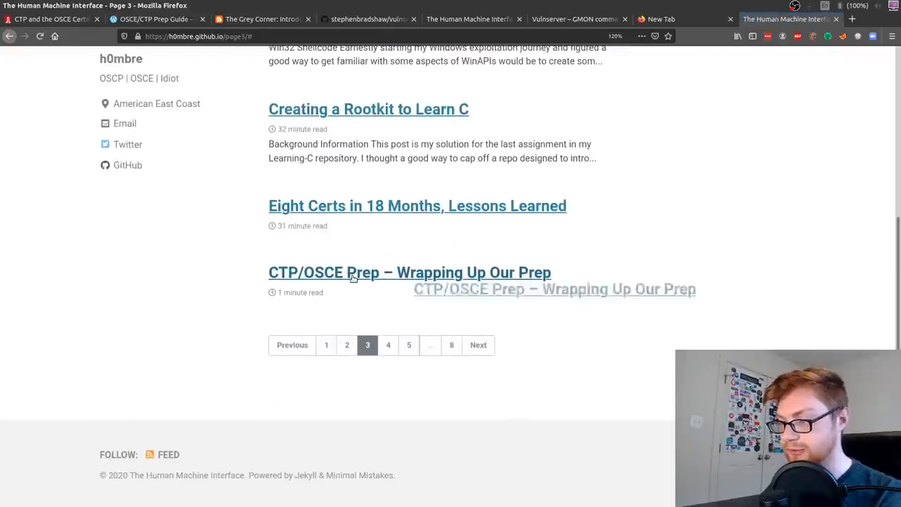
pyautogui.click(478, 345)
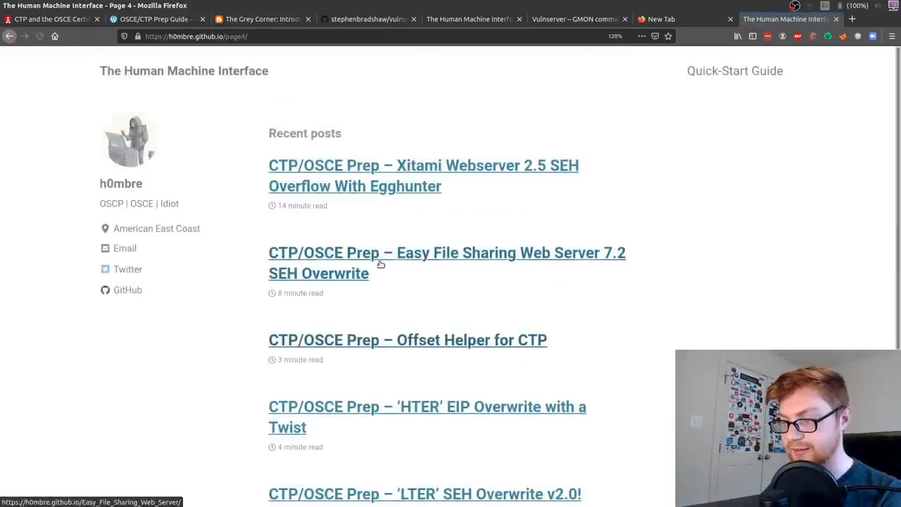
pyautogui.scroll(-3)
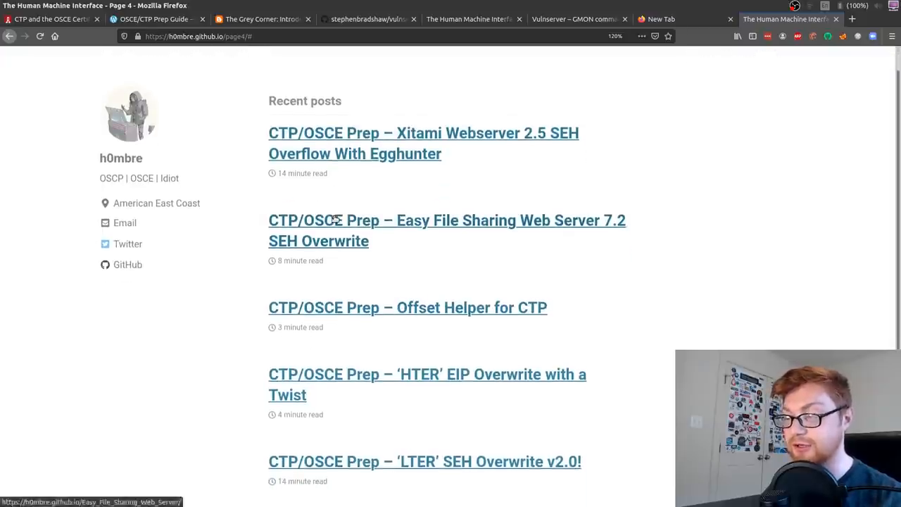
pyautogui.scroll(-3)
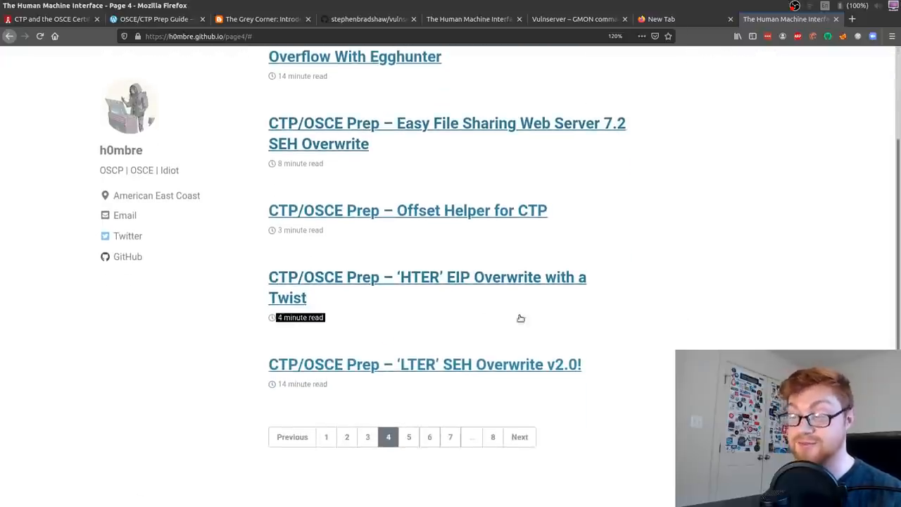
pyautogui.click(409, 436)
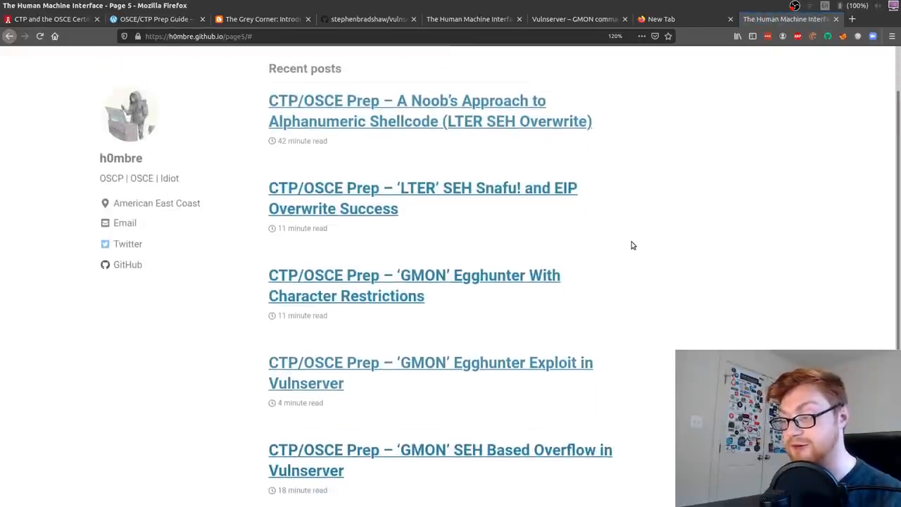
pyautogui.scroll(-3)
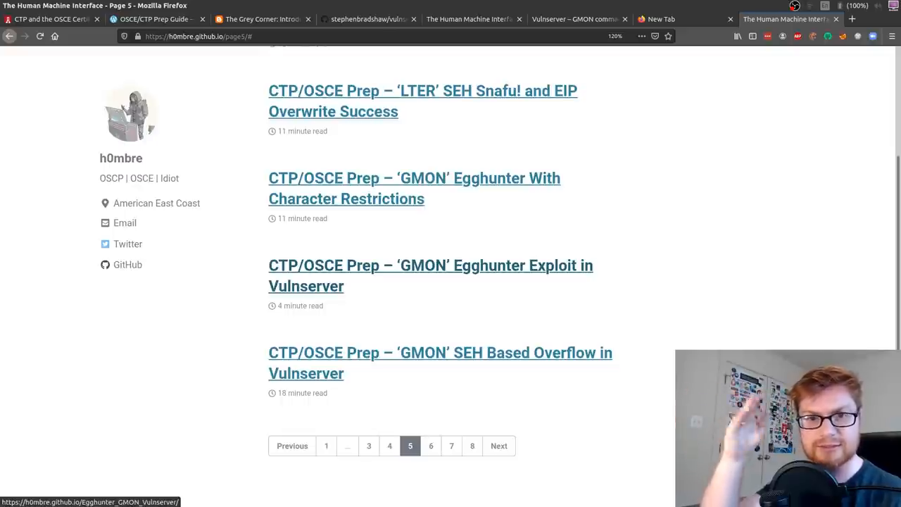
pyautogui.moveTo(737, 337)
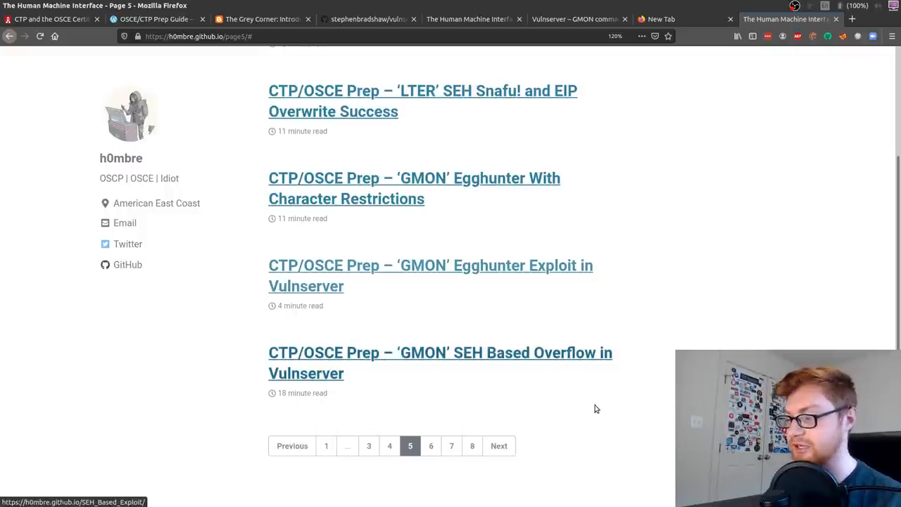
pyautogui.click(430, 446)
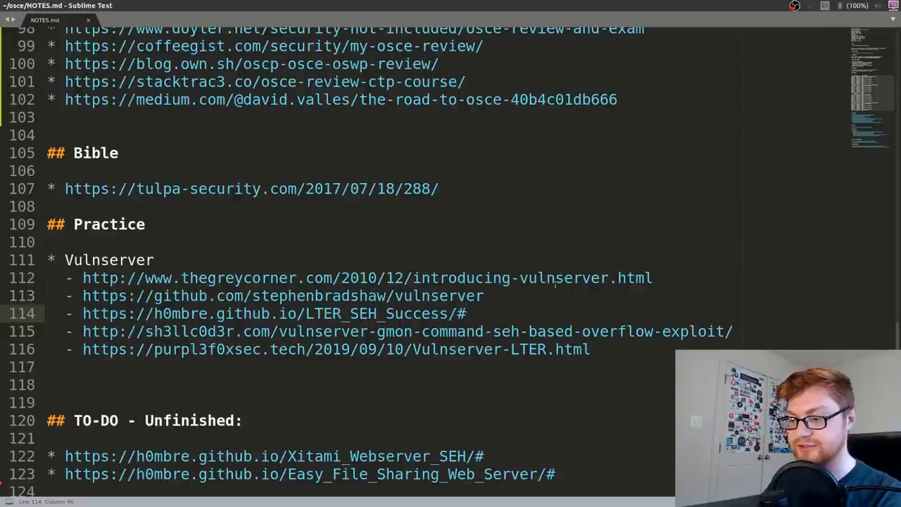
# Step: Open sh3llc0d3r's GMON SEH overflow post and read through to the 3519 EIP offset
pyautogui.click(521, 332)
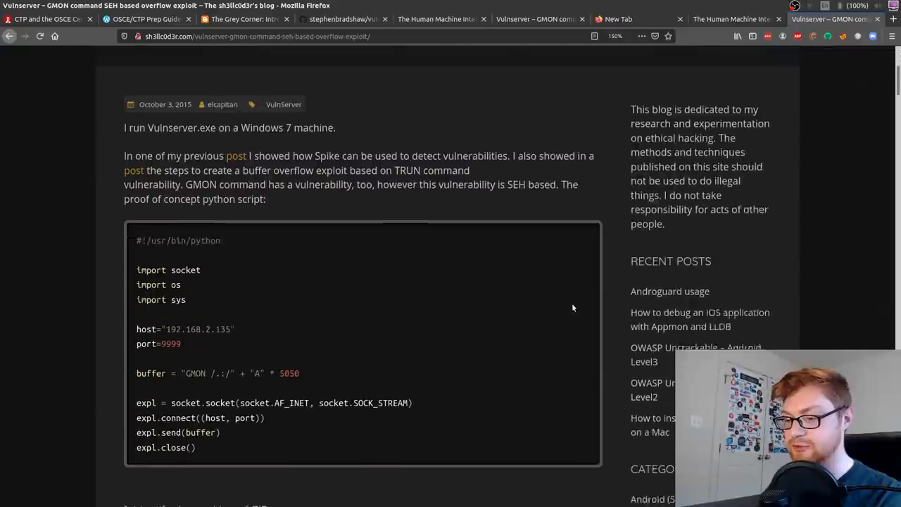
pyautogui.scroll(-3)
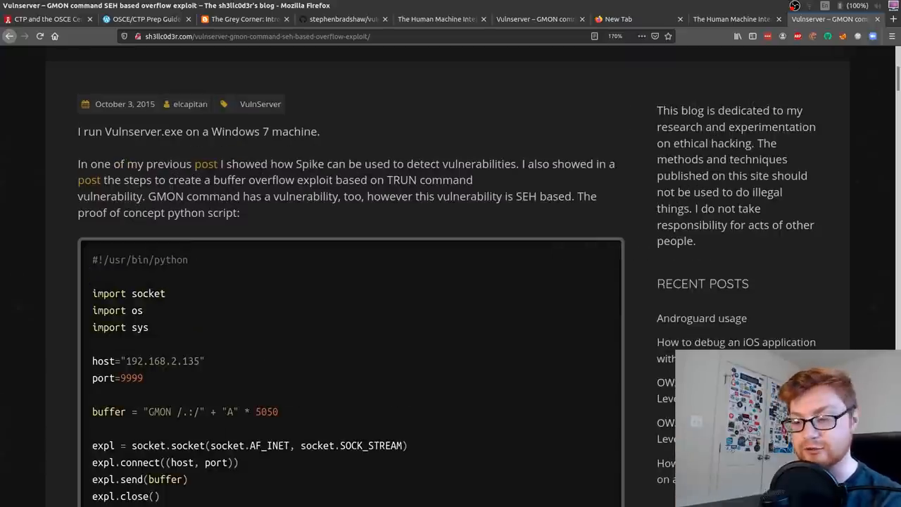
pyautogui.scroll(-3)
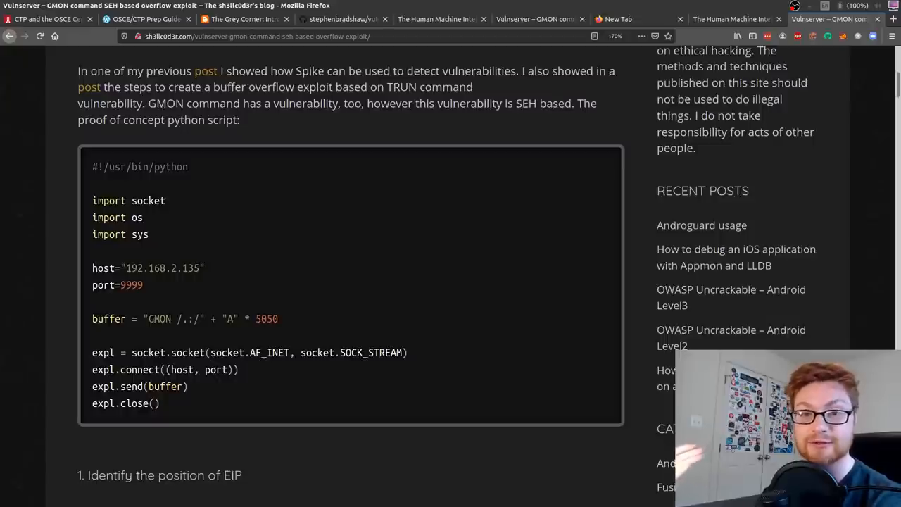
pyautogui.scroll(-3)
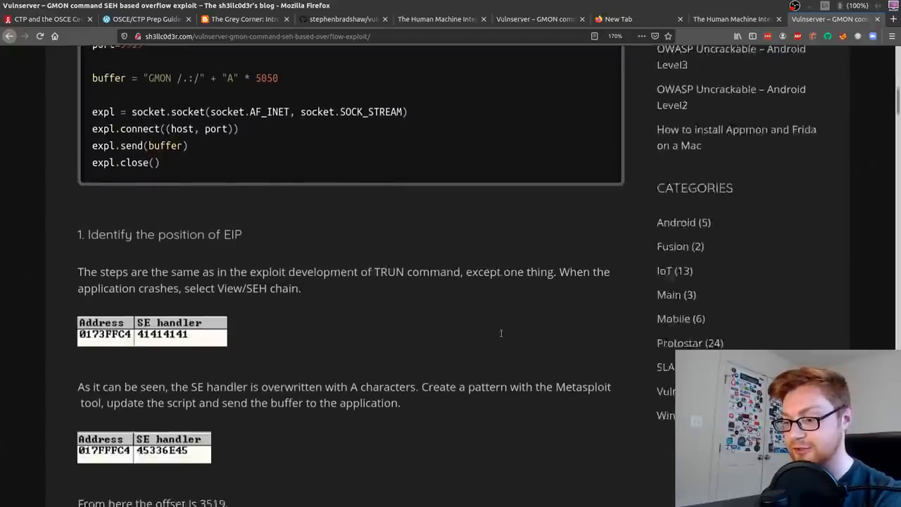
pyautogui.scroll(-3)
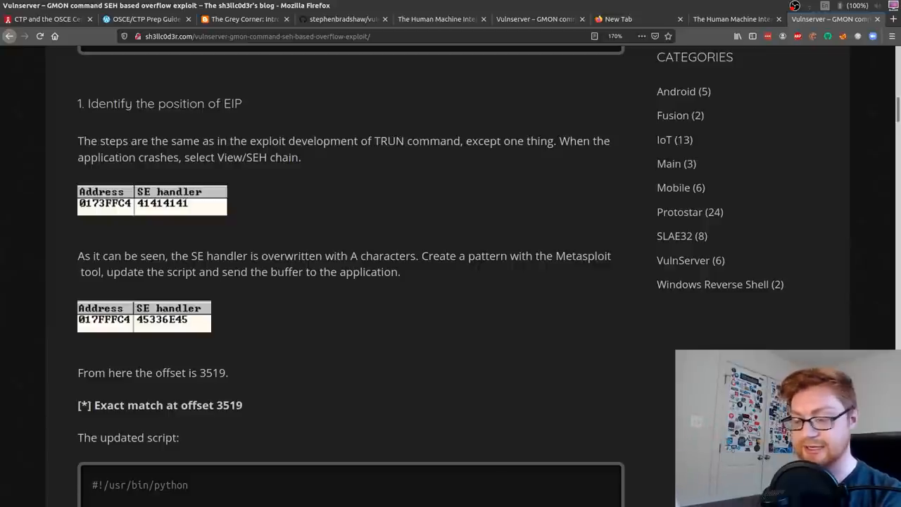
pyautogui.moveTo(431, 373)
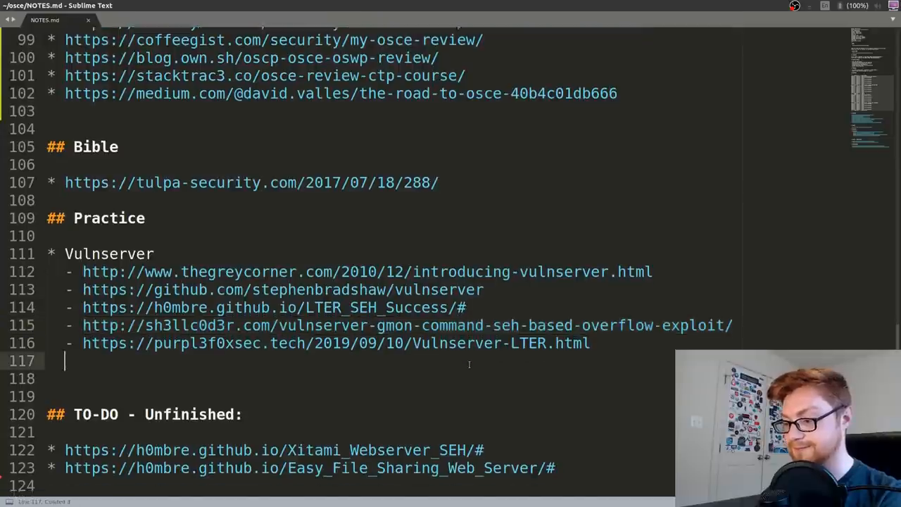
# Step: Scroll to TO-DO and open h0mbre's Xitami Webserver 2.5 SEH egghunter post
pyautogui.scroll(-3)
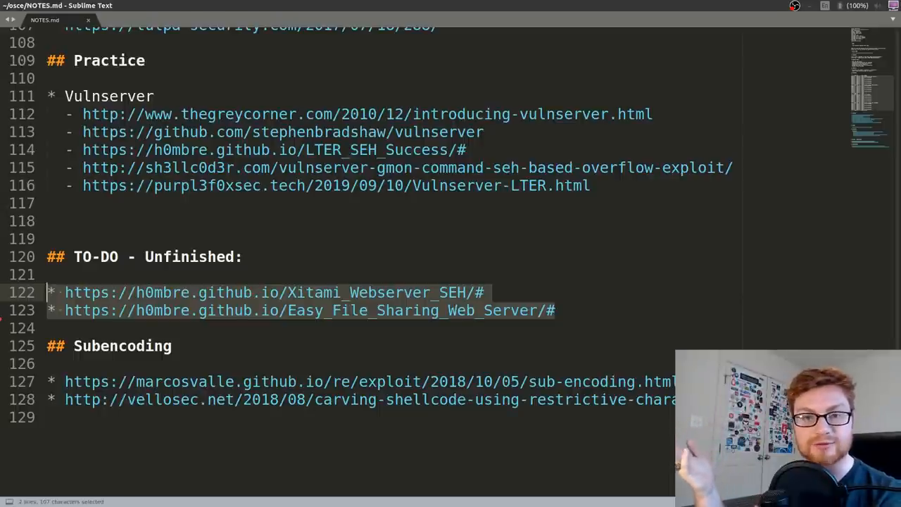
pyautogui.click(484, 292)
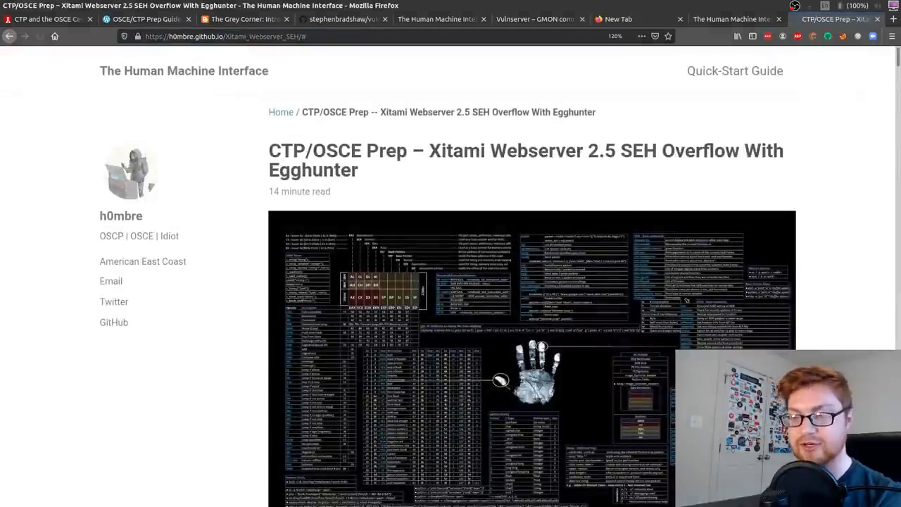
pyautogui.scroll(-3)
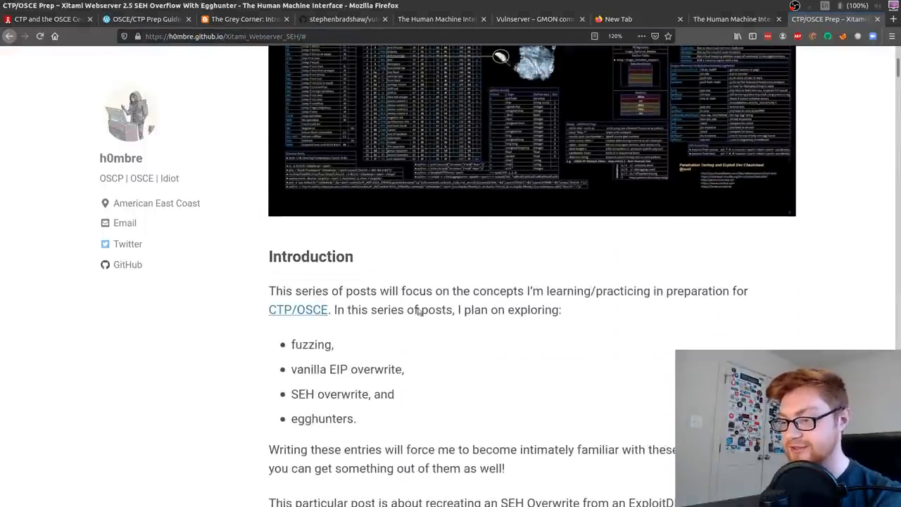
pyautogui.scroll(-3)
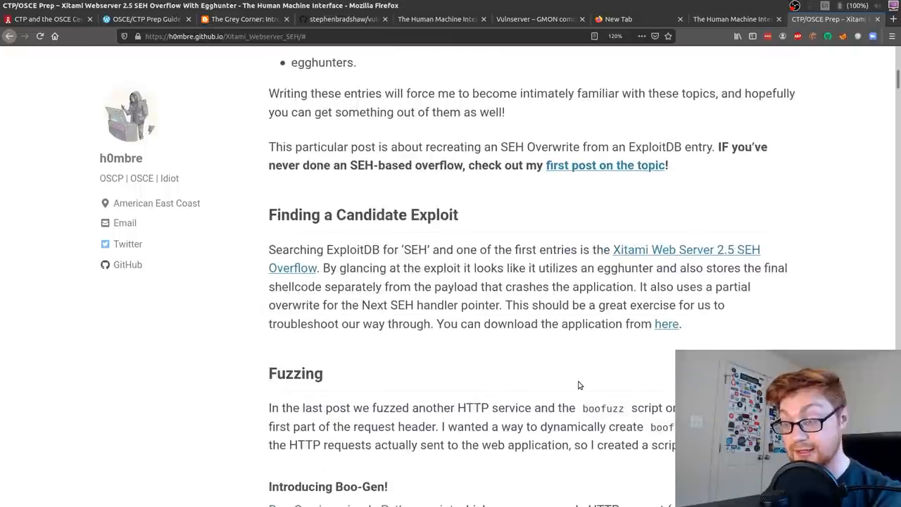
pyautogui.scroll(-3)
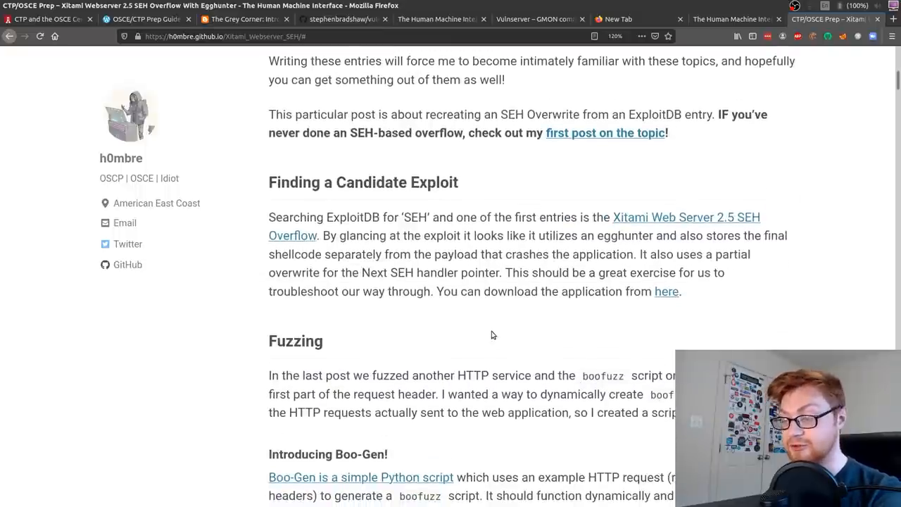
pyautogui.scroll(-3)
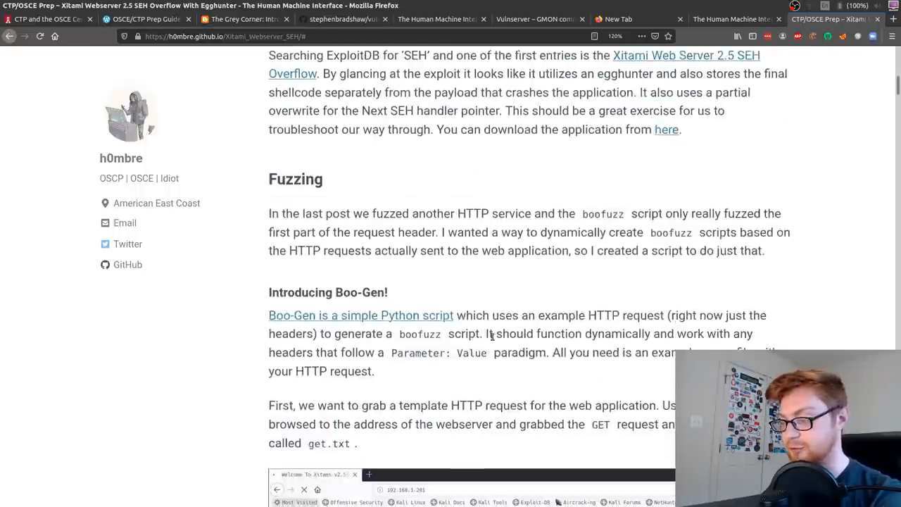
pyautogui.scroll(-3)
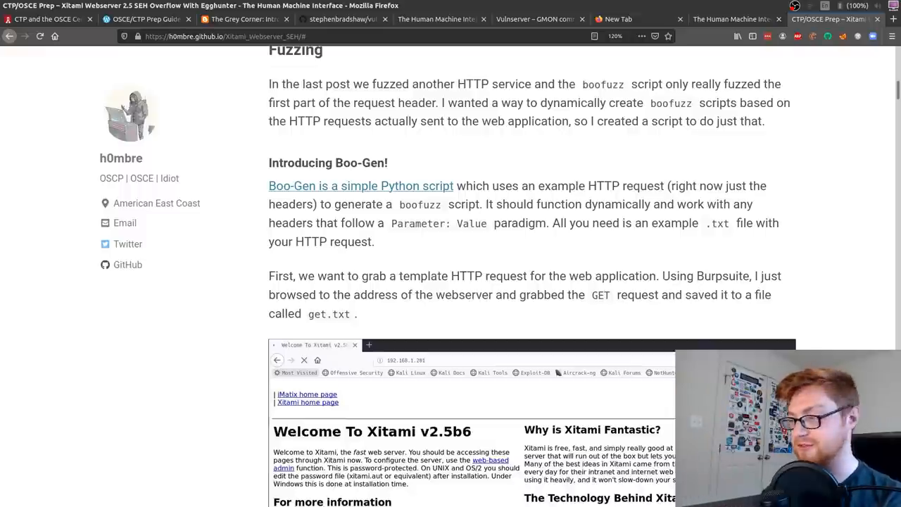
pyautogui.scroll(-3)
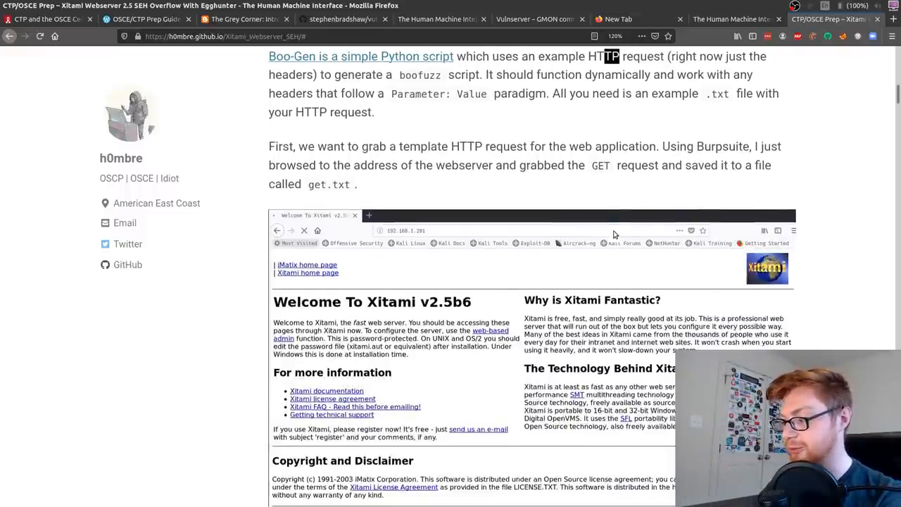
pyautogui.scroll(-3)
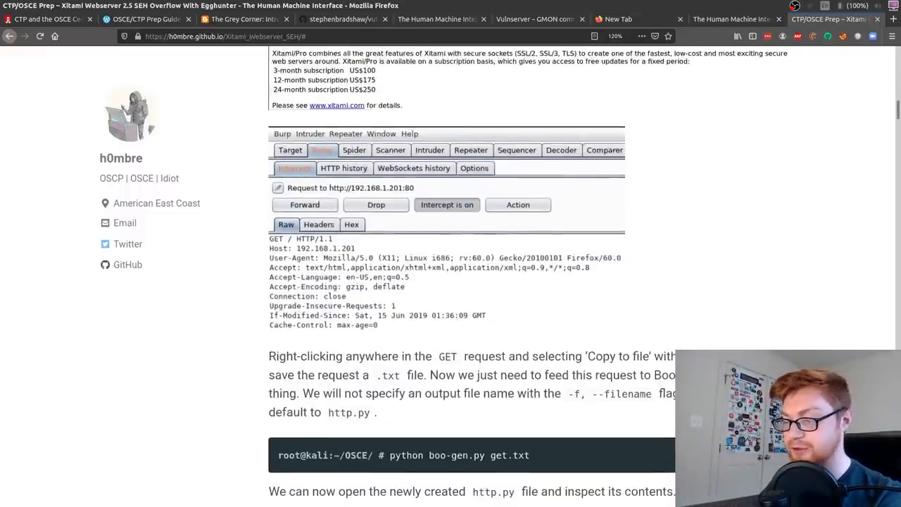
pyautogui.scroll(-3)
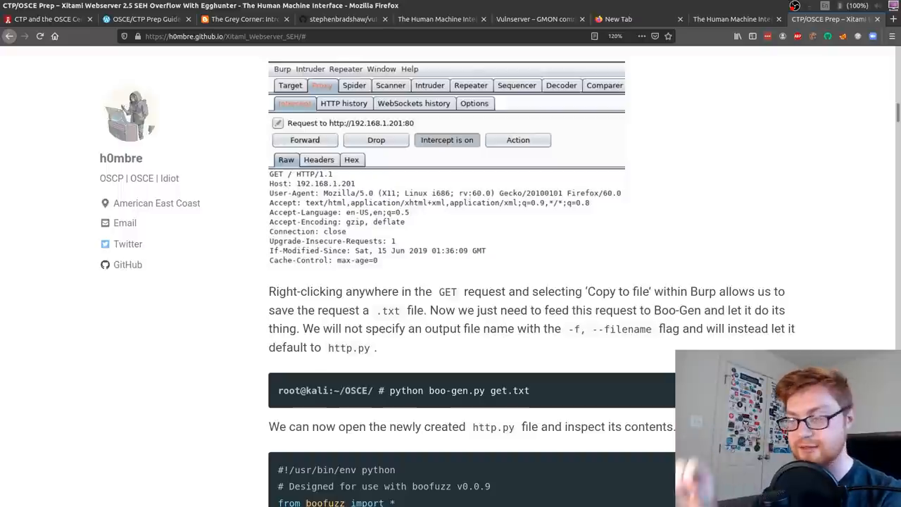
pyautogui.moveTo(664, 318)
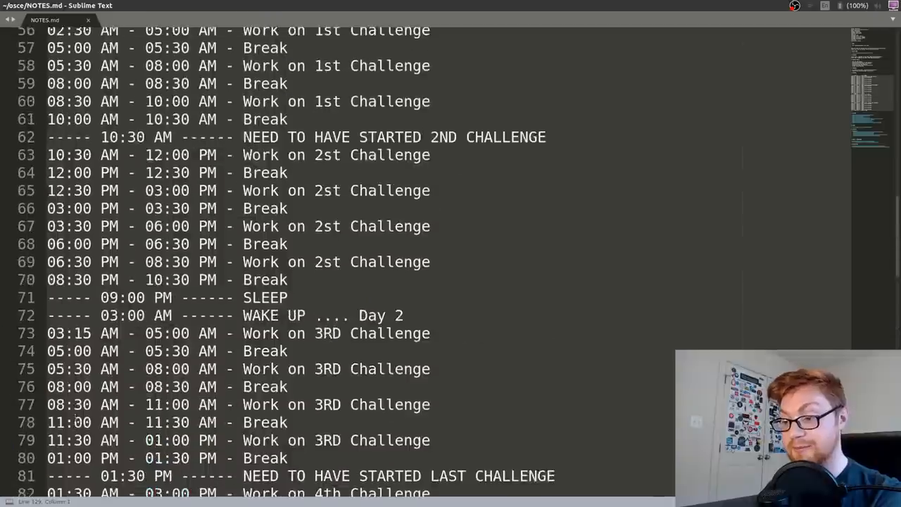
pyautogui.scroll(3)
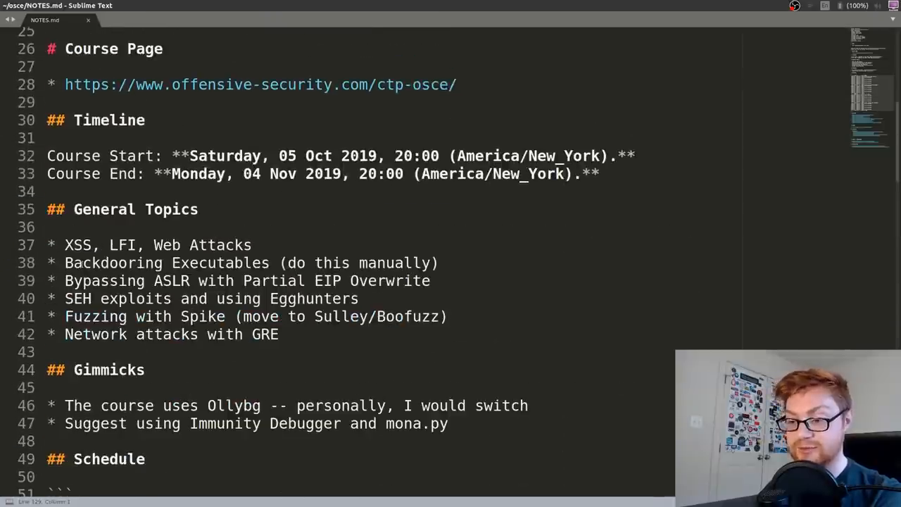
pyautogui.tripleClick(247, 263)
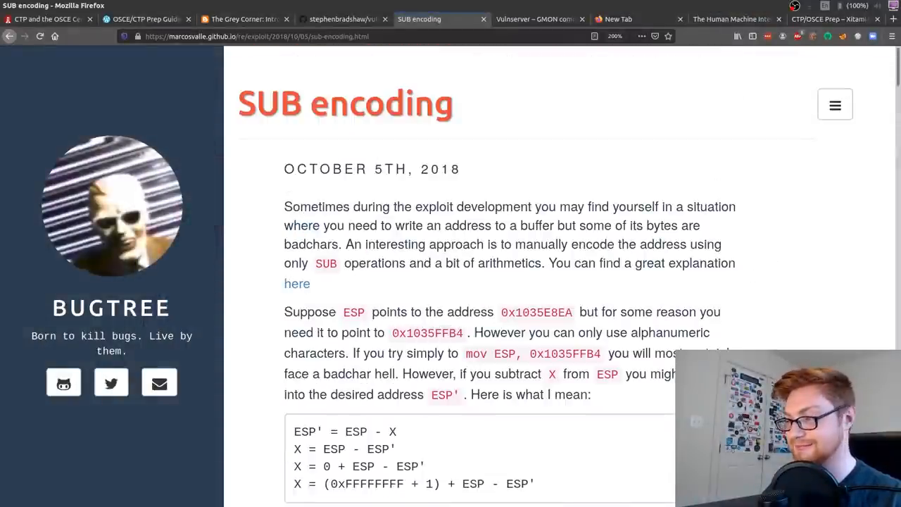
# Step: Scroll the SUB encoding post, then switch to VelloSec's carving shellcode write-up
pyautogui.scroll(-3)
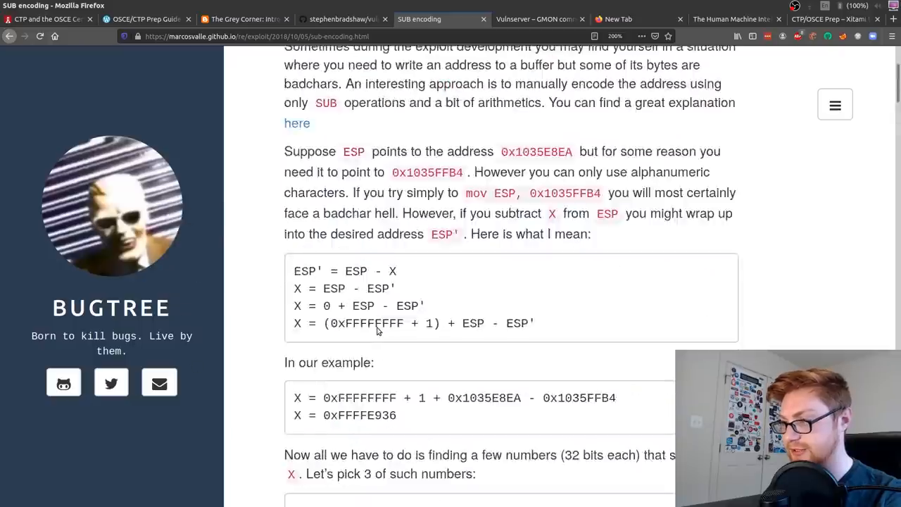
pyautogui.click(538, 19)
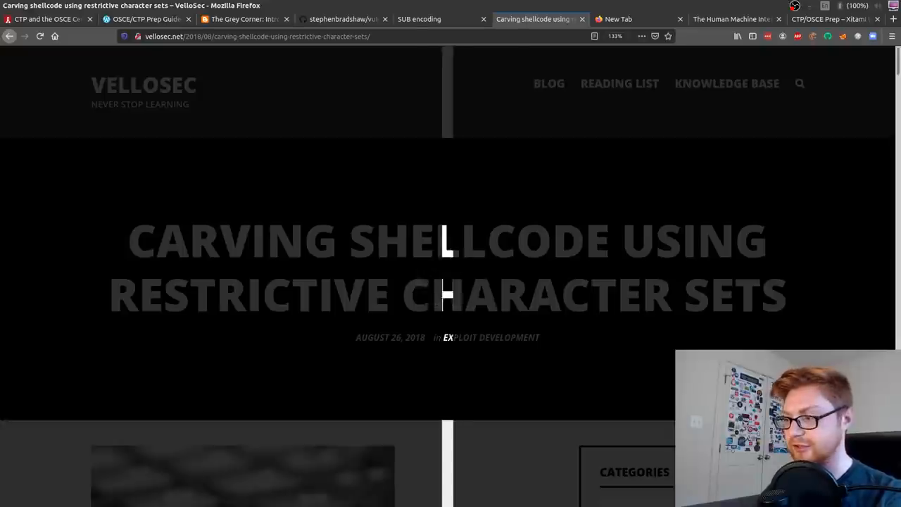
# Step: Read VelloSec's carving post through the XOR/AND zeroing methods to Example #1
pyautogui.scroll(-3)
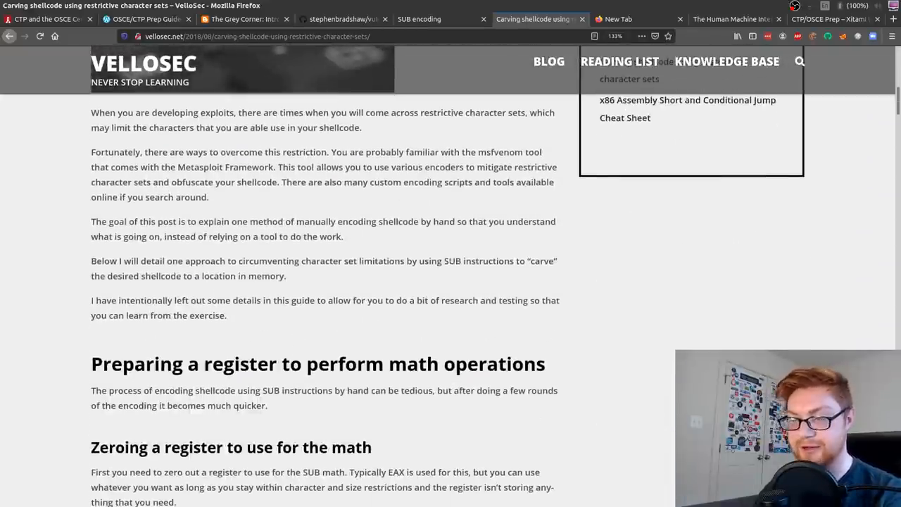
pyautogui.scroll(-3)
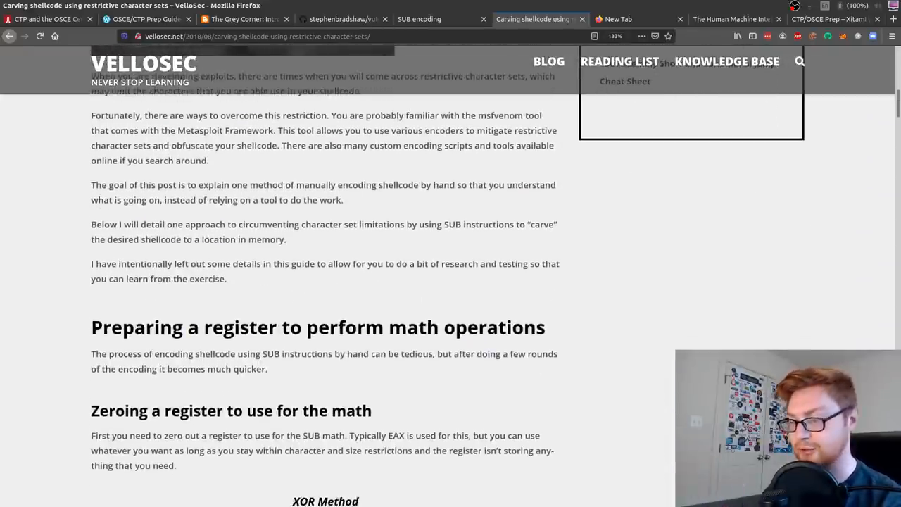
pyautogui.scroll(-3)
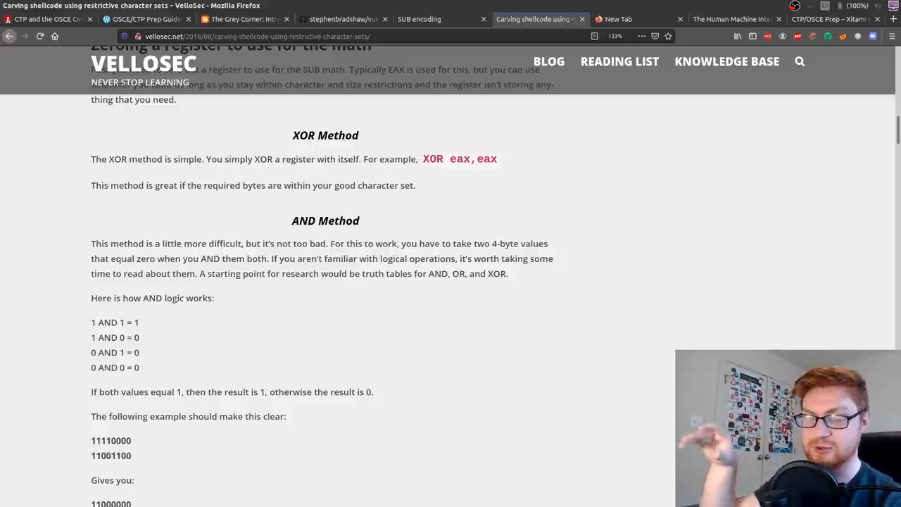
pyautogui.moveTo(490, 361)
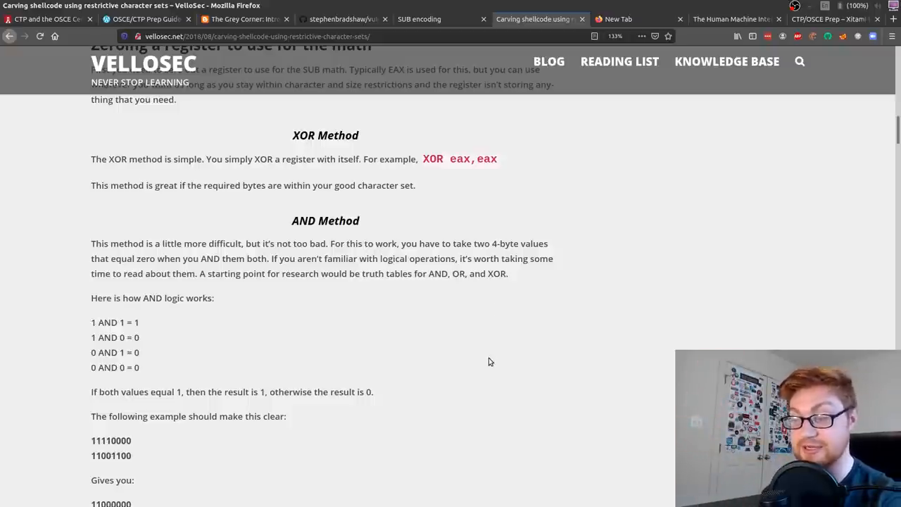
pyautogui.scroll(-3)
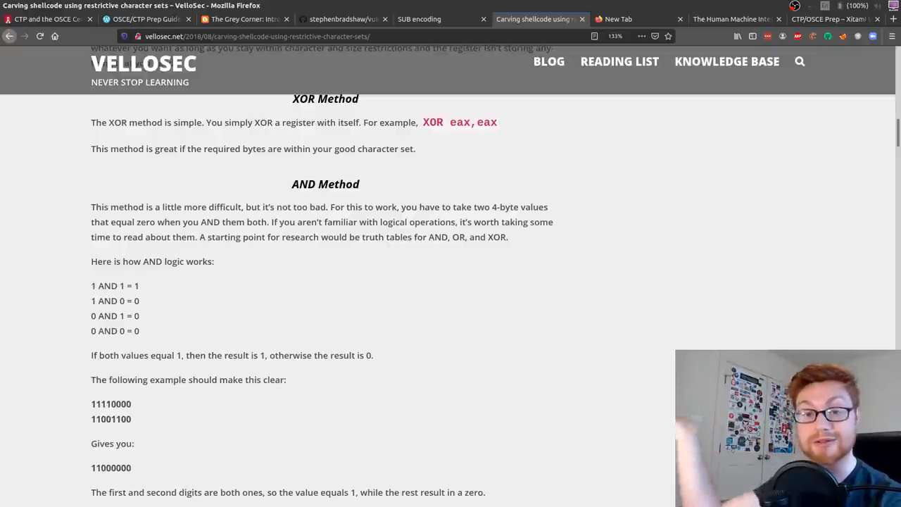
pyautogui.scroll(-3)
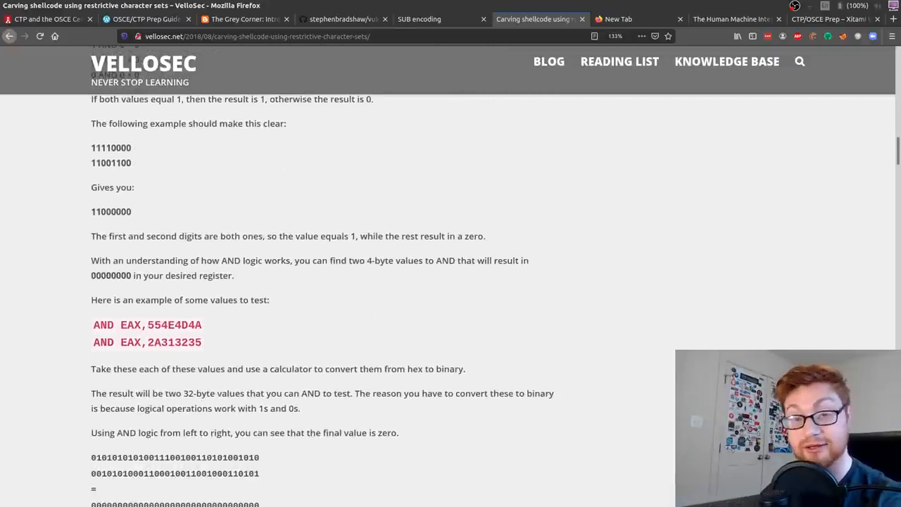
pyautogui.scroll(-3)
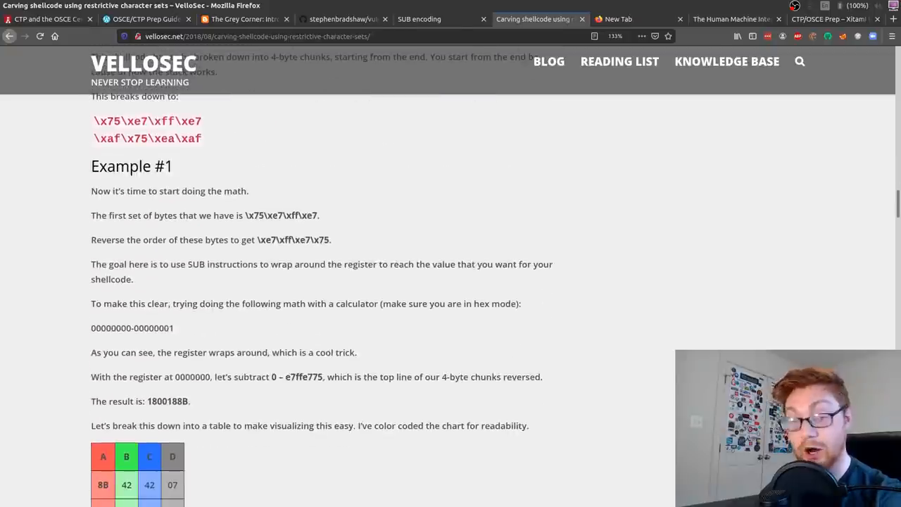
pyautogui.scroll(-3)
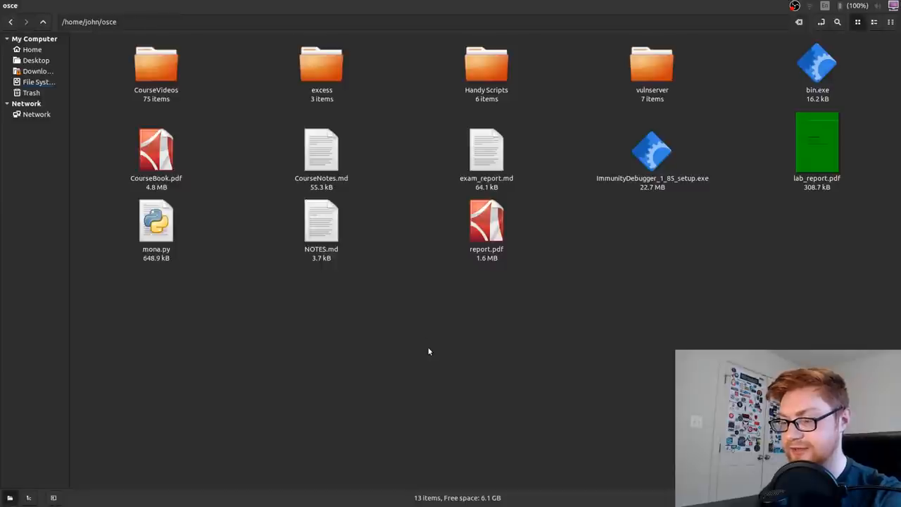
# Step: Open the CourseVideos folder and select the 09-LFI_USELESS_INTRO.mp4 video
pyautogui.click(487, 67)
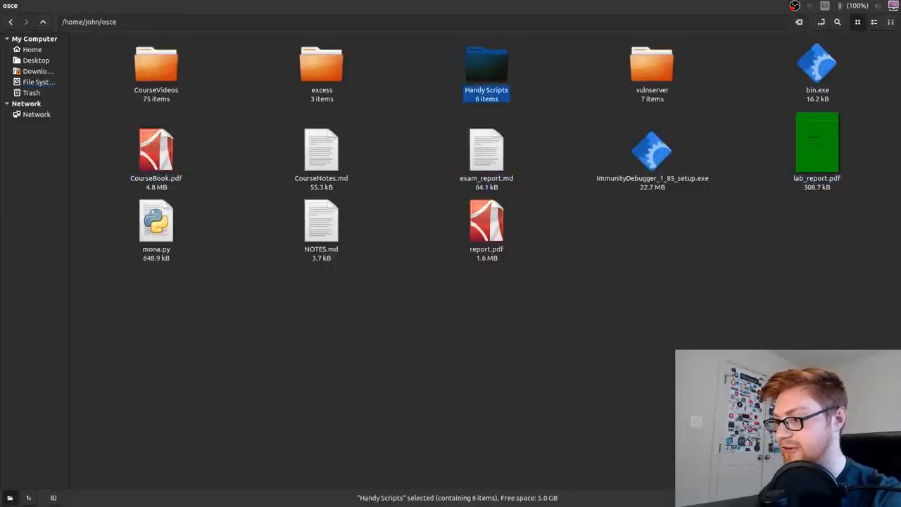
pyautogui.doubleClick(156, 63)
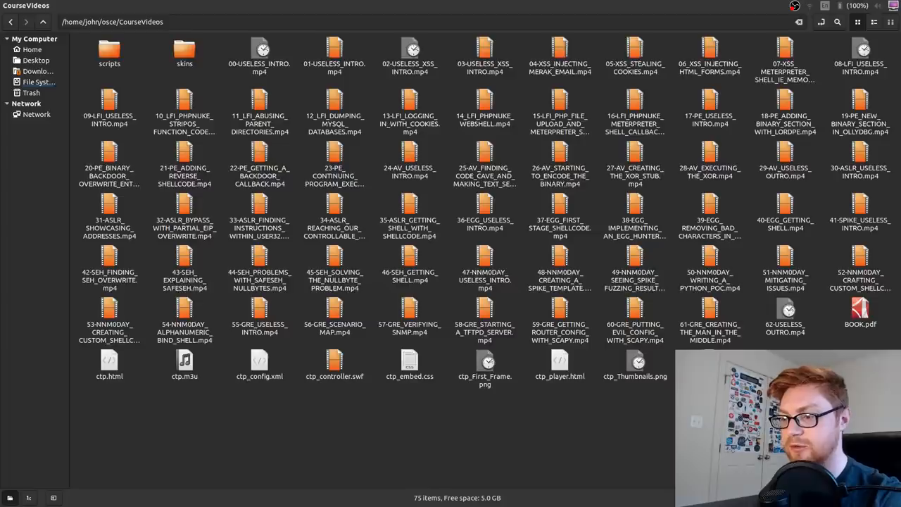
pyautogui.click(109, 105)
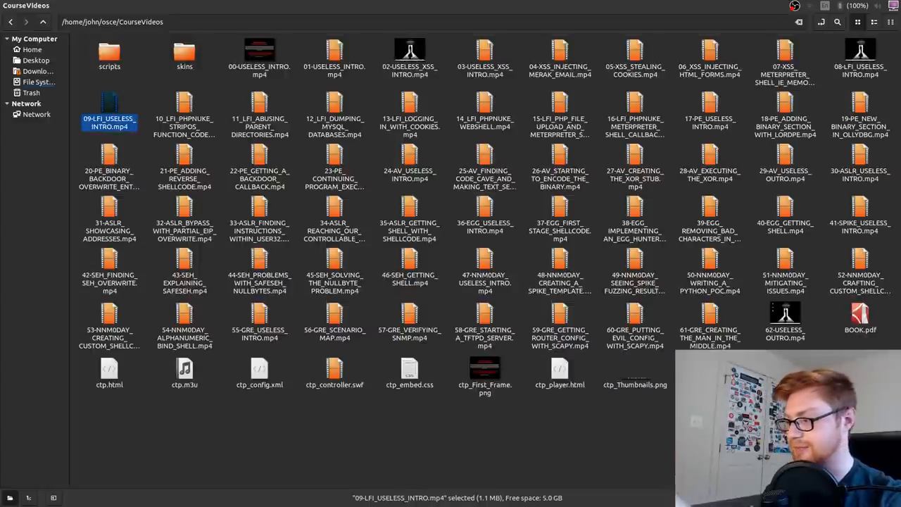
pyautogui.click(576, 414)
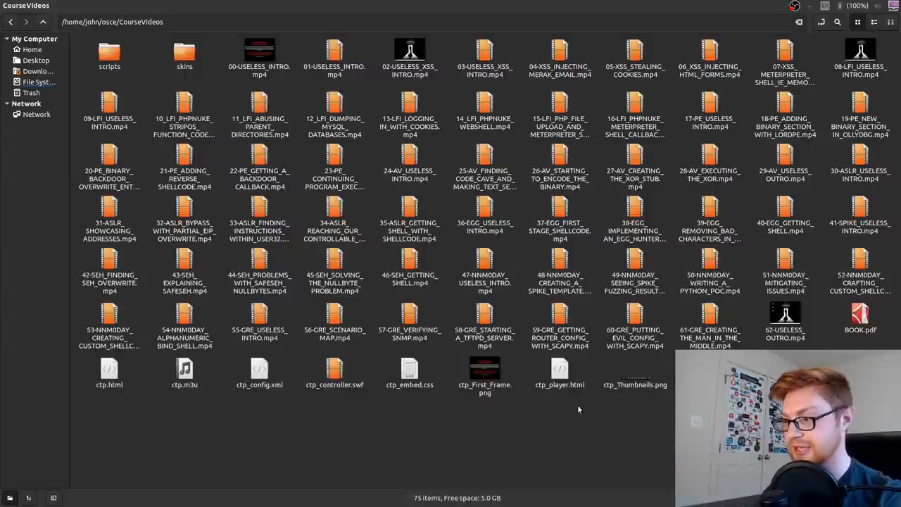
# Step: Point out the ASLR, egg hunter and LFI PHPNuke webshell videos, then return to osce
pyautogui.click(634, 60)
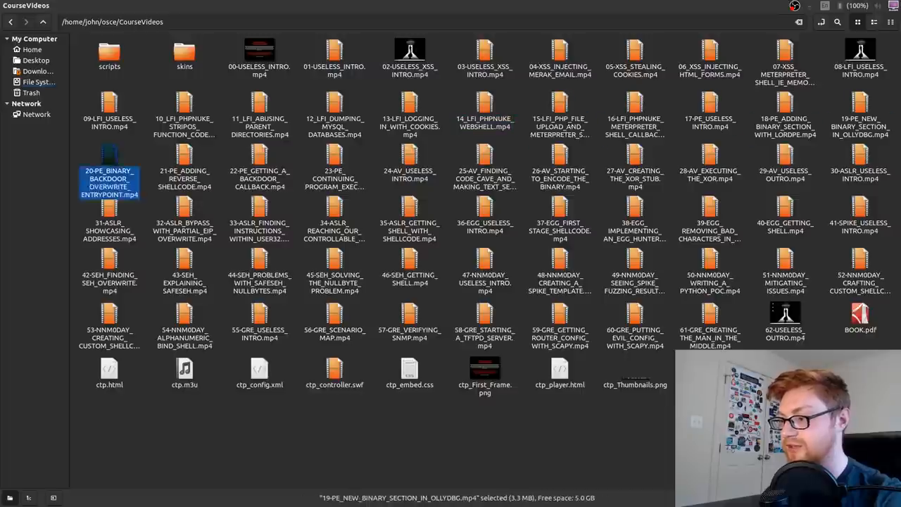
pyautogui.click(334, 226)
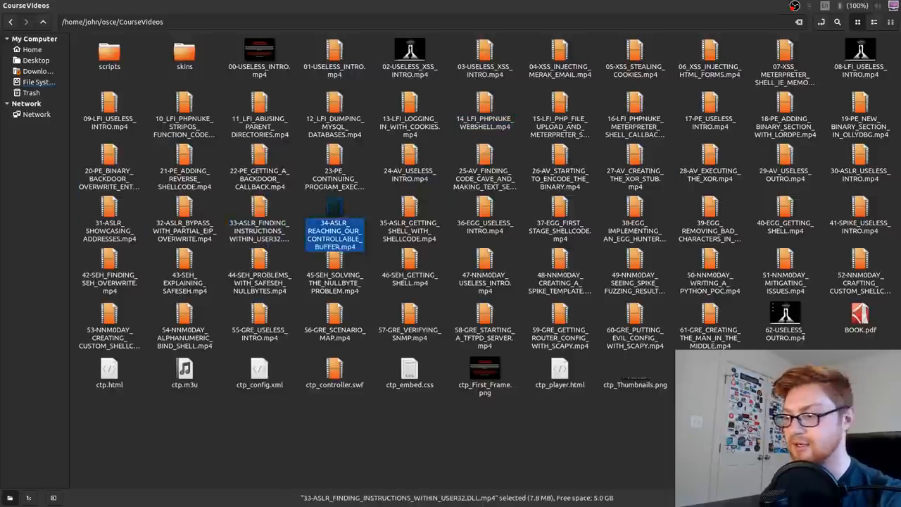
pyautogui.click(635, 218)
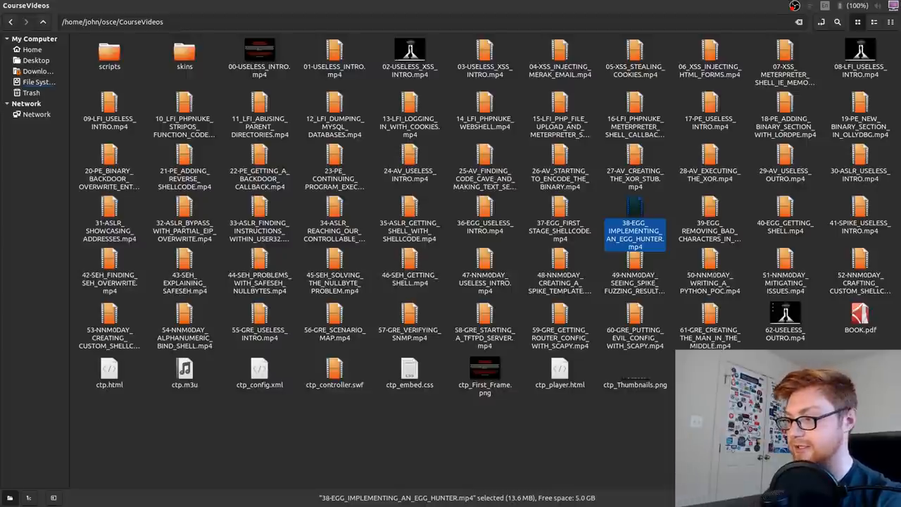
pyautogui.click(485, 113)
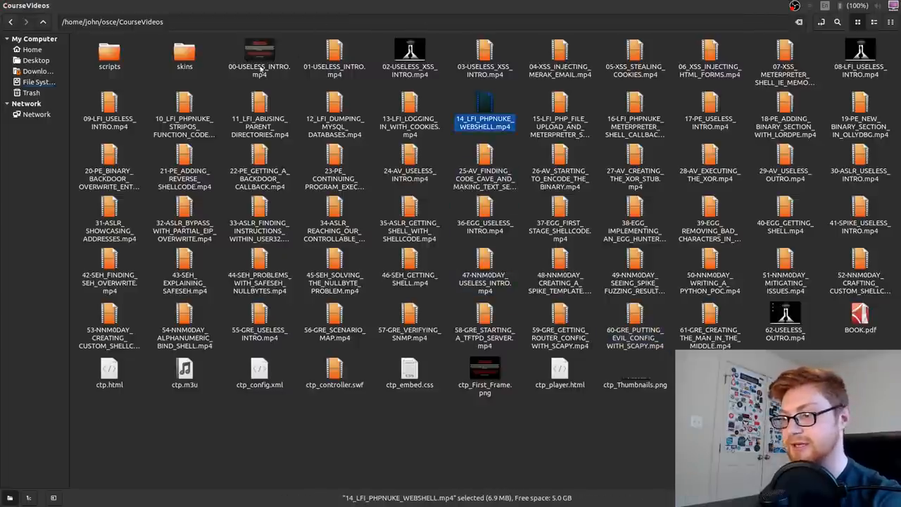
pyautogui.click(485, 212)
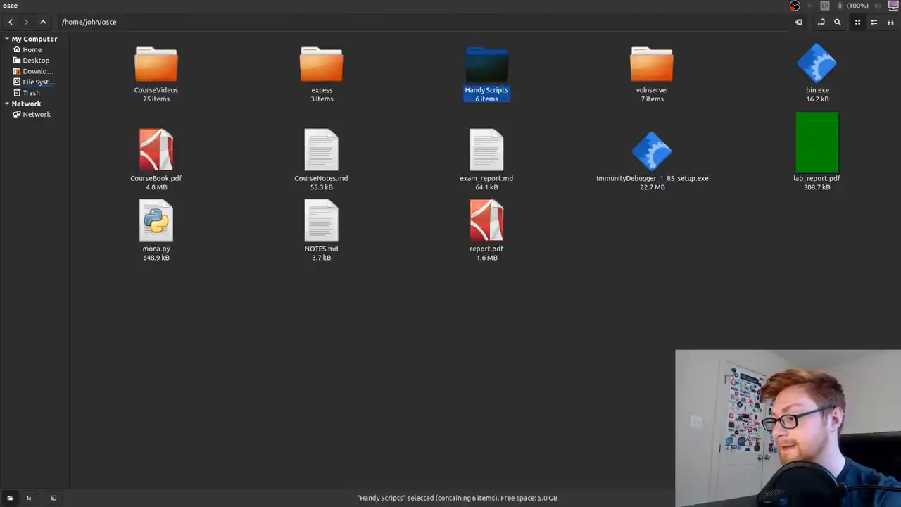
# Step: Open Handy Scripts and choose SimpleHTTPServerWithUpload.py
pyautogui.doubleClick(487, 67)
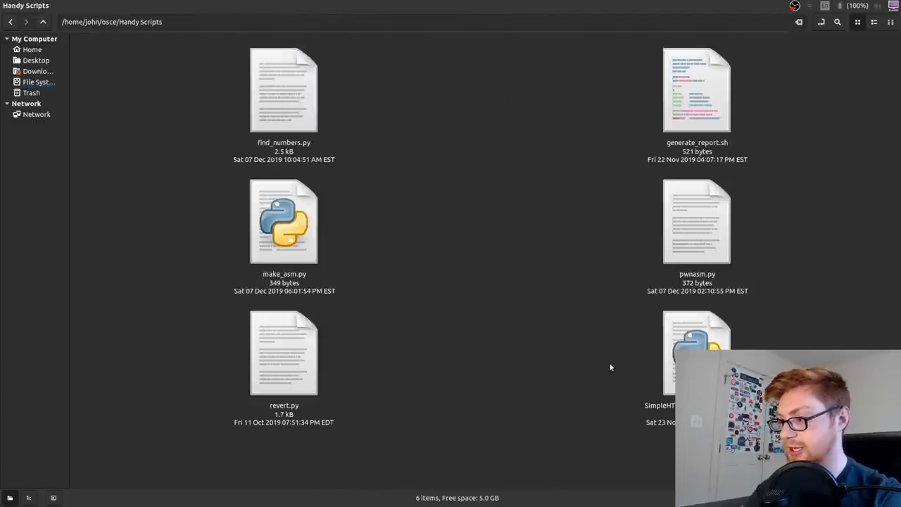
pyautogui.click(697, 352)
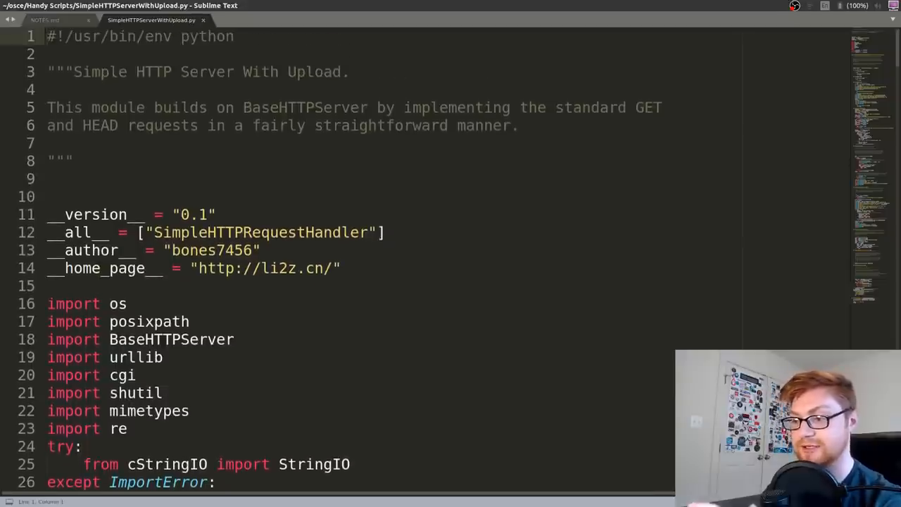
# Step: Scroll SimpleHTTPServerWithUpload.py past its imports to the request handler class
pyautogui.scroll(-3)
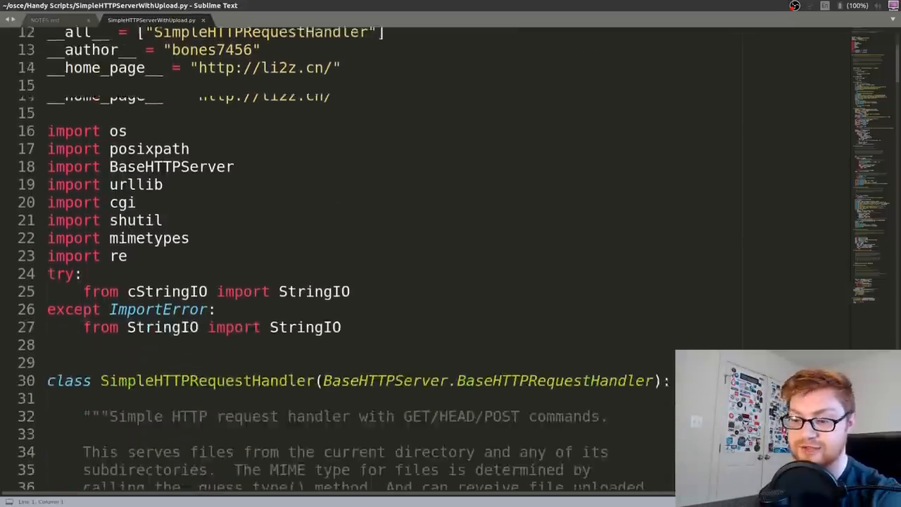
pyautogui.scroll(-3)
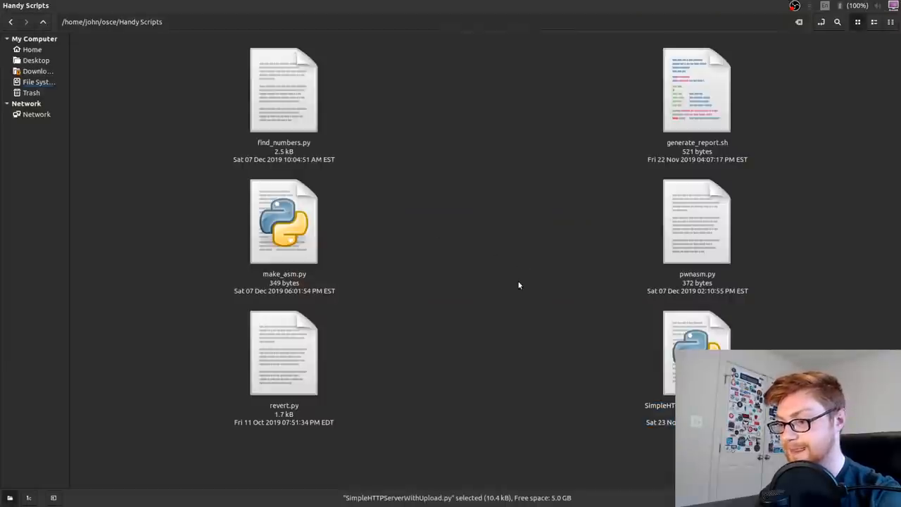
# Step: Deselect files in Handy Scripts and navigate back up to the osce folder
pyautogui.click(333, 352)
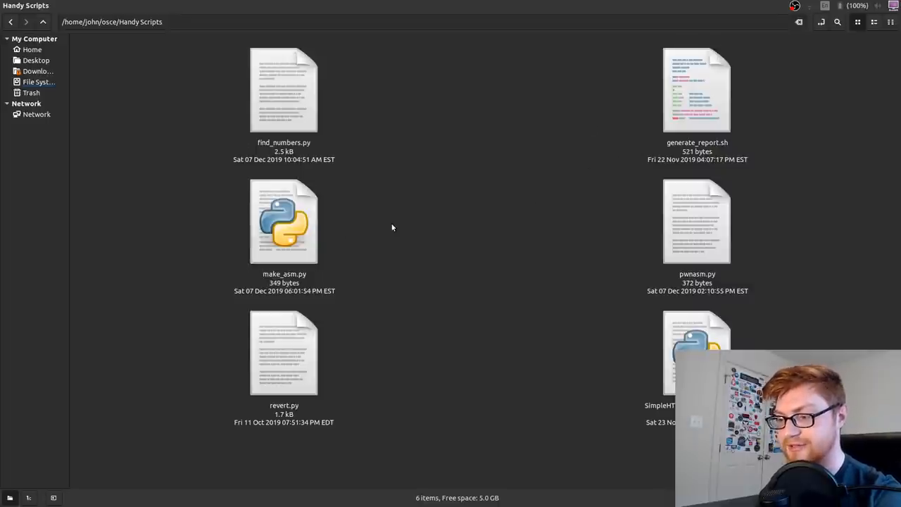
pyautogui.click(43, 22)
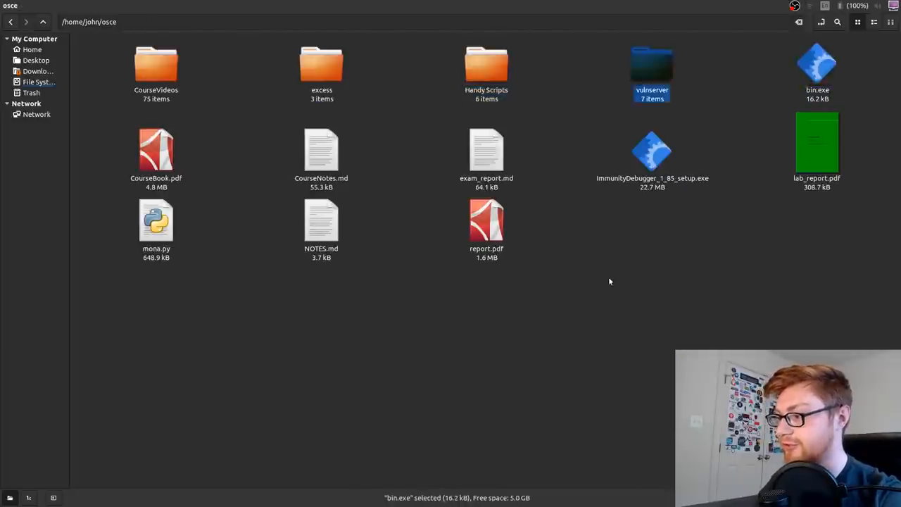
# Step: Open vulnserver and 01_trun, pointing out 03_finding_bad_characters.py
pyautogui.doubleClick(652, 63)
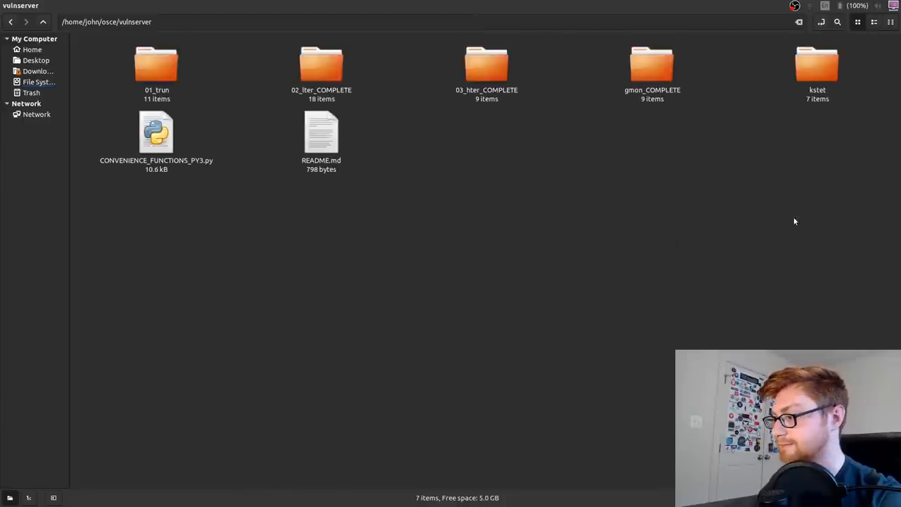
pyautogui.doubleClick(157, 63)
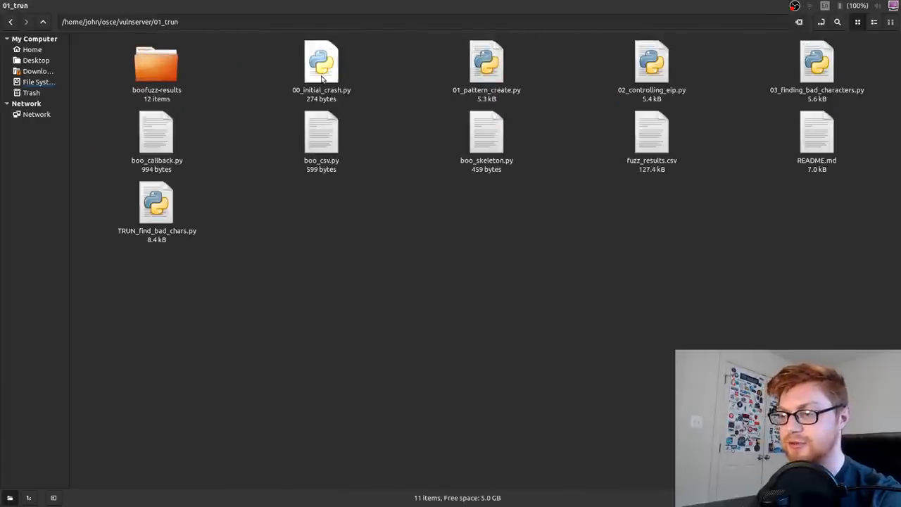
pyautogui.click(816, 63)
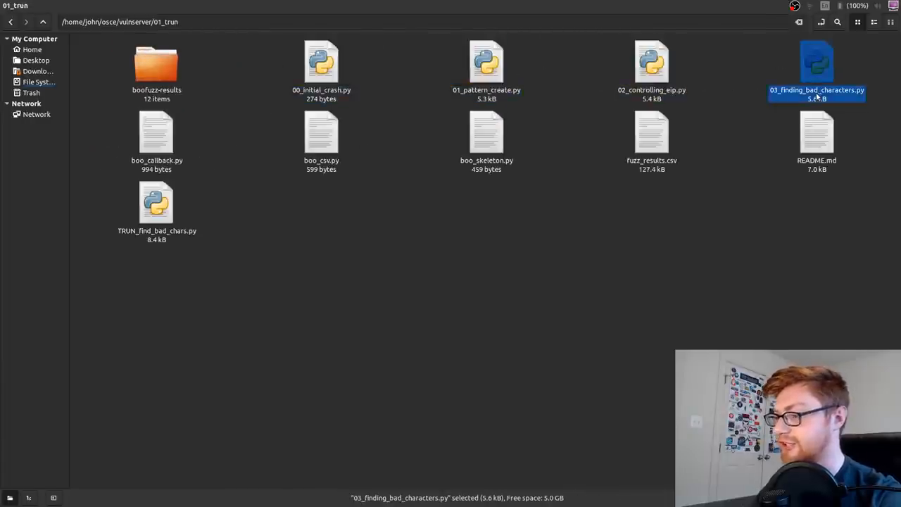
pyautogui.click(157, 204)
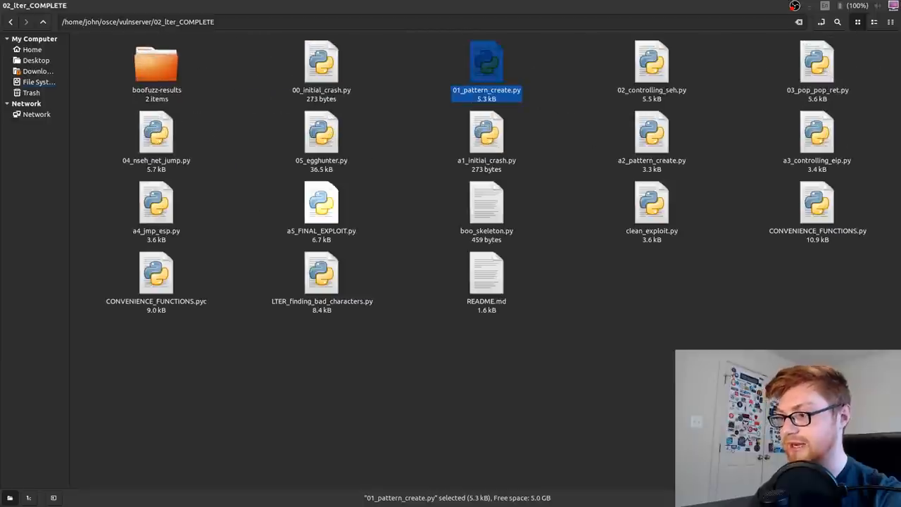
# Step: In 02_lter_COMPLETE, open 03_pop_pop_ret.py with Sublime Text
pyautogui.click(651, 71)
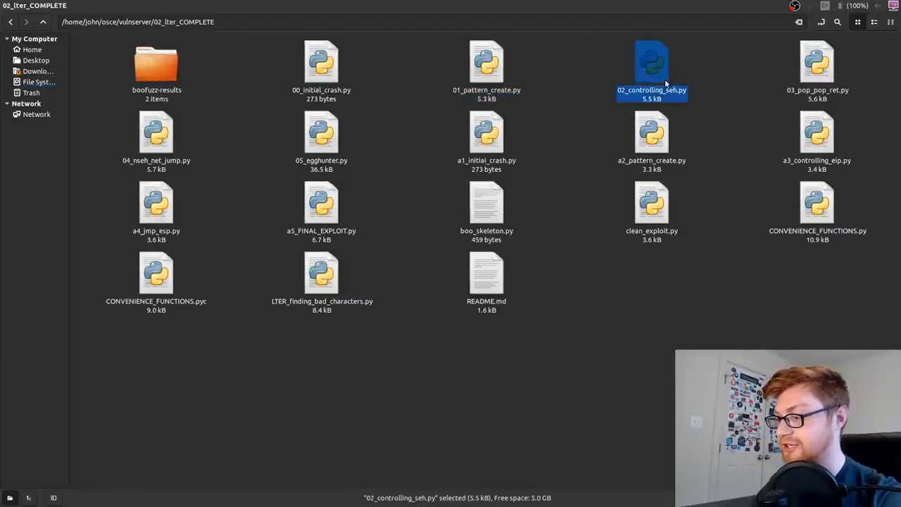
pyautogui.click(817, 64)
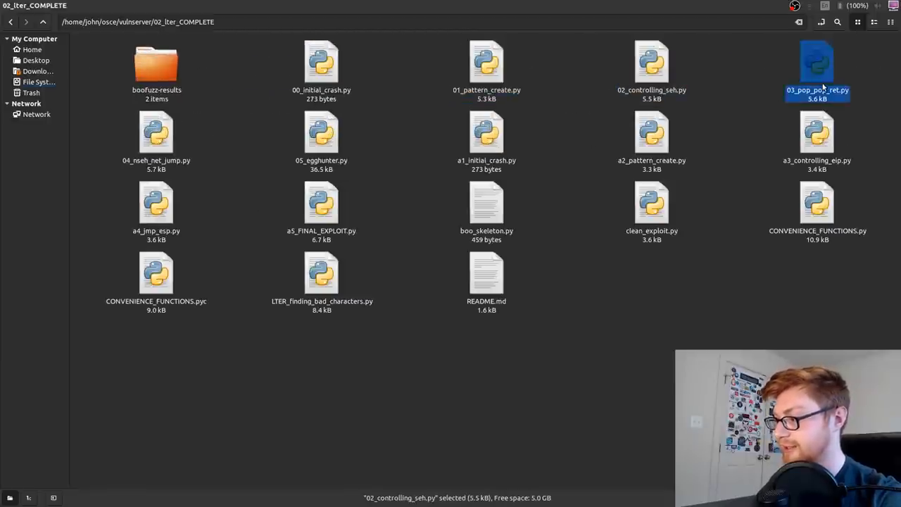
pyautogui.click(816, 67)
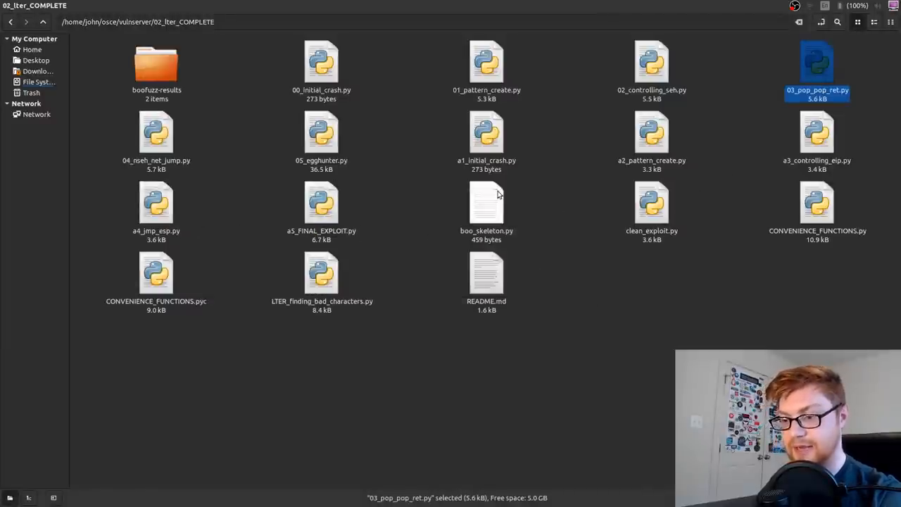
pyautogui.rightClick(817, 63)
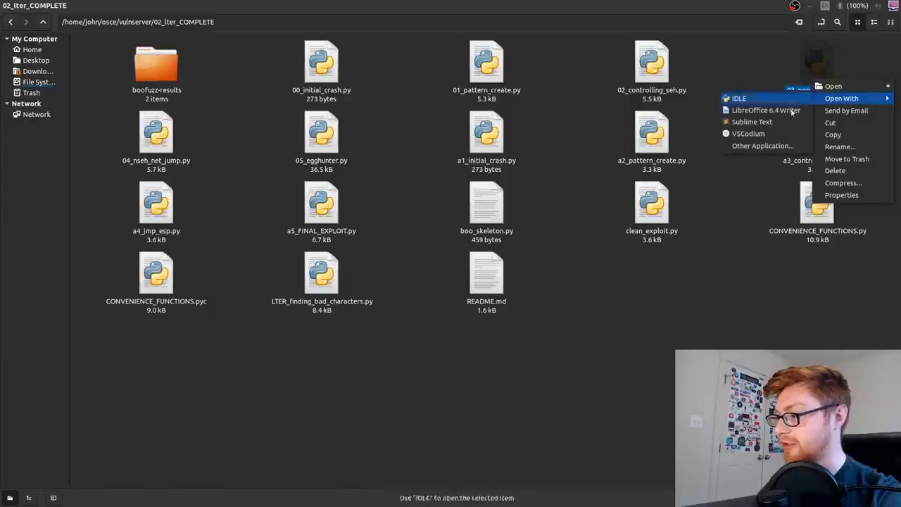
pyautogui.click(751, 121)
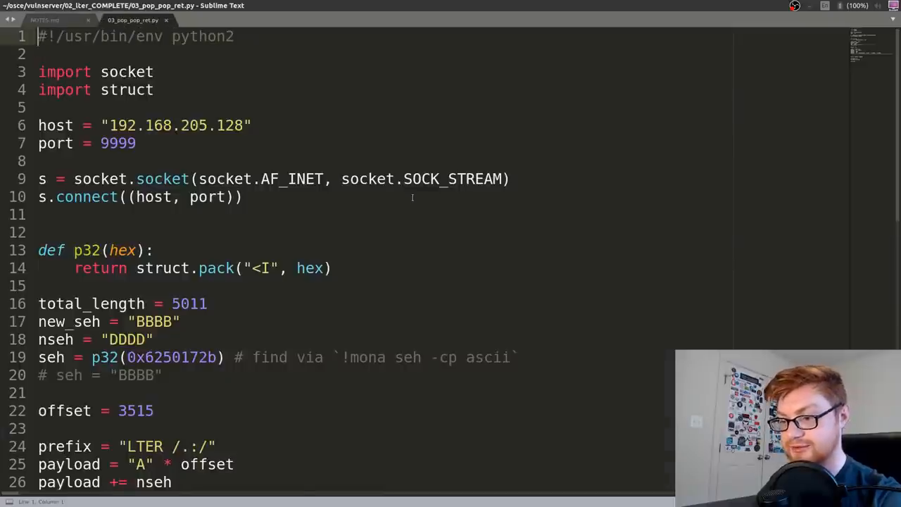
pyautogui.scroll(-3)
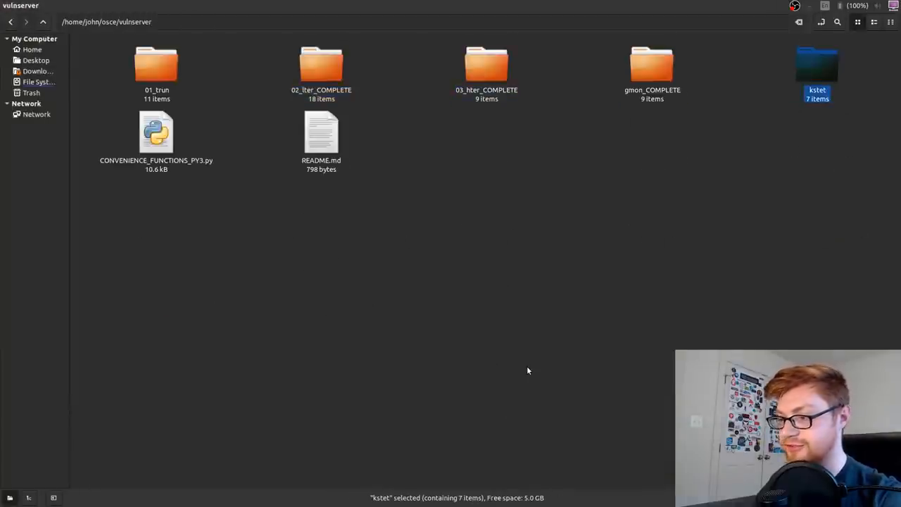
# Step: Open vulnserver's README.md in Sublime Text and scroll through its Boofuzz installation notes
pyautogui.click(156, 67)
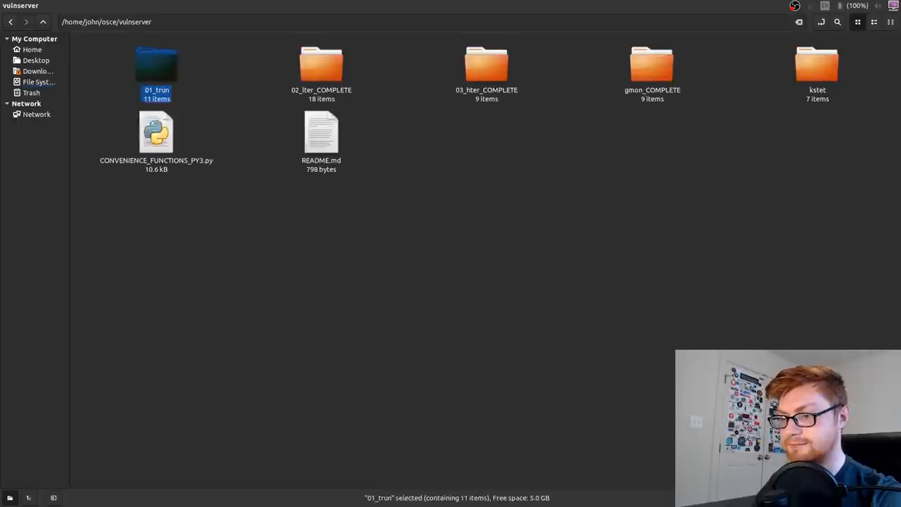
pyautogui.click(321, 134)
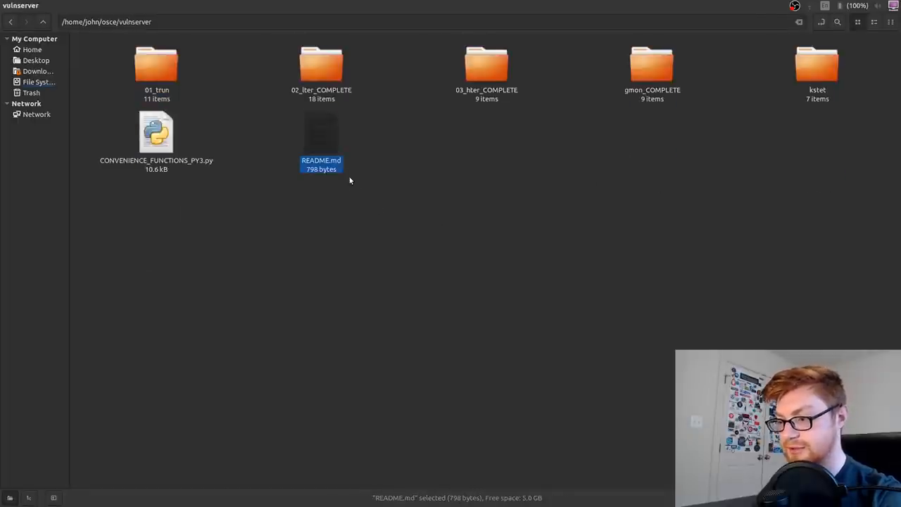
pyautogui.rightClick(321, 133)
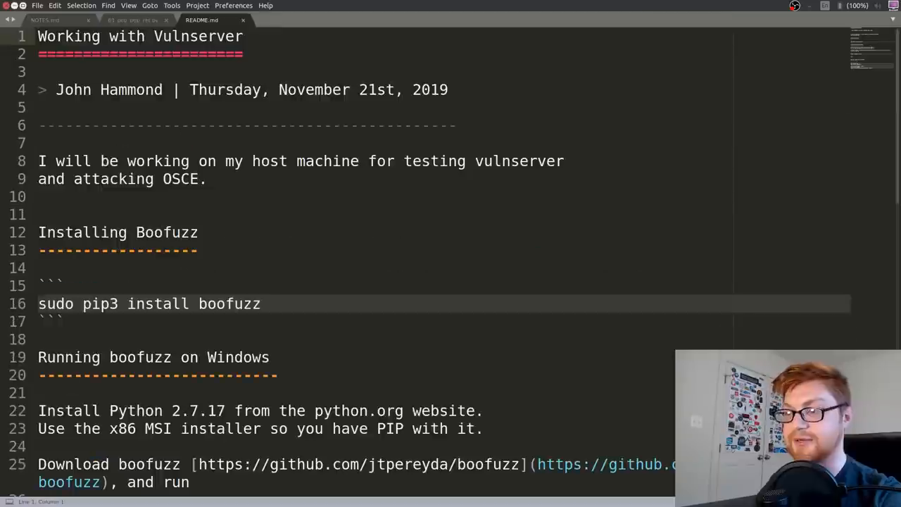
pyautogui.scroll(-3)
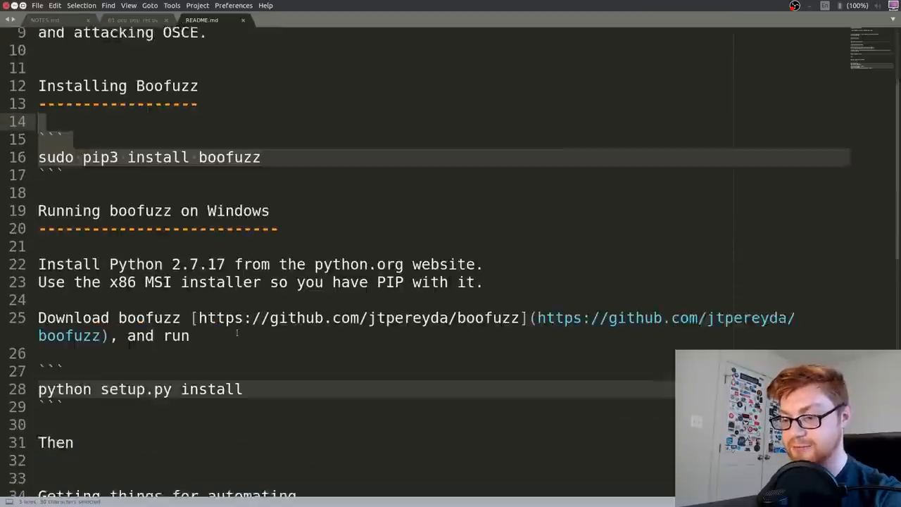
pyautogui.scroll(-3)
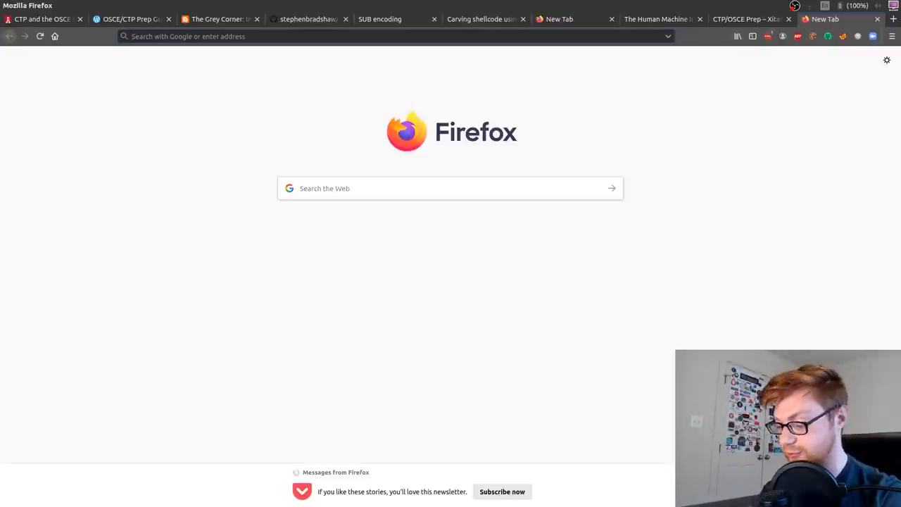
# Step: Search for 'slink subencode' and open h0mbre's LTER SEH write-up result
pyautogui.write('slink subencode github')
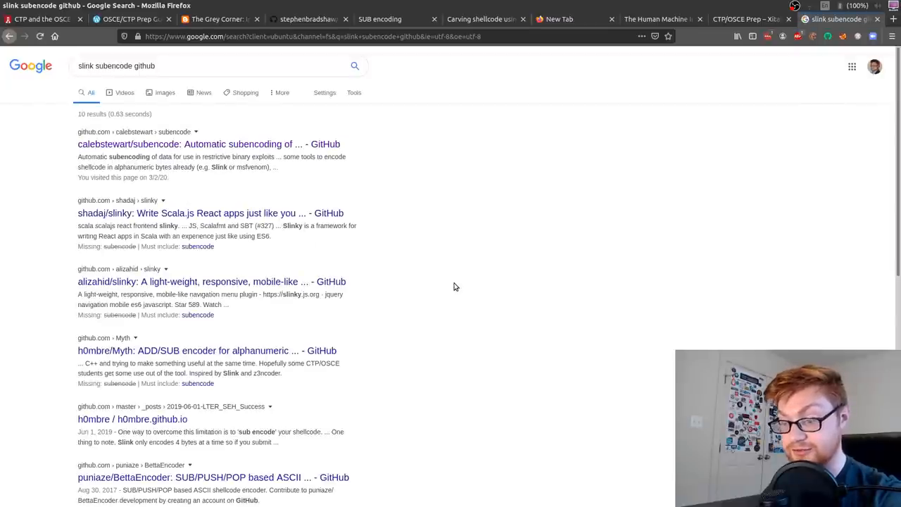
pyautogui.scroll(-3)
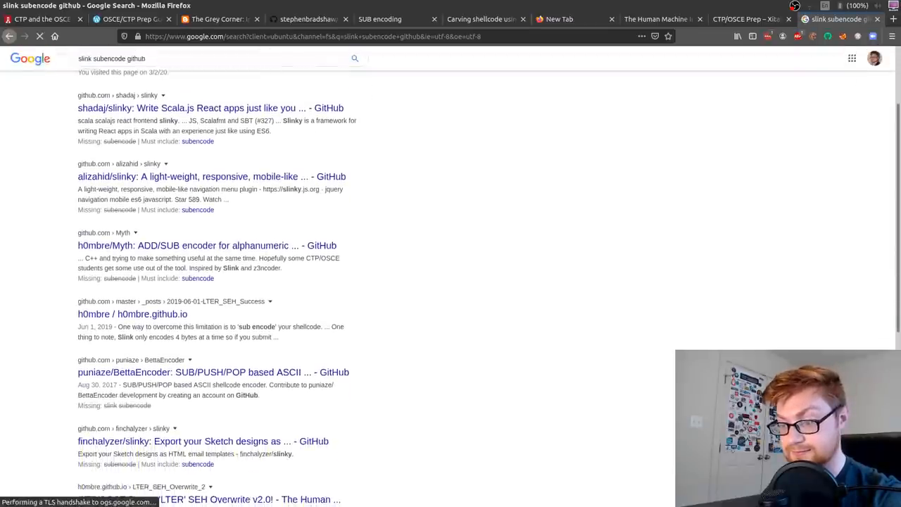
pyautogui.click(133, 312)
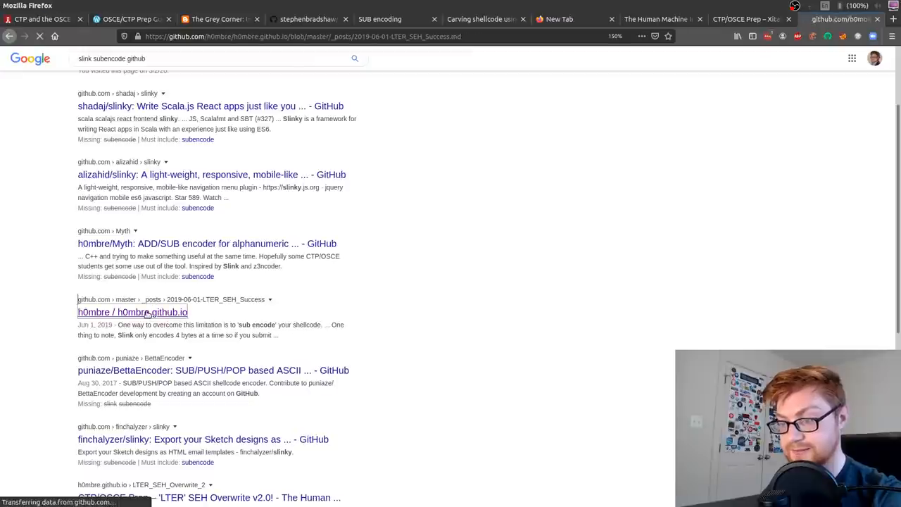
pyautogui.click(132, 312)
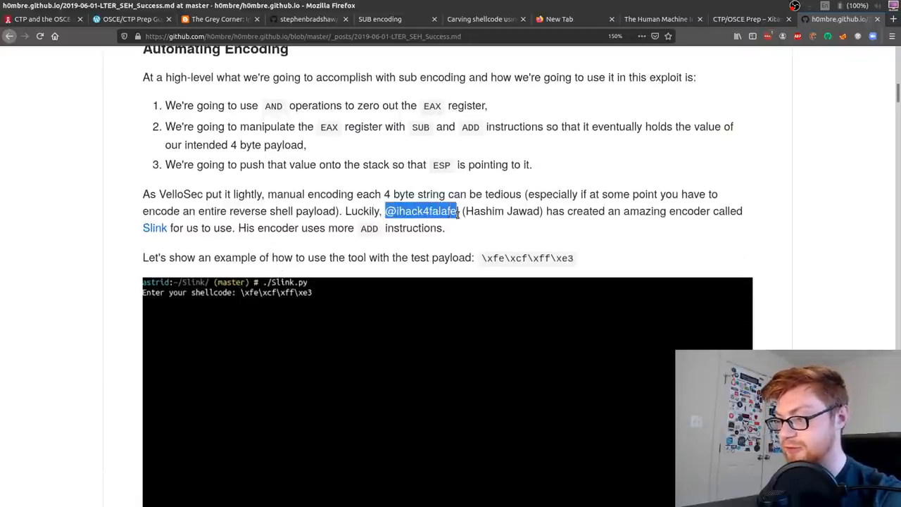
# Step: Follow the post's Slink link to ihack4falafel's Slink encoder GitHub repository
pyautogui.write('ju')
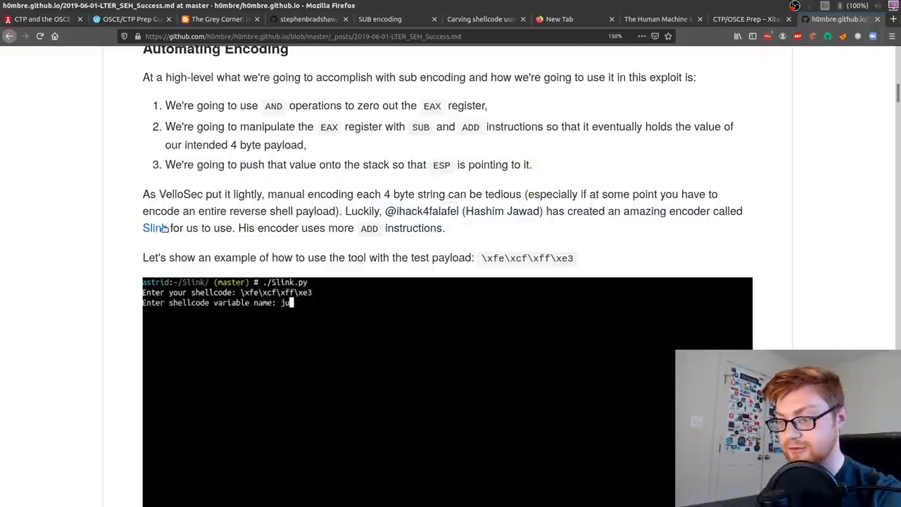
pyautogui.click(153, 227)
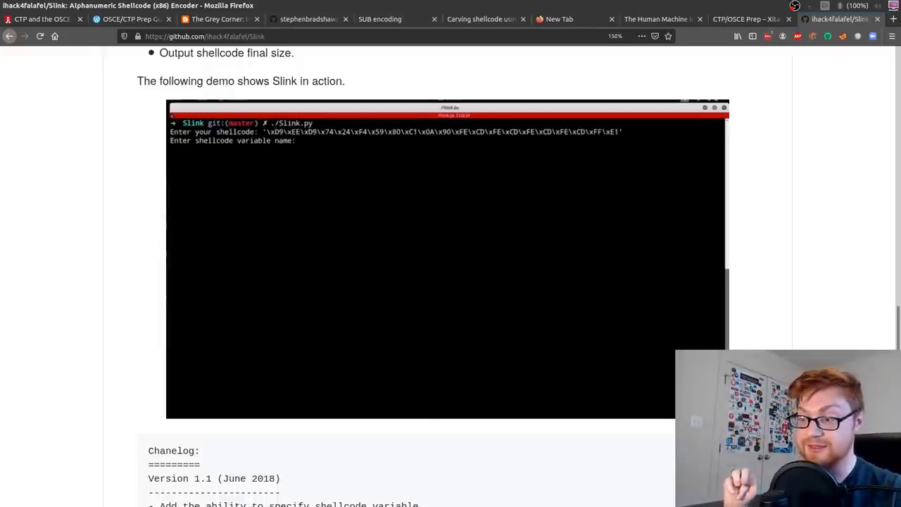
pyautogui.write('Witchcraft')
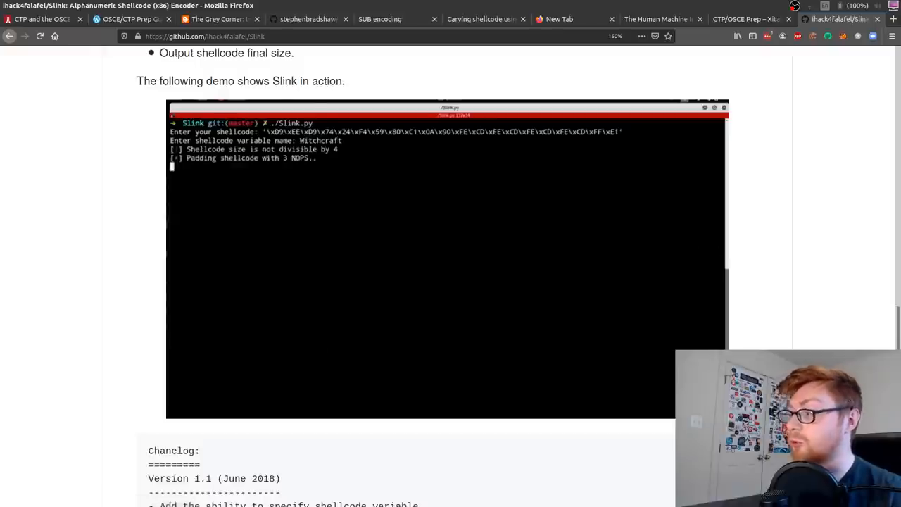
pyautogui.scroll(-3)
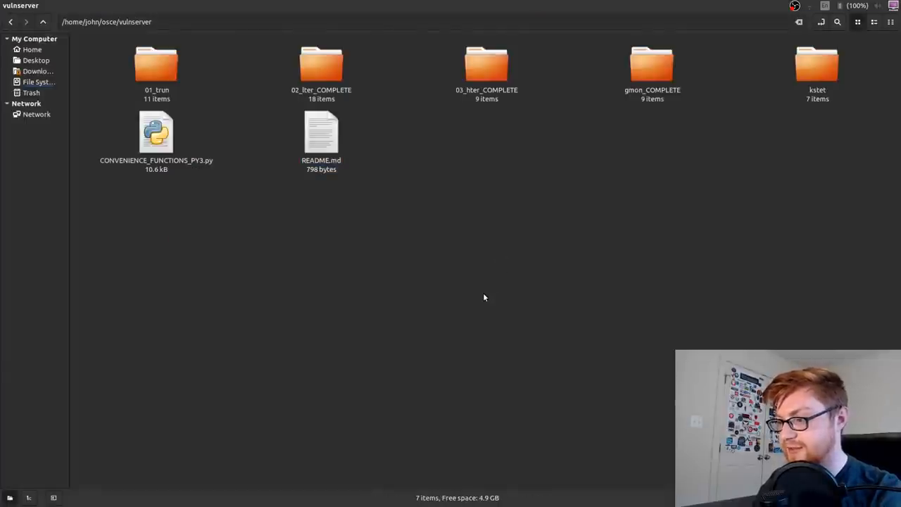
# Step: Go up to /home/john/osce and briefly view report.pdf's OSCE Exam Report cover in Document Viewer
pyautogui.click(321, 134)
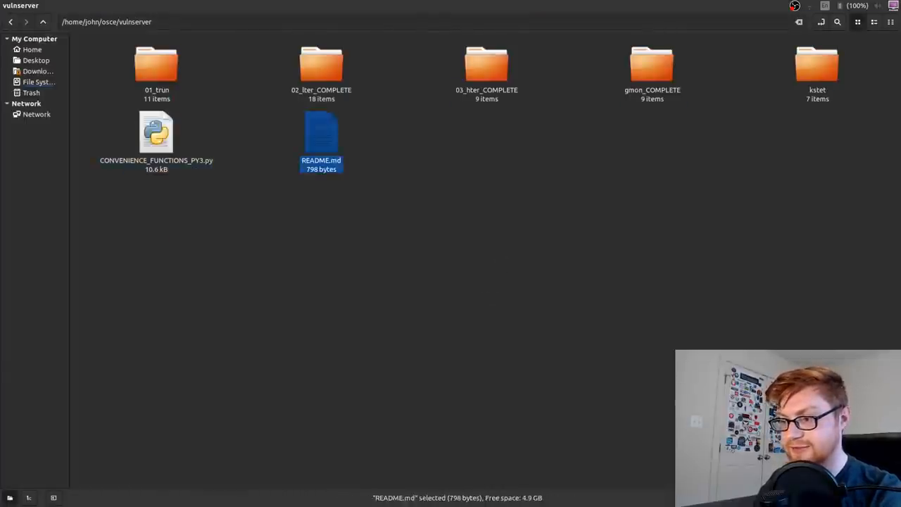
pyautogui.click(43, 22)
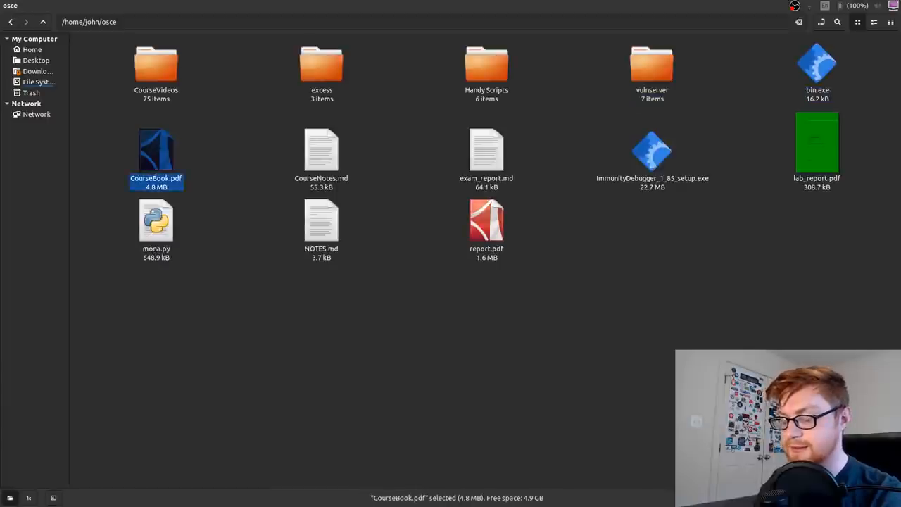
pyautogui.click(816, 148)
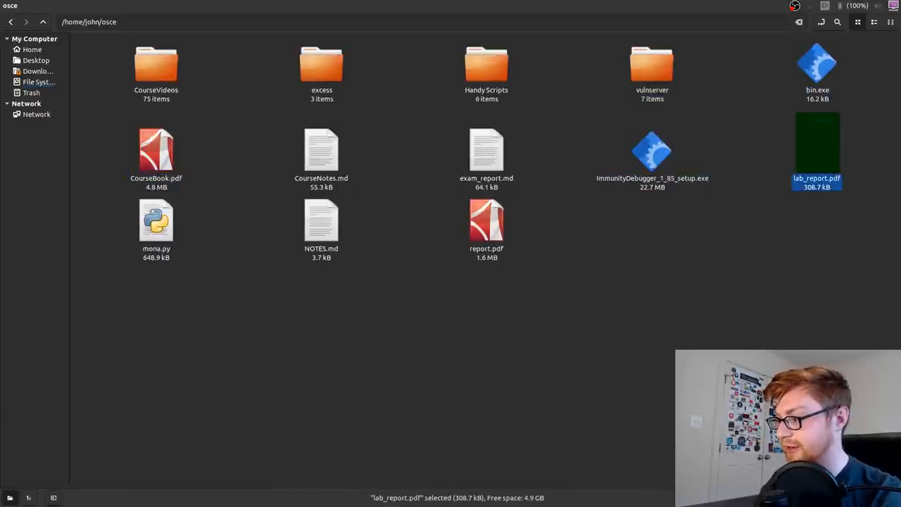
pyautogui.click(156, 225)
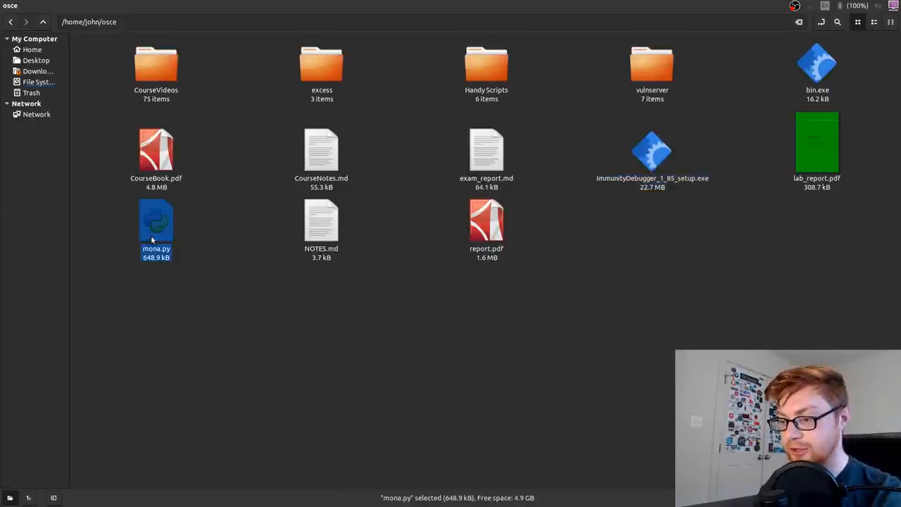
pyautogui.click(816, 141)
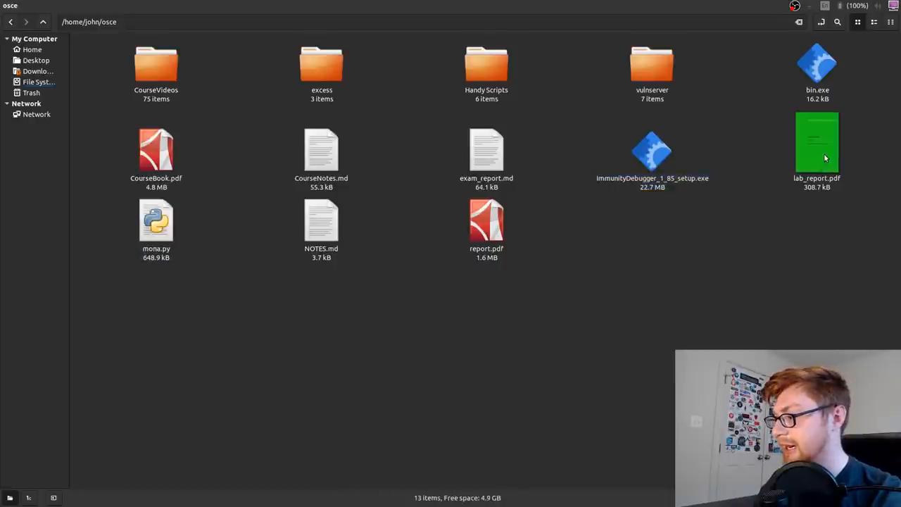
pyautogui.doubleClick(816, 148)
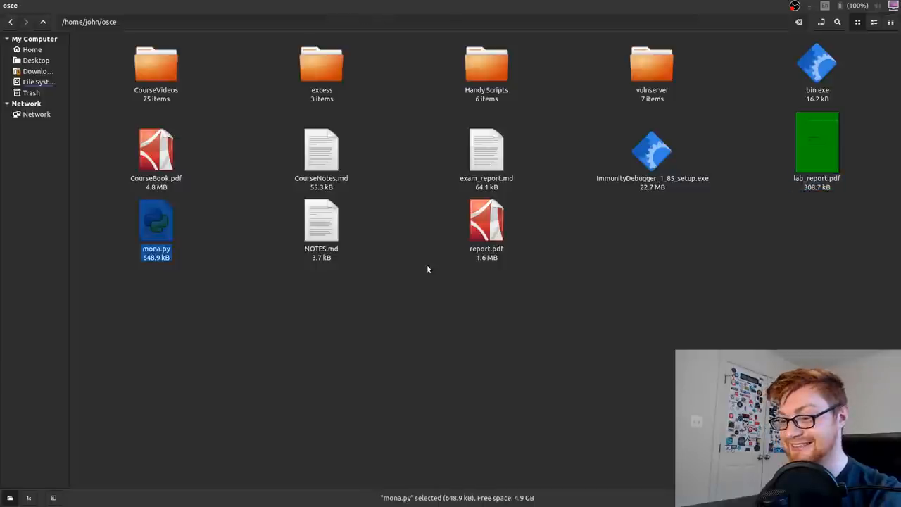
pyautogui.doubleClick(487, 222)
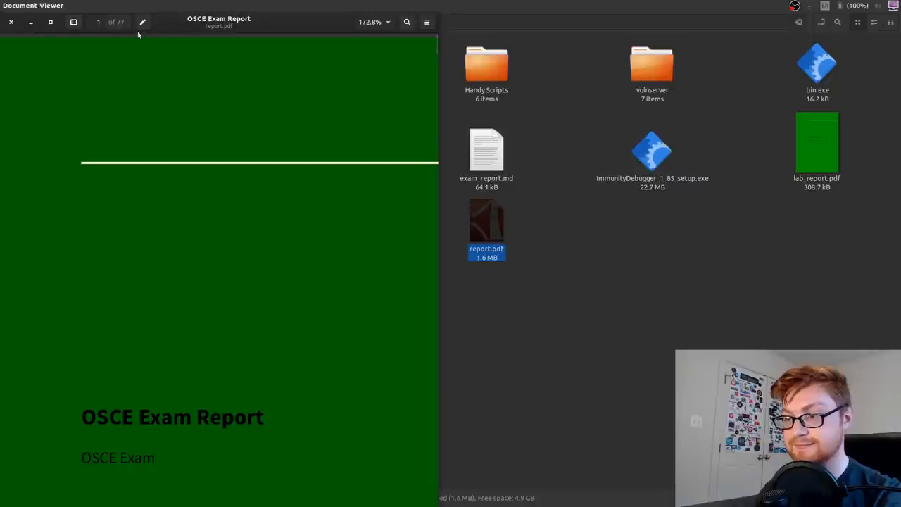
pyautogui.click(50, 22)
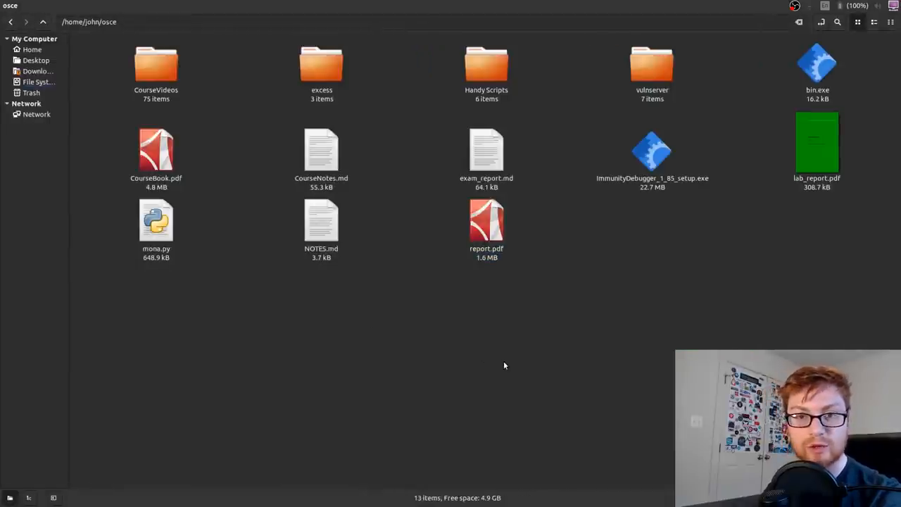
pyautogui.moveTo(609, 356)
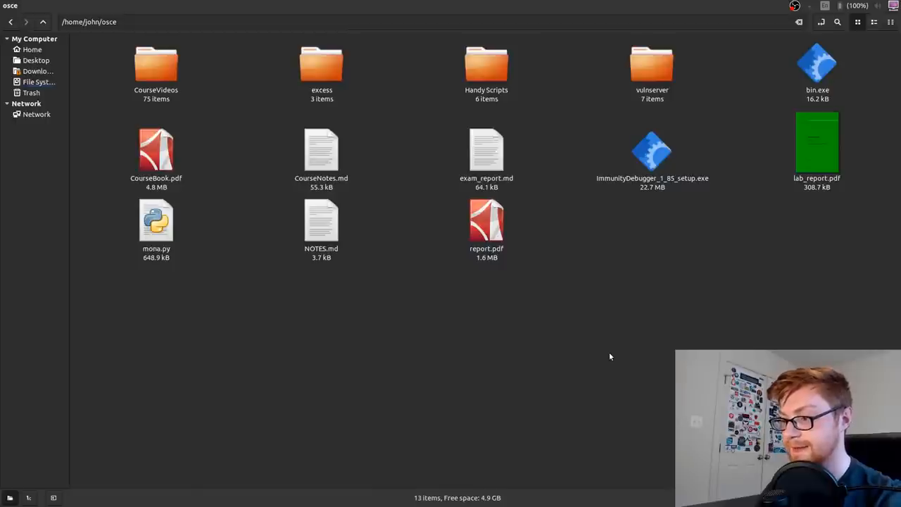
# Step: Open NOTES.md from the osce folder and scroll to its Reviews, Bible and Practice sections
pyautogui.doubleClick(321, 149)
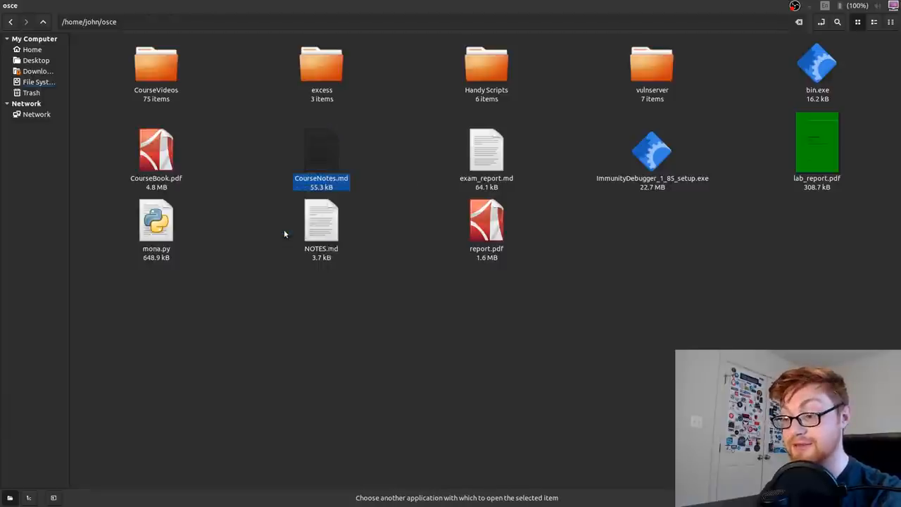
pyautogui.click(321, 222)
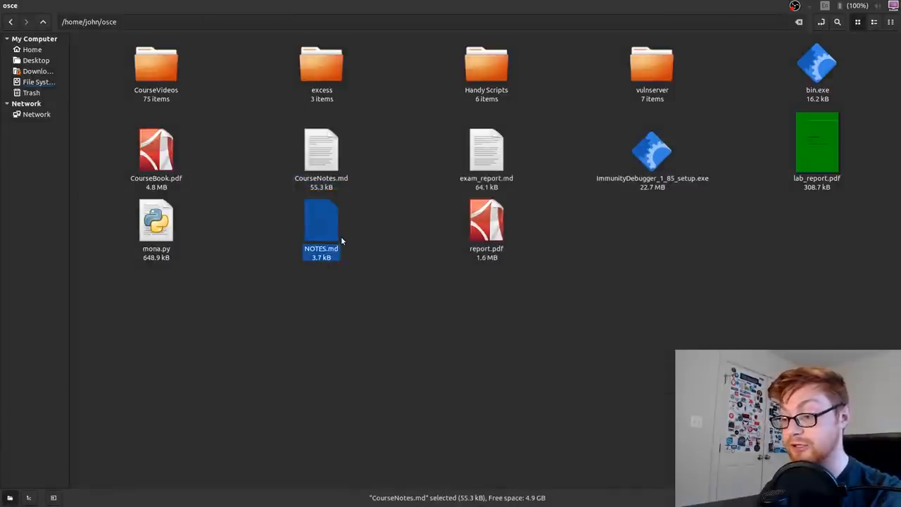
pyautogui.click(321, 225)
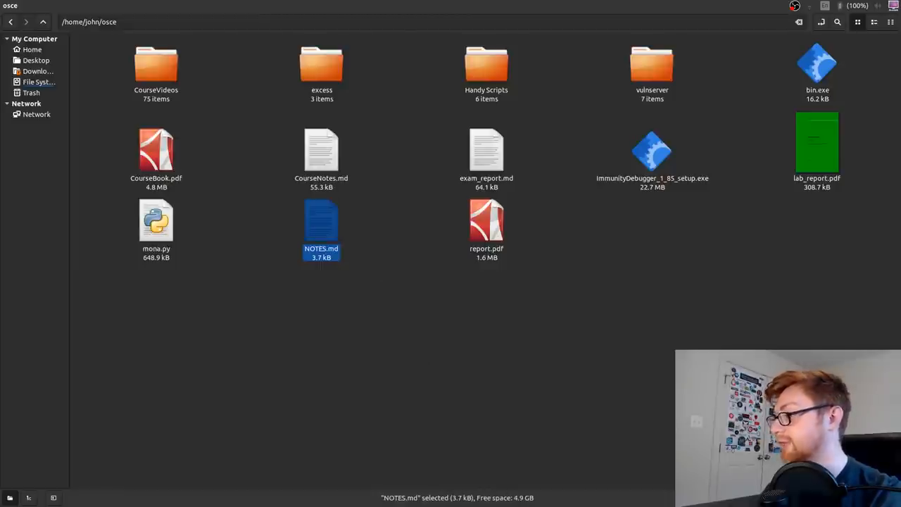
pyautogui.doubleClick(321, 222)
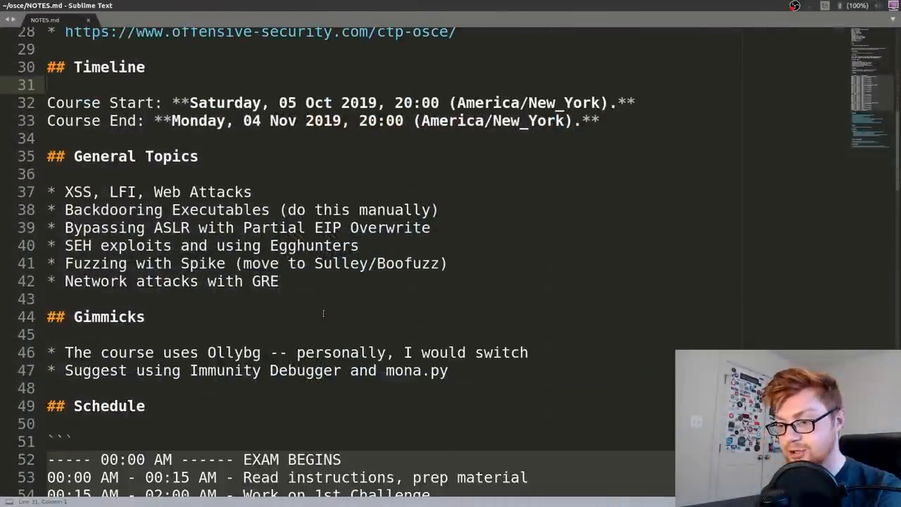
pyautogui.scroll(-3)
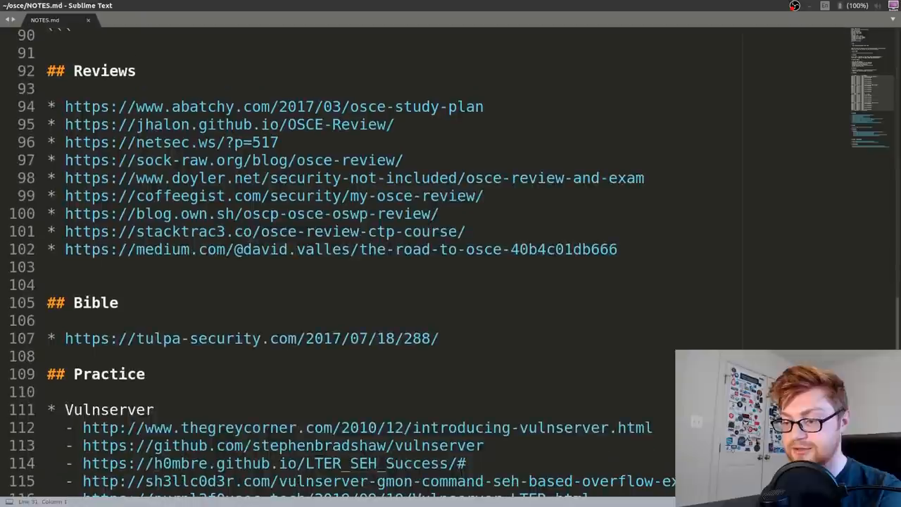
pyautogui.click(264, 266)
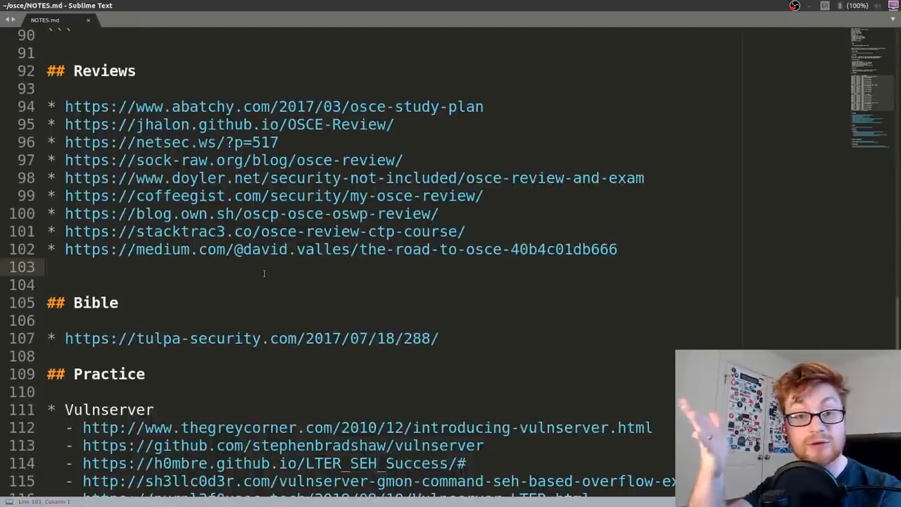